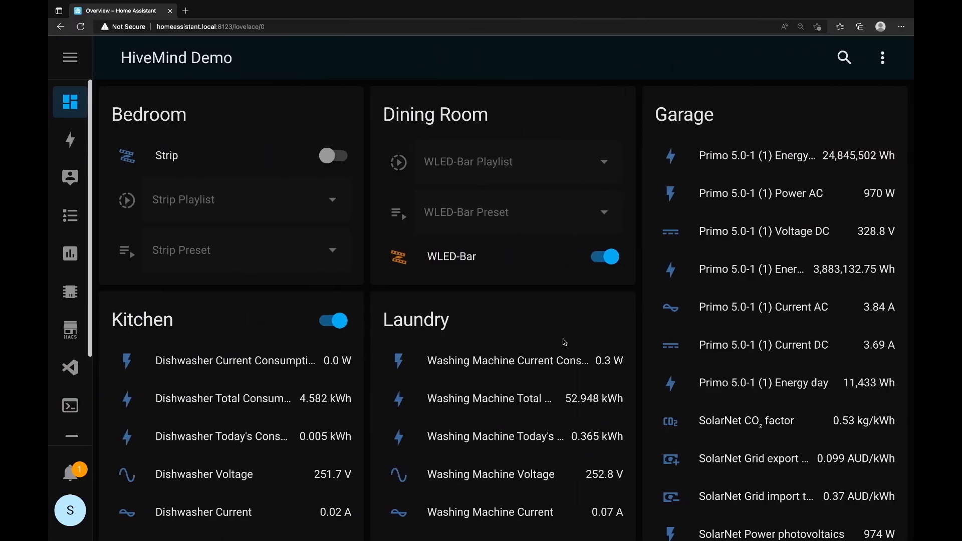
Inspect the Server and UDM Pro switch details to find their Current consumption attribute
scroll(down, 3)
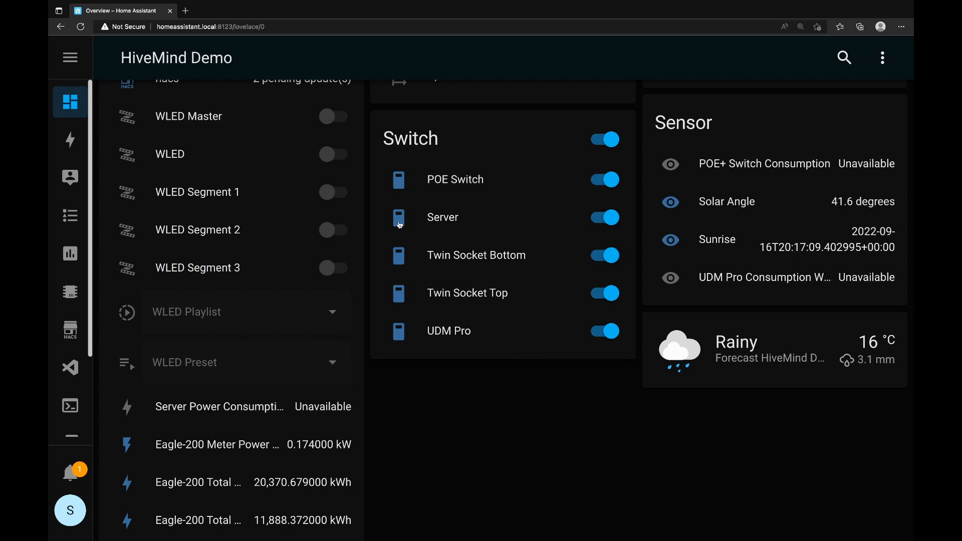
click(442, 217)
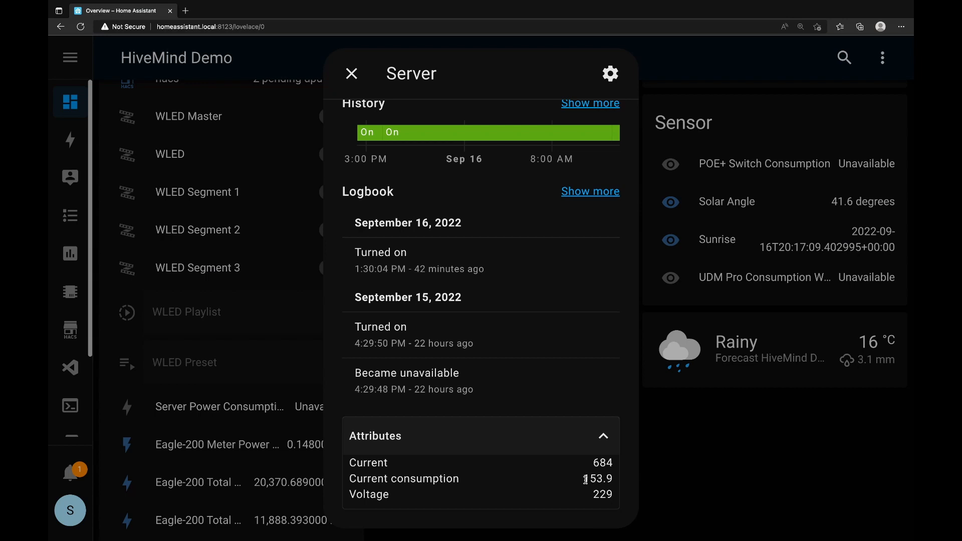
double_click(597, 479)
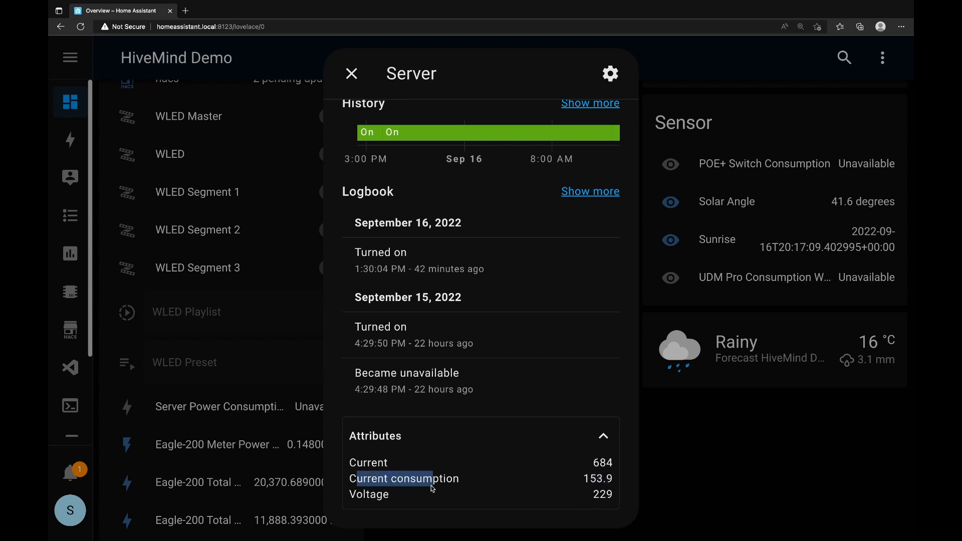
click(350, 73)
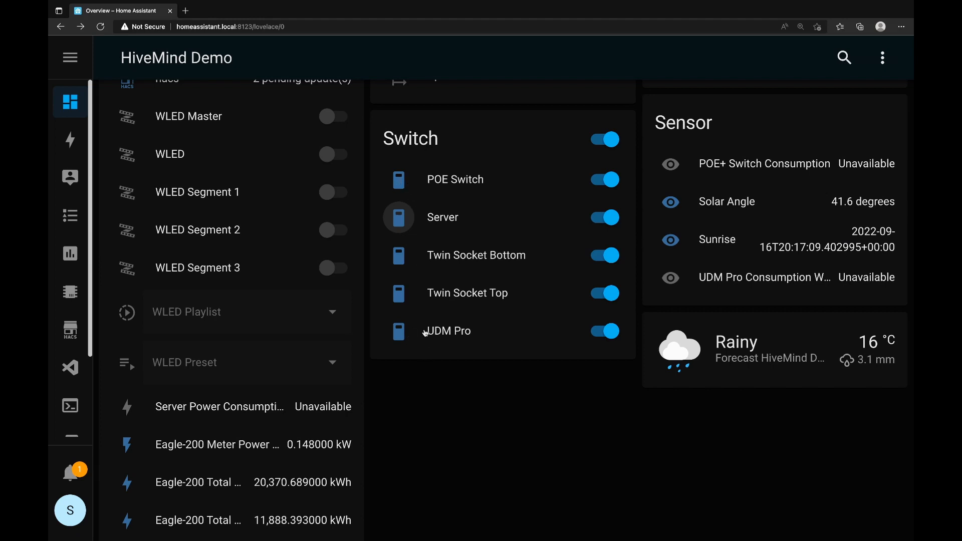
mouse_move(412, 344)
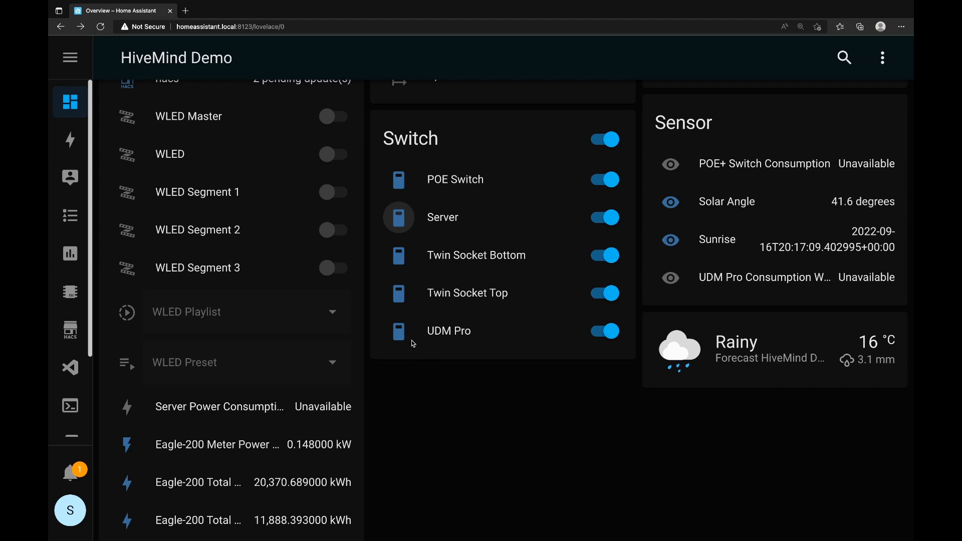
click(449, 331)
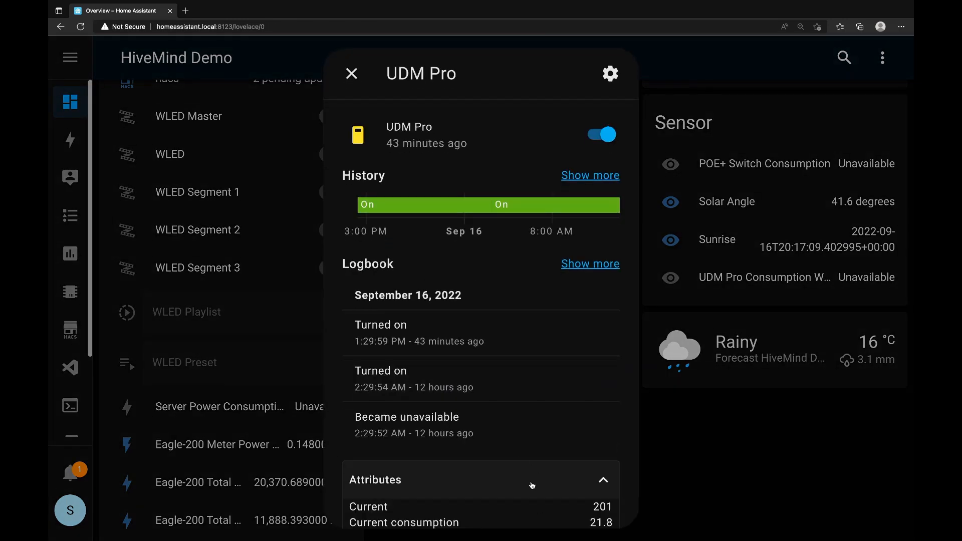
scroll(down, 3)
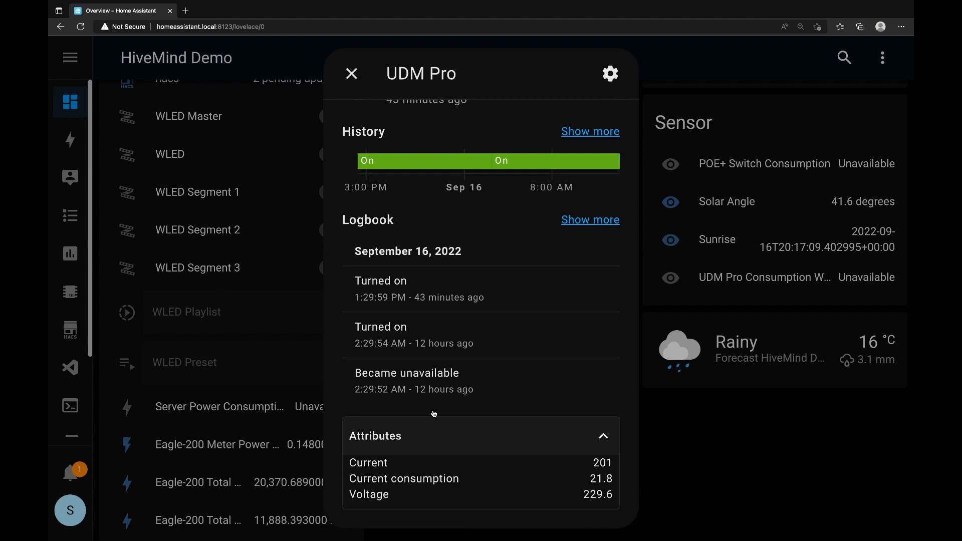
click(351, 73)
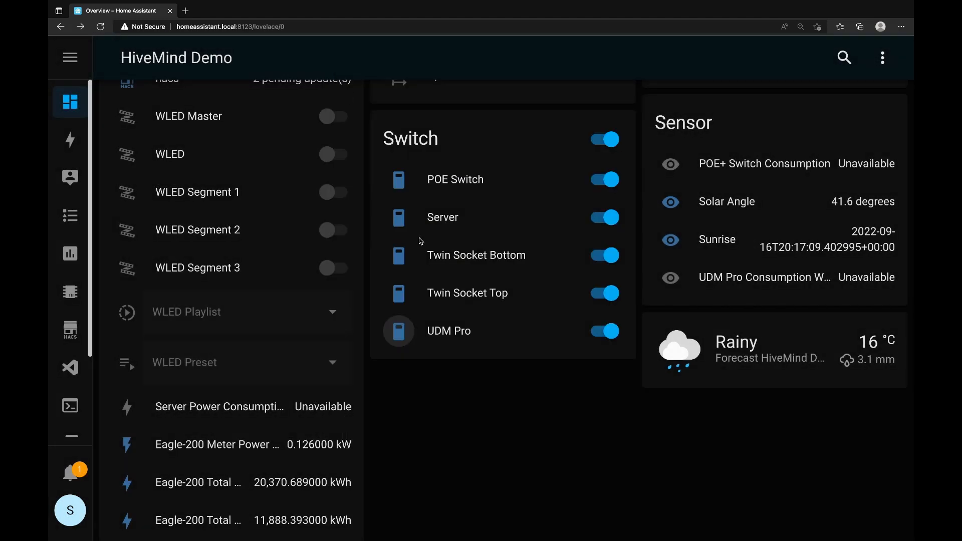
mouse_move(419, 239)
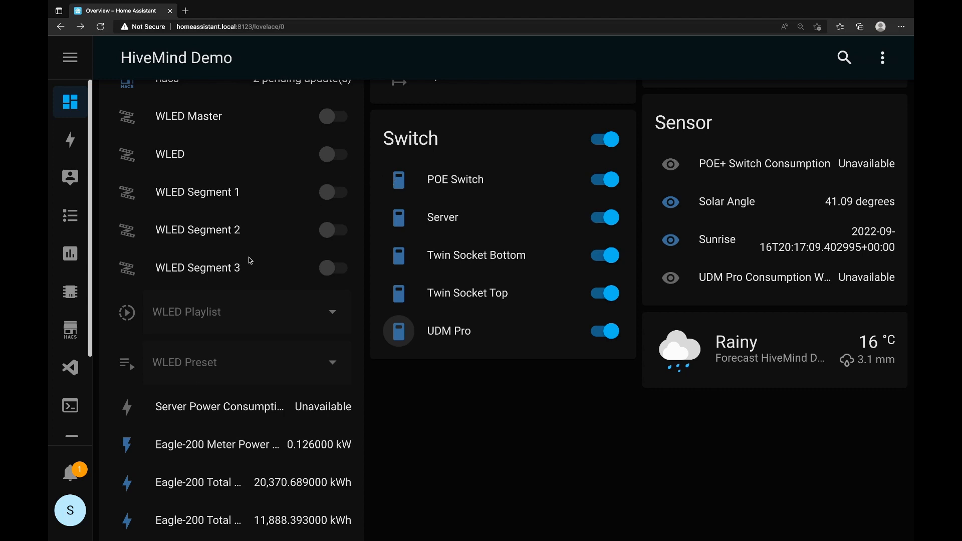
mouse_move(70, 367)
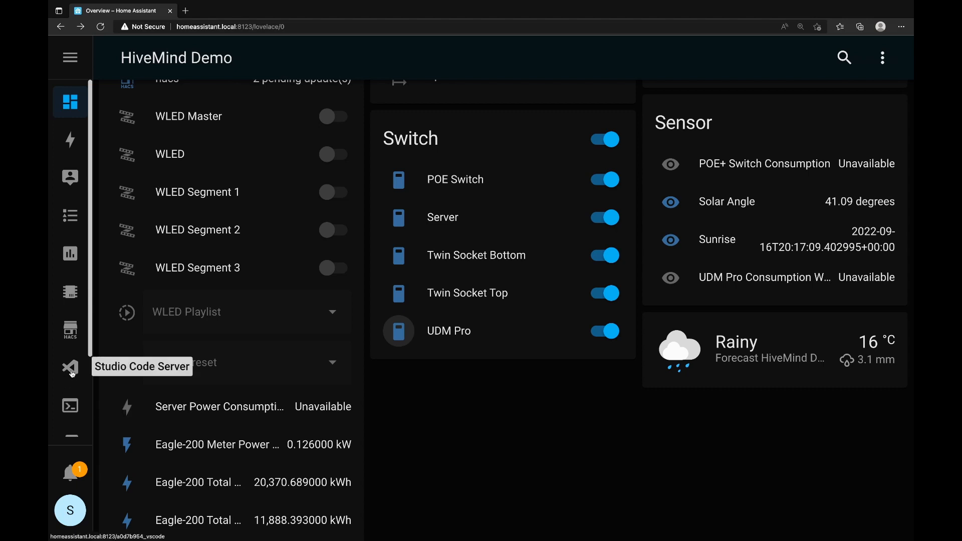
Open configuration.yaml in Studio Code Server and dismiss the insecure-context warning
click(70, 367)
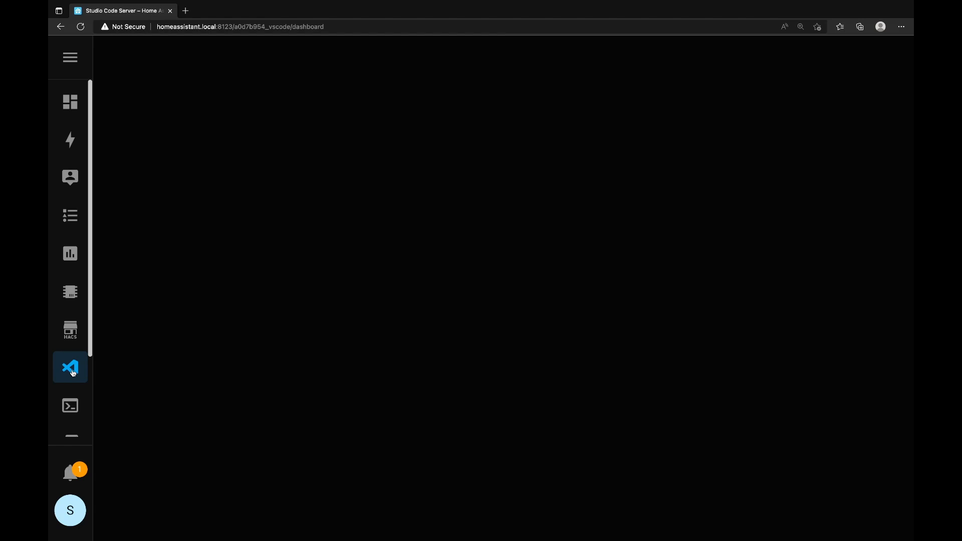
click(70, 367)
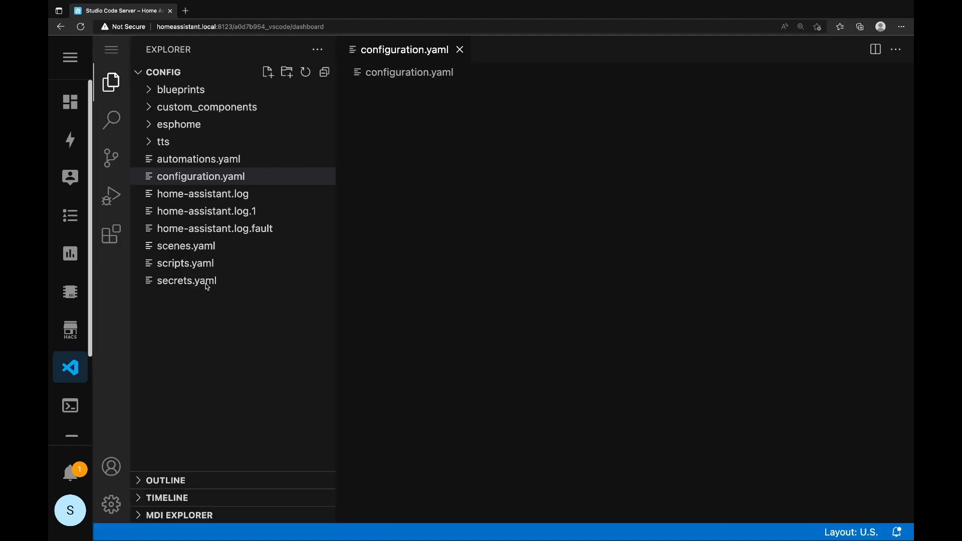
click(200, 176)
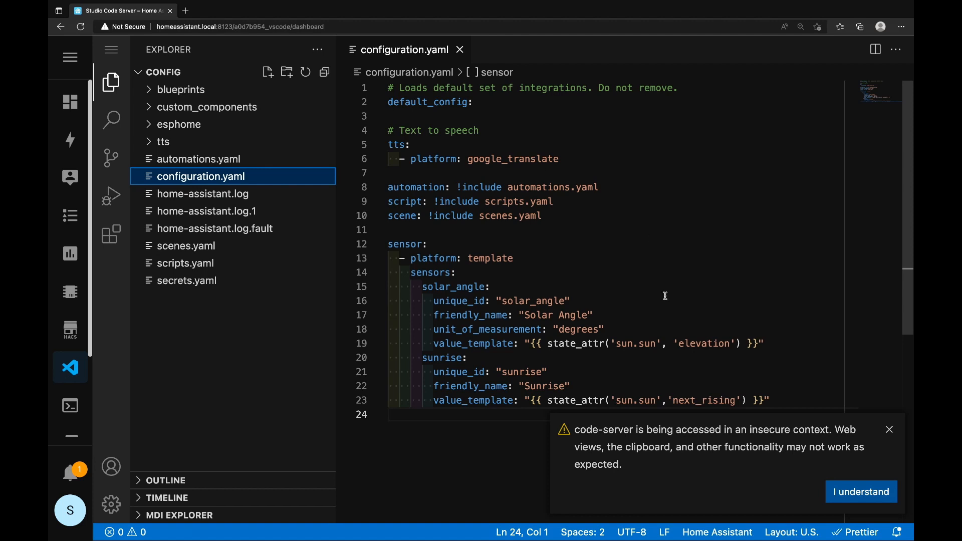
mouse_move(595, 186)
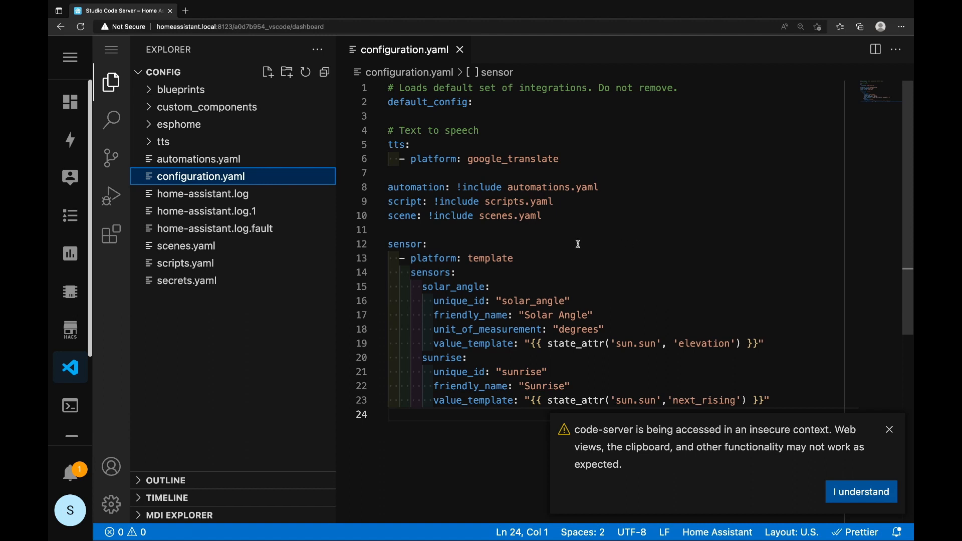
click(388, 244)
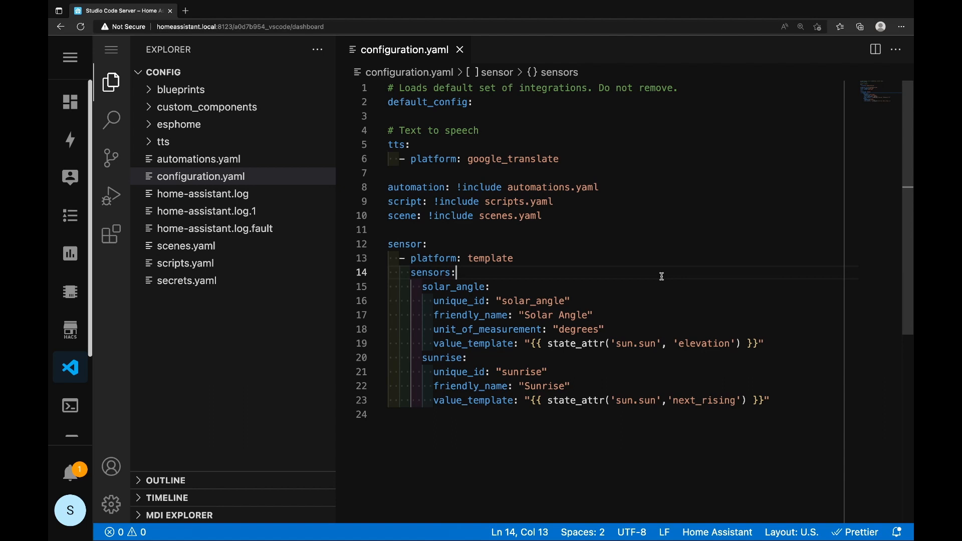
Review the sensor block structure: template platform, sensors key and the solar_angle entry
click(434, 245)
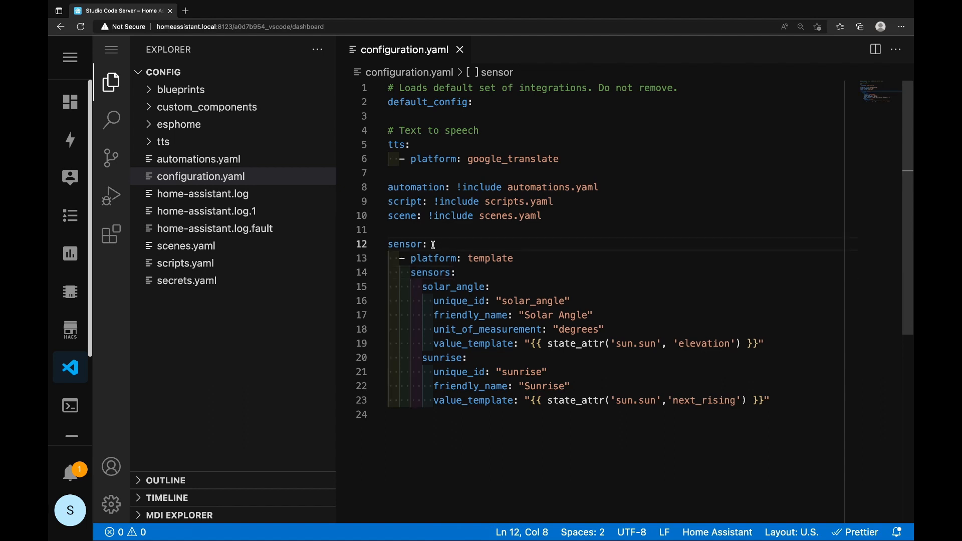
double_click(405, 244)
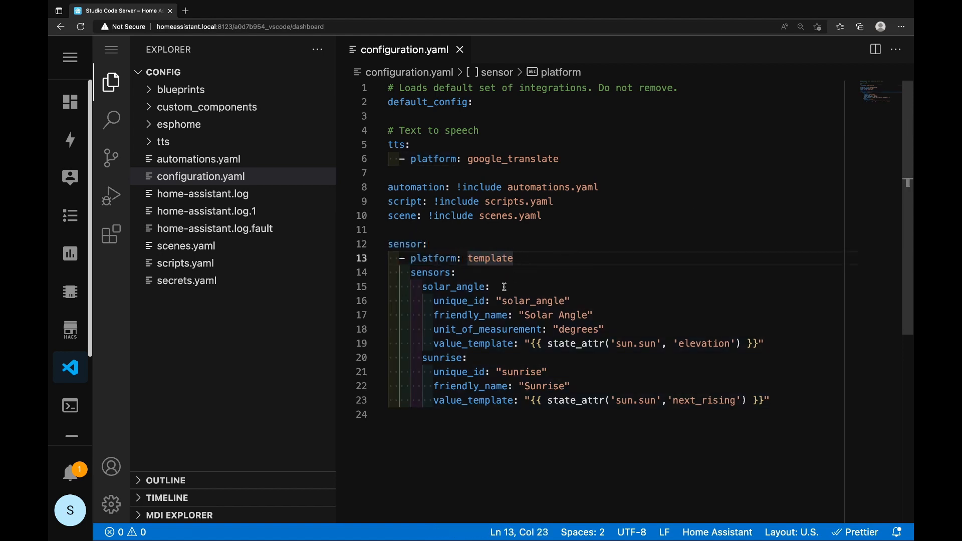
double_click(432, 272)
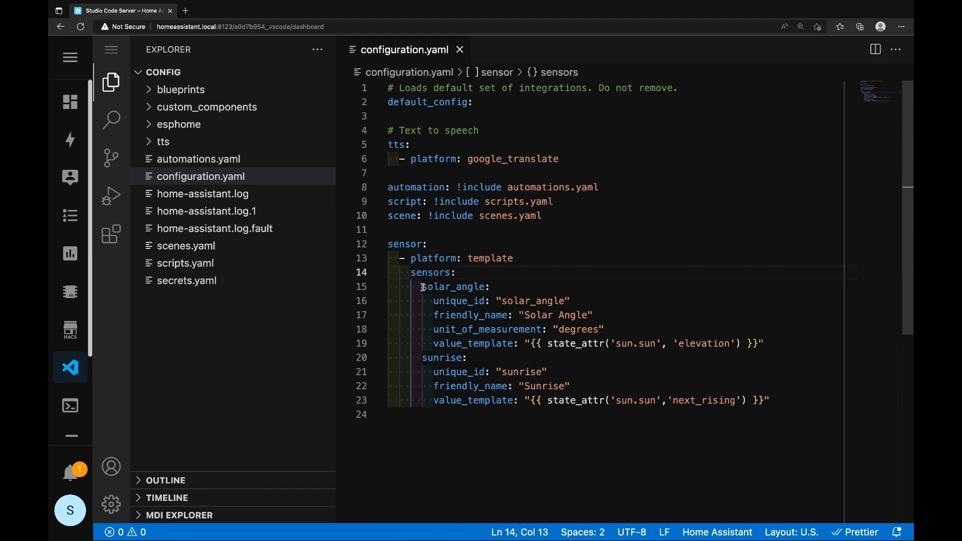
drag(422, 287, 439, 315)
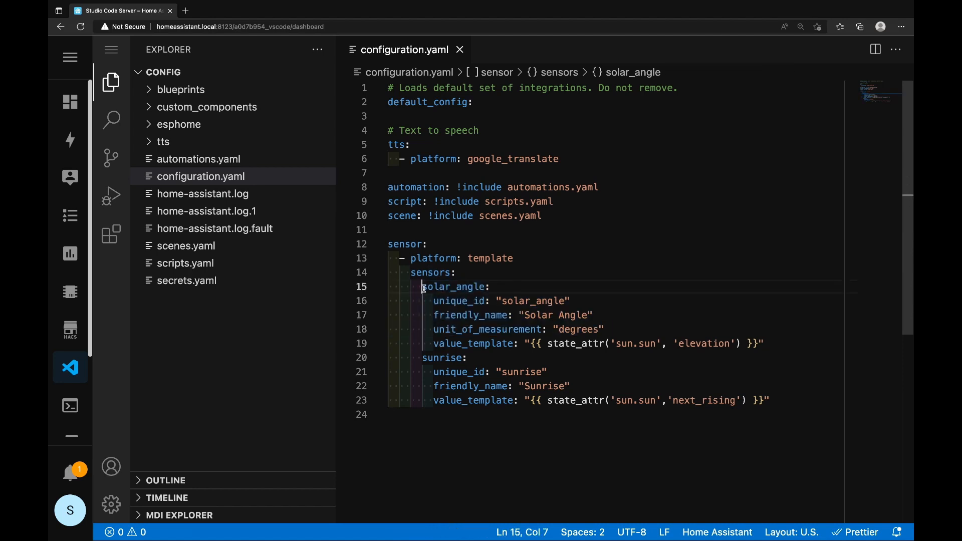
double_click(454, 286)
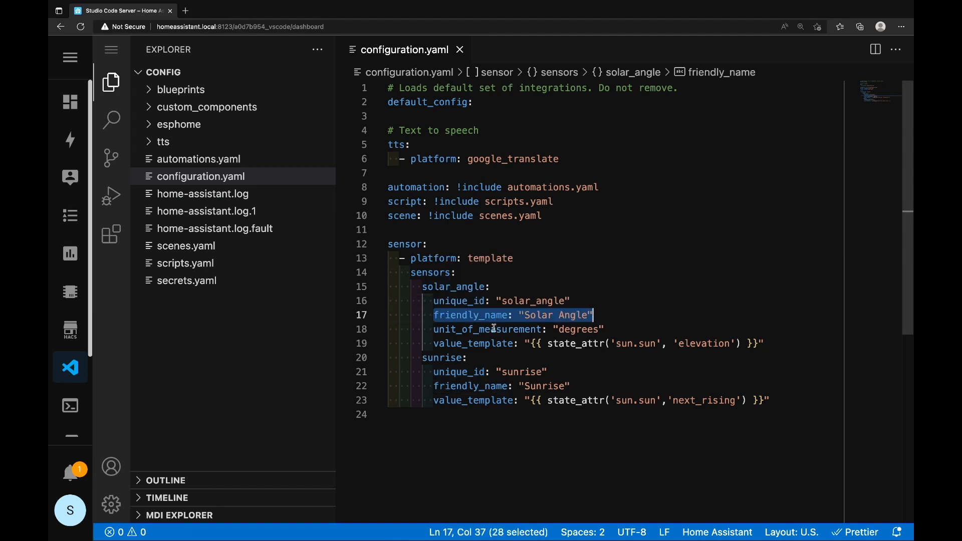
Review the Solar Angle and Sunrise fields and their state_attr('sun.sun', ...) value templates
double_click(484, 329)
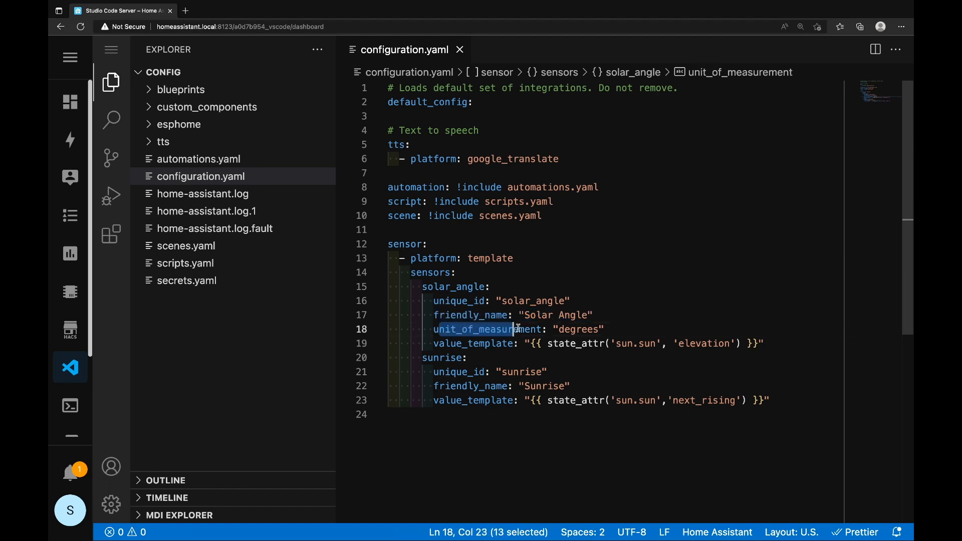
drag(515, 329, 604, 329)
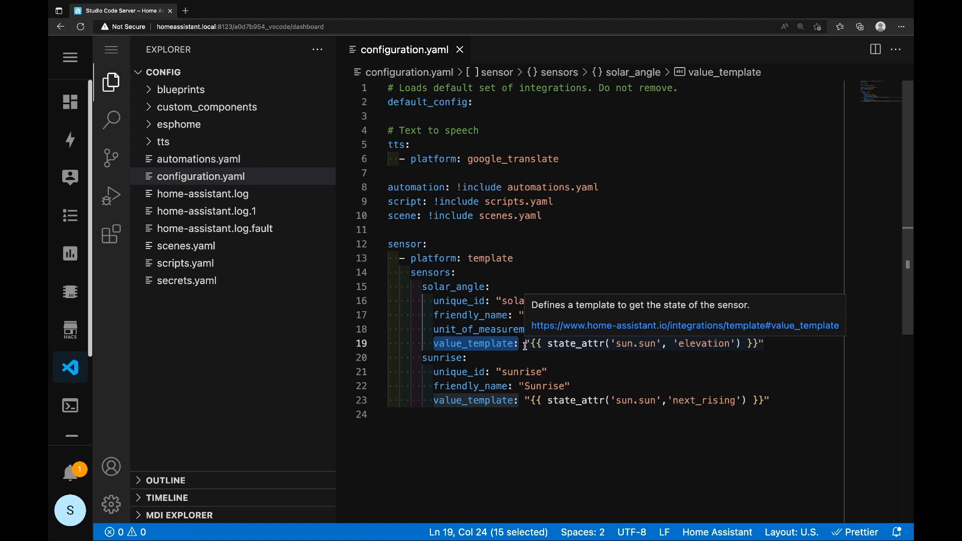
click(525, 344)
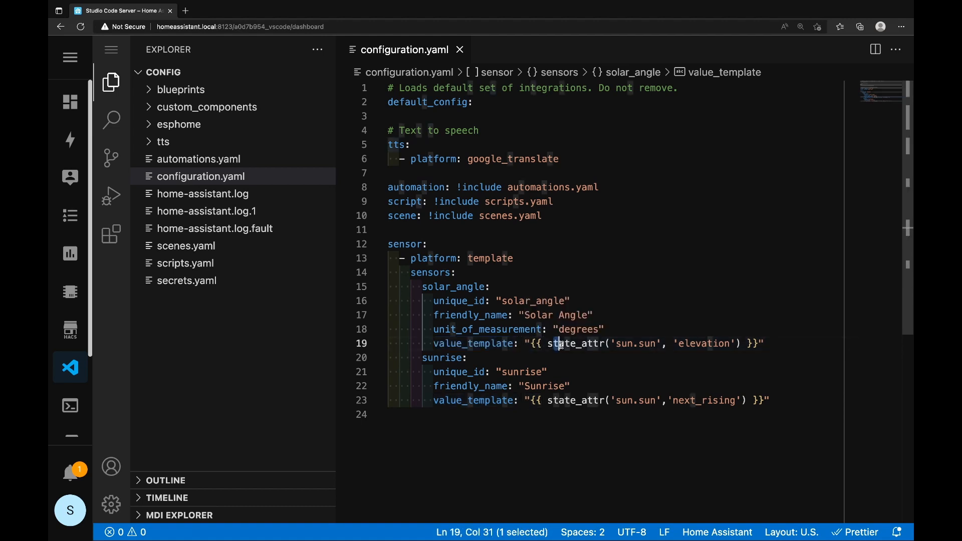
double_click(586, 344)
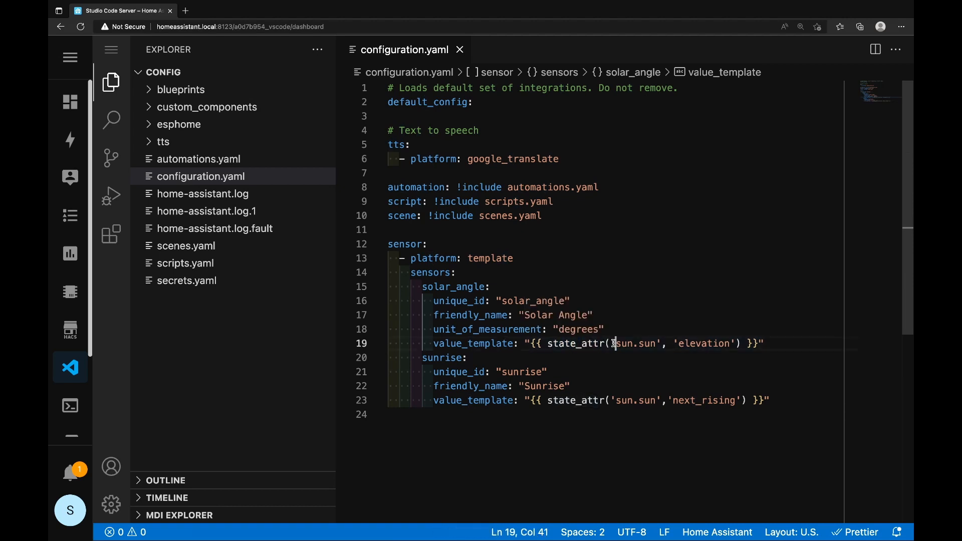
double_click(625, 343)
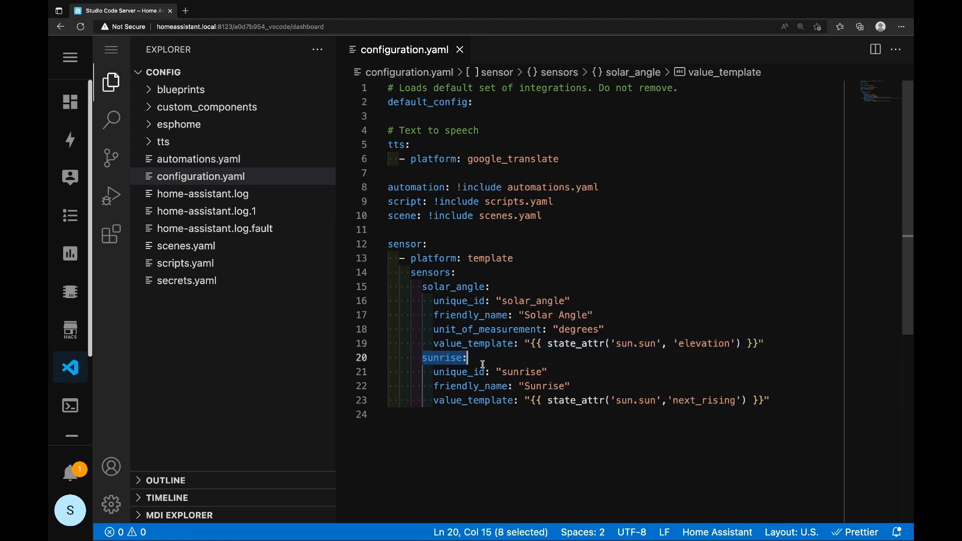
click(459, 372)
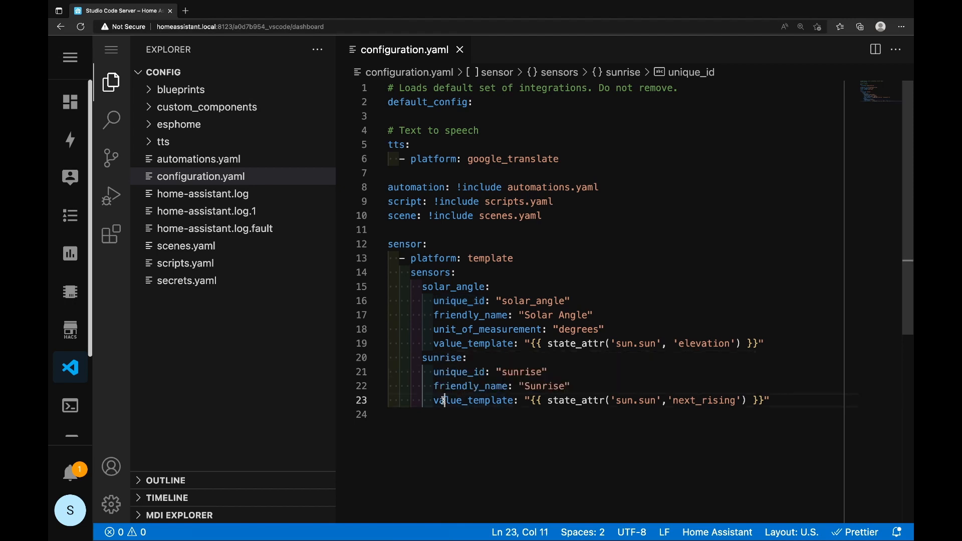
double_click(570, 399)
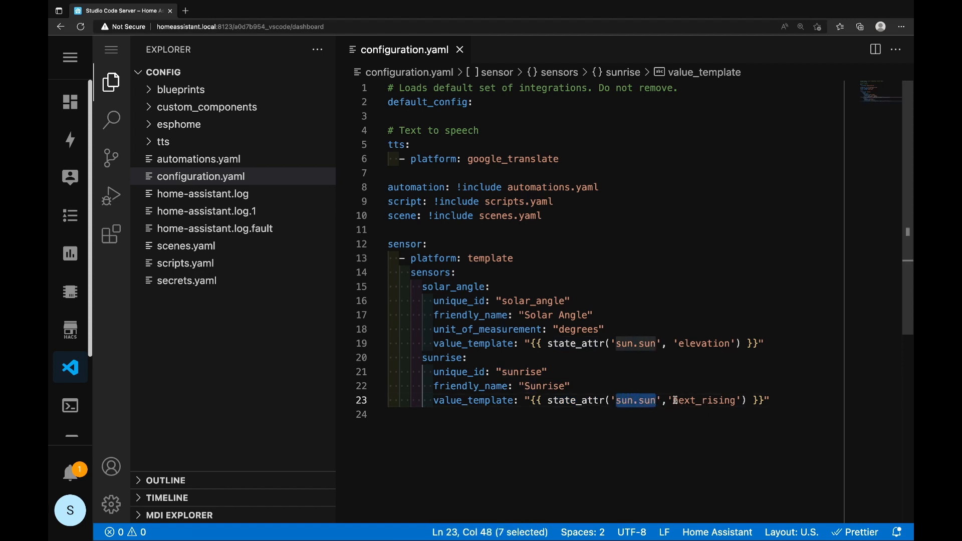
double_click(704, 399)
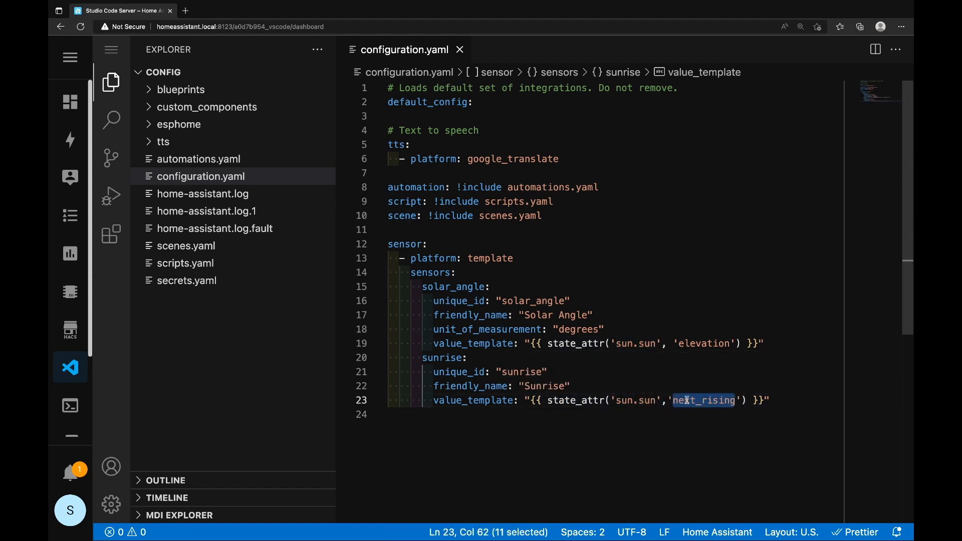
mouse_move(697, 344)
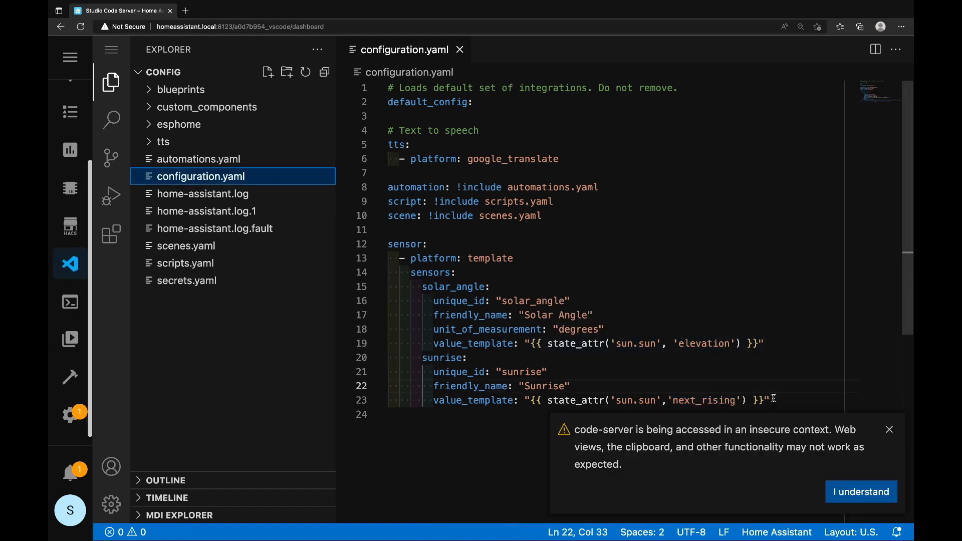
mouse_move(70, 376)
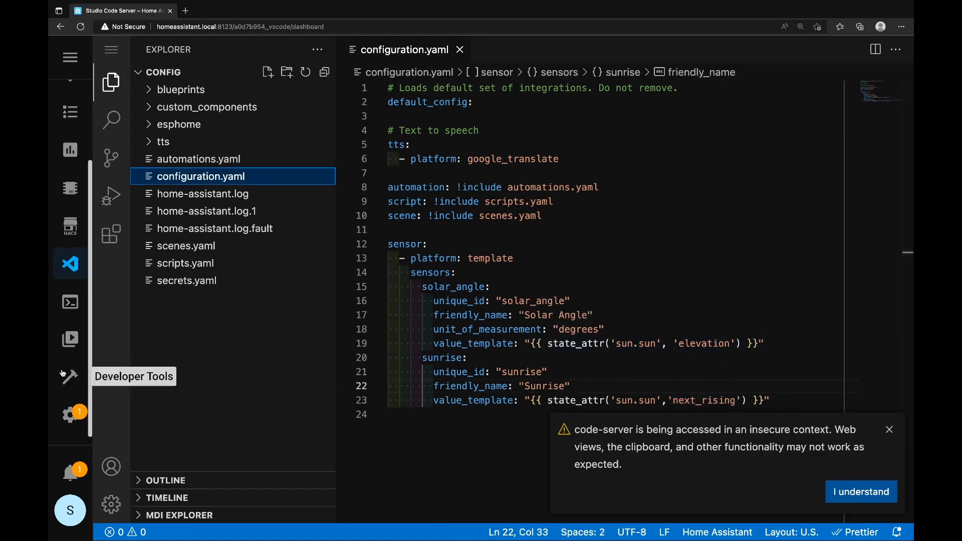
In Developer Tools States, filter by sun.sun then poe, note current_consumption, and return to the editor
click(70, 374)
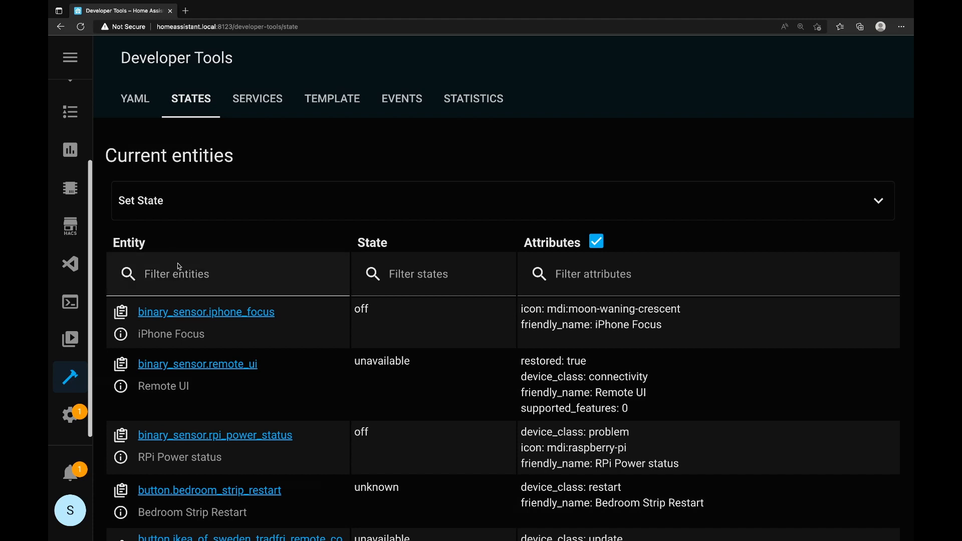
click(228, 273)
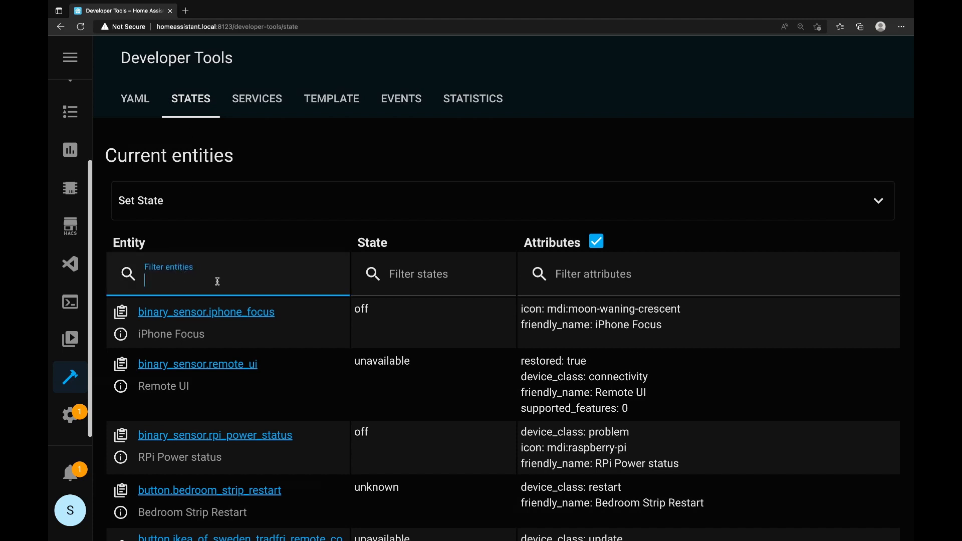
text(sun.sun)
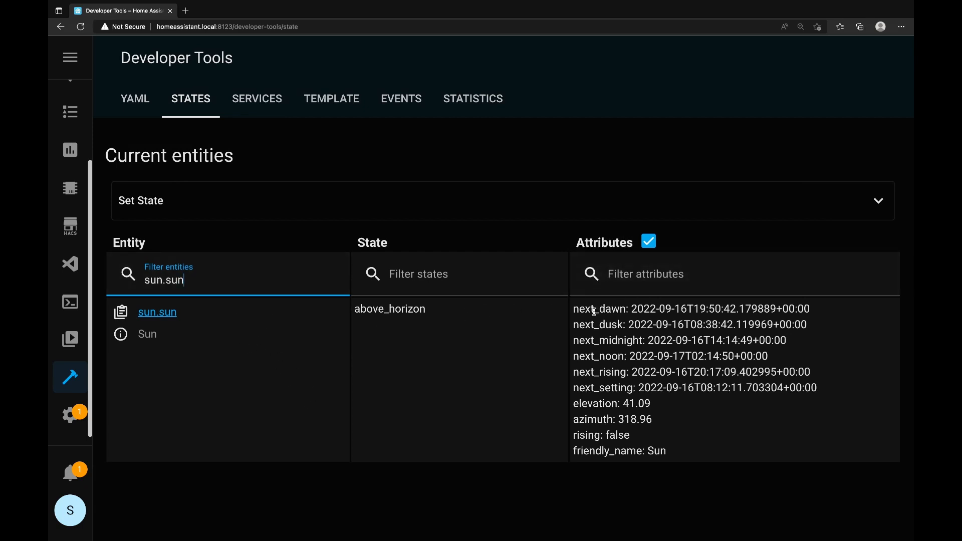
mouse_move(601, 341)
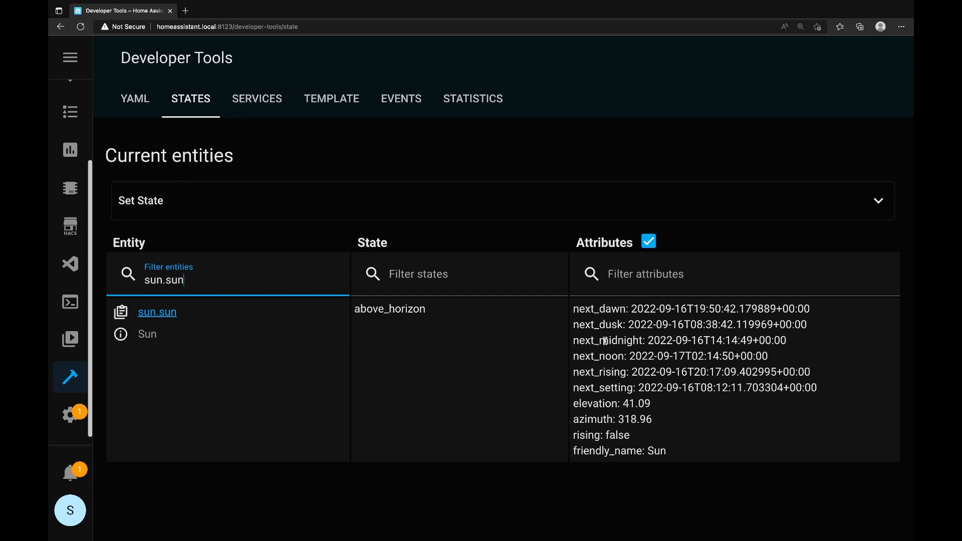
mouse_move(643, 305)
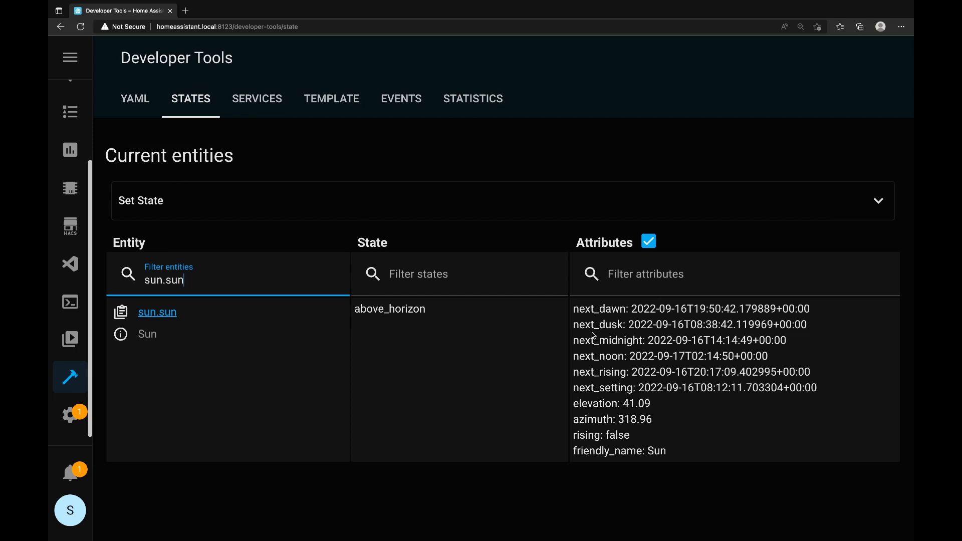
mouse_move(607, 383)
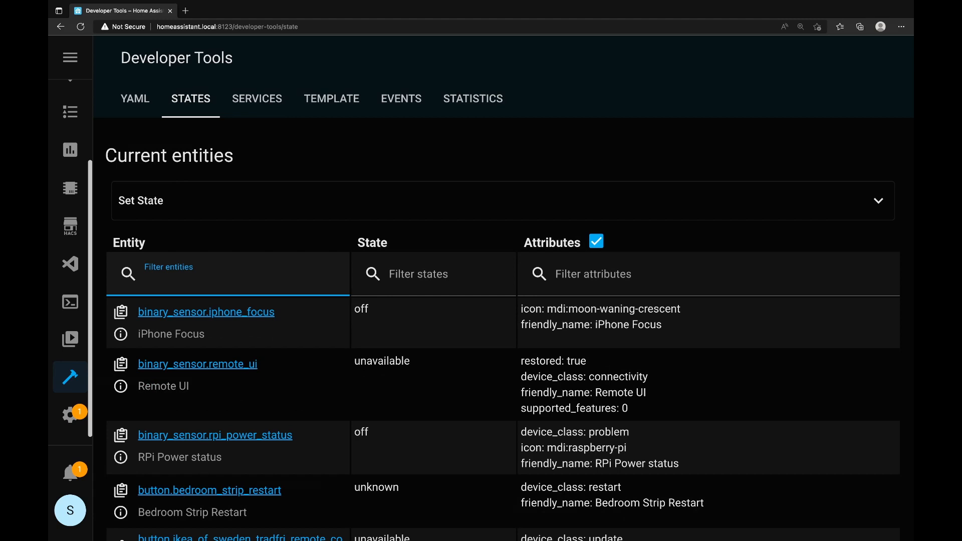
text(poe)
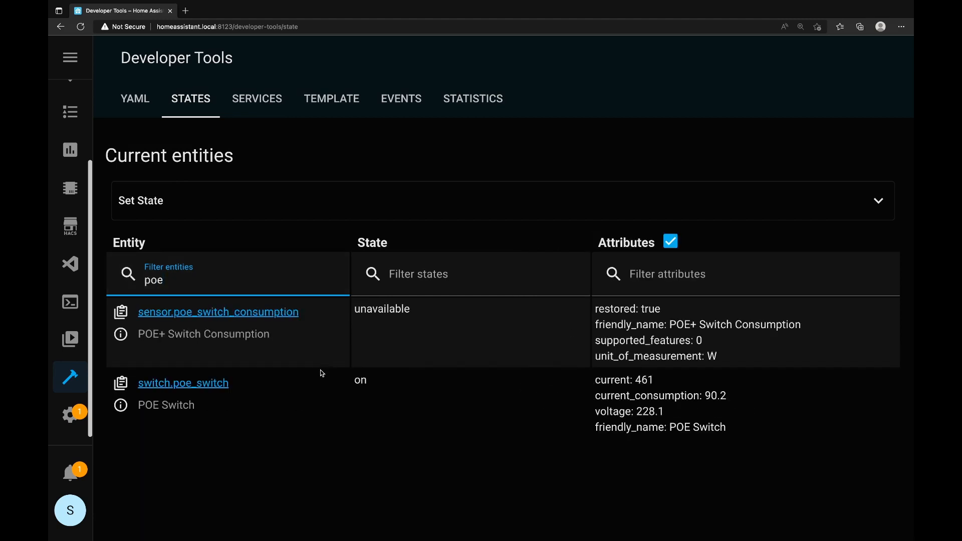
mouse_move(262, 393)
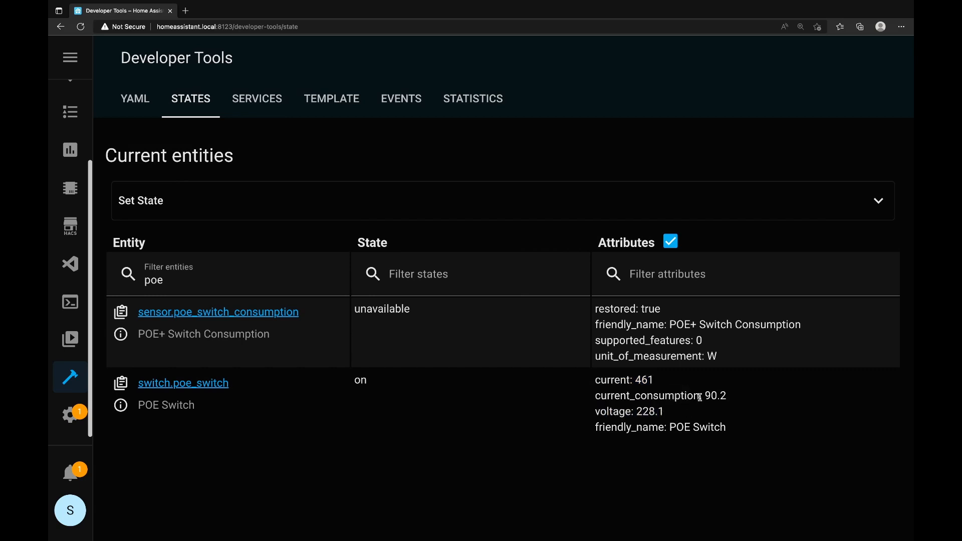
double_click(646, 395)
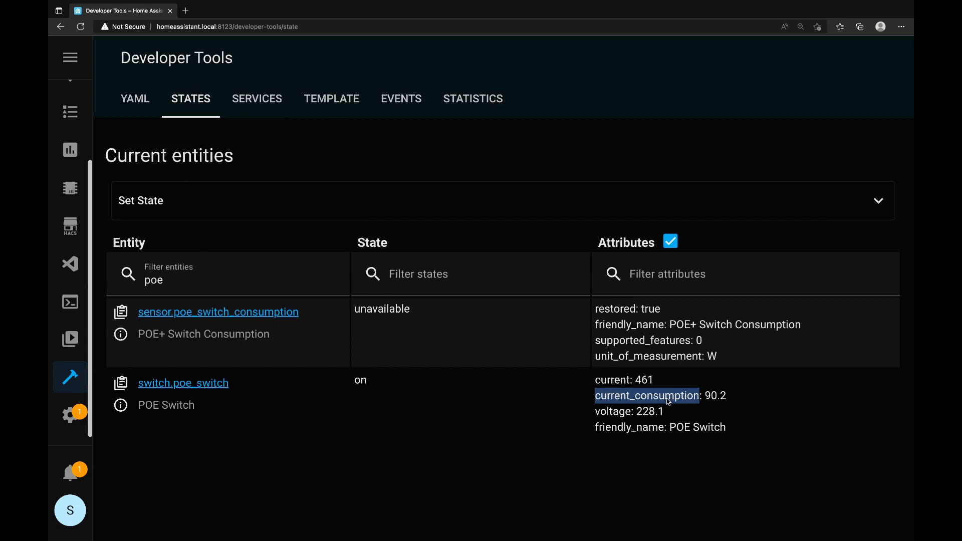
mouse_move(87, 269)
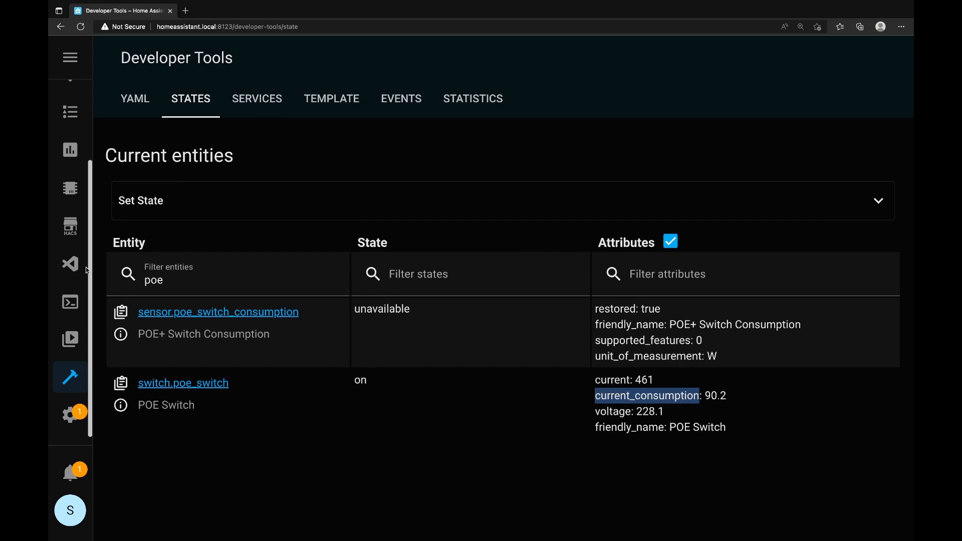
click(69, 264)
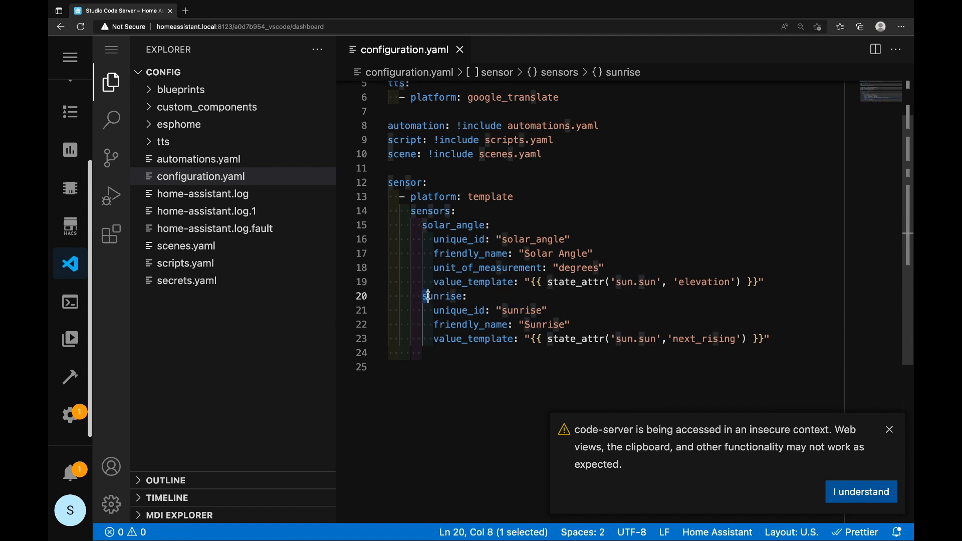
Add a poe_consumption sensor entry after sunrise with unique_id "poe_consumption"
click(421, 296)
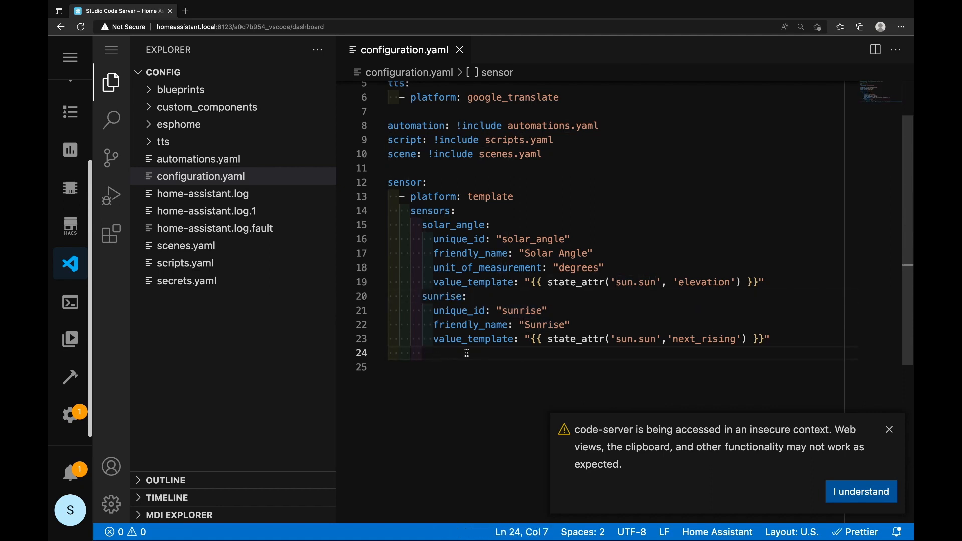
text(poe)
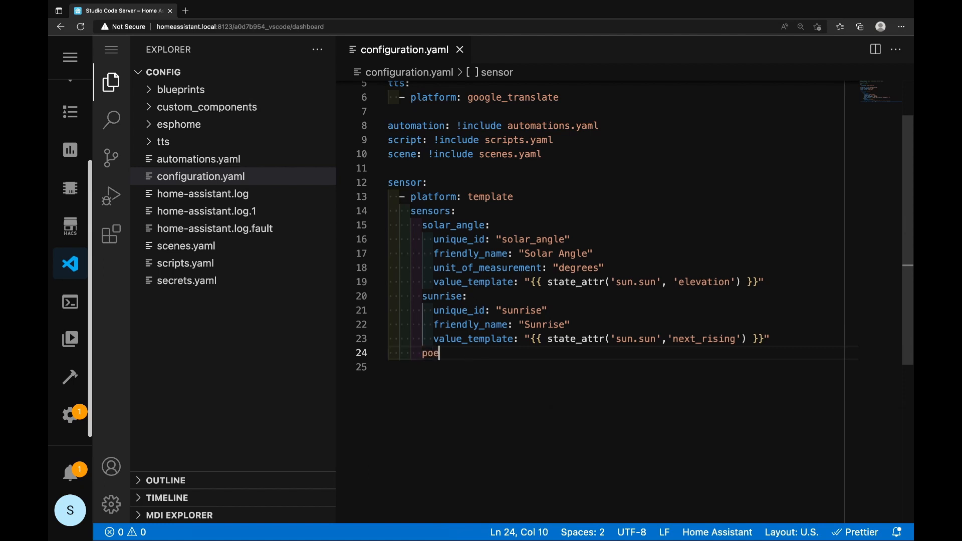
text(_con)
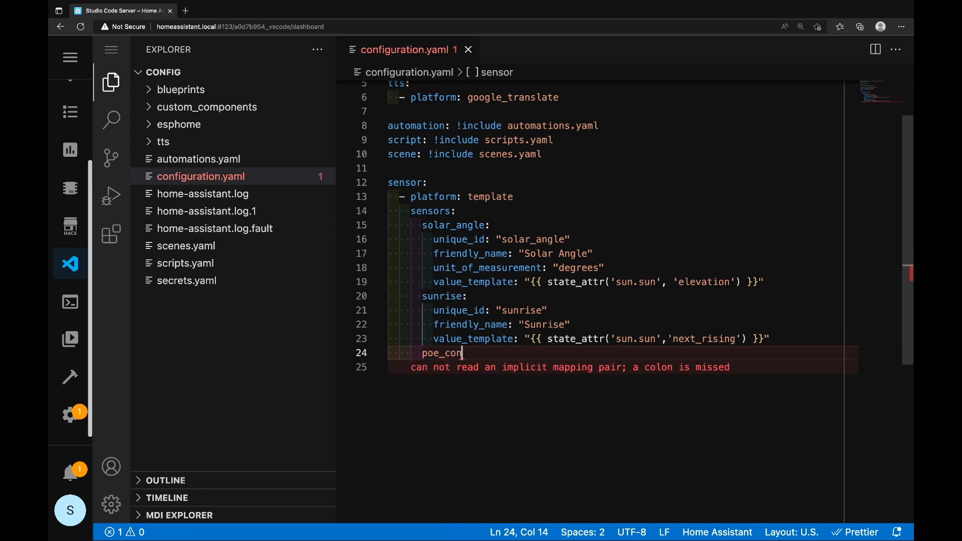
text(sumption:)
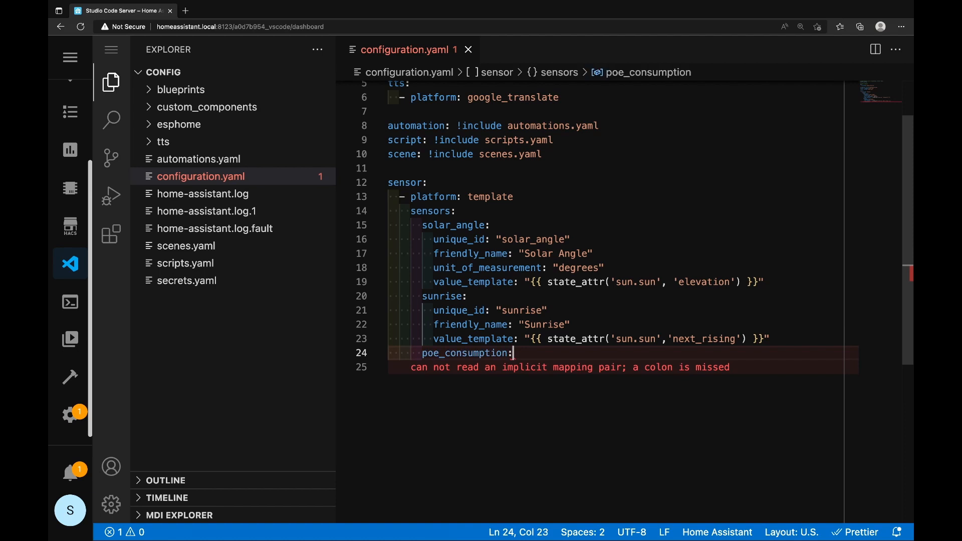
key(Enter)
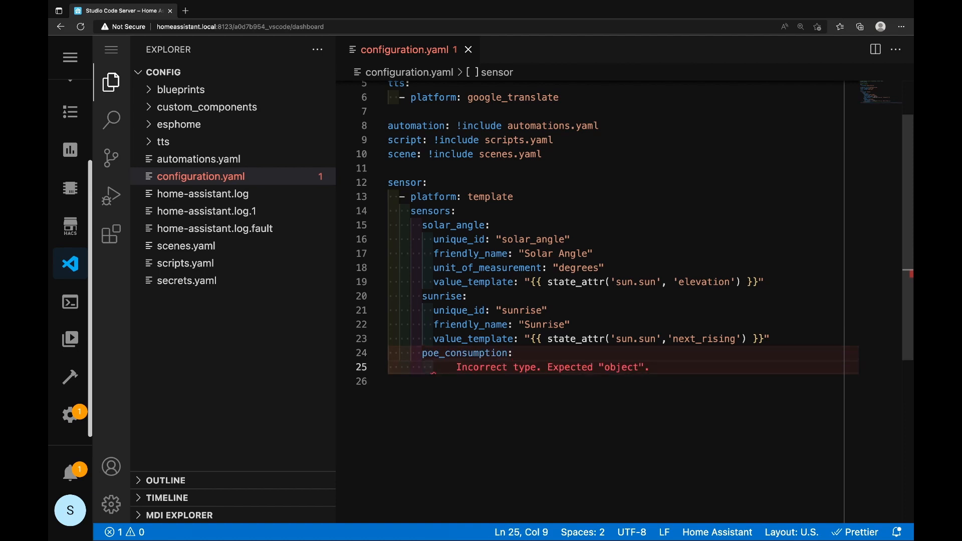
text(uni)
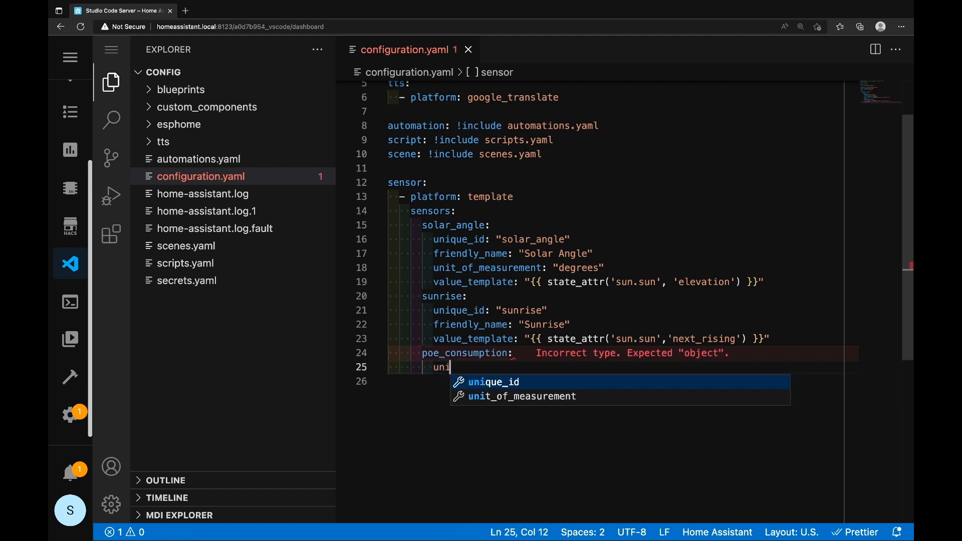
key(Tab)
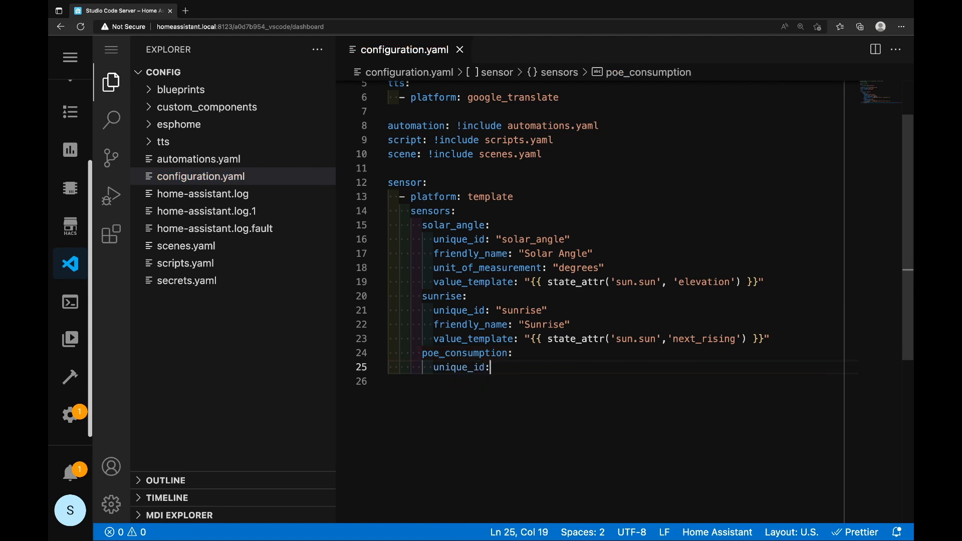
text("po)
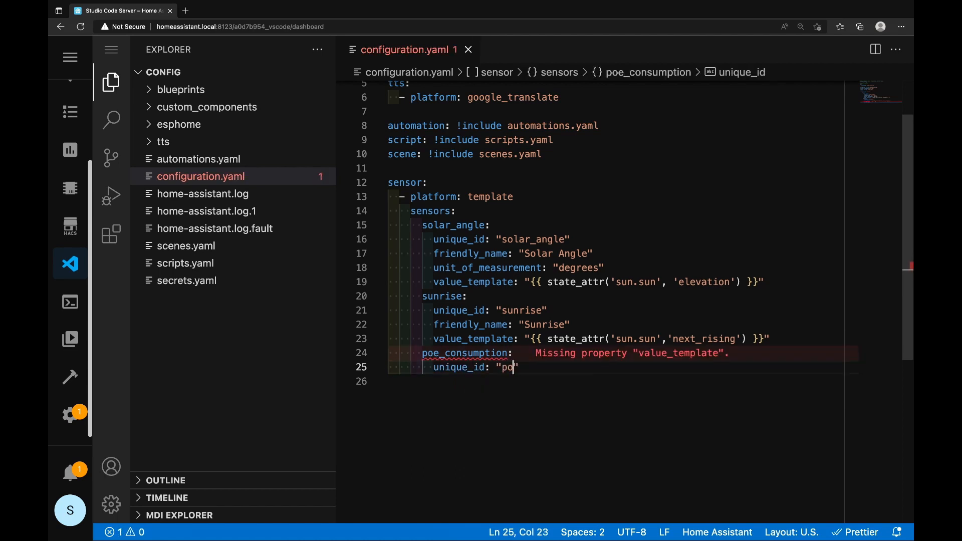
text(_c)
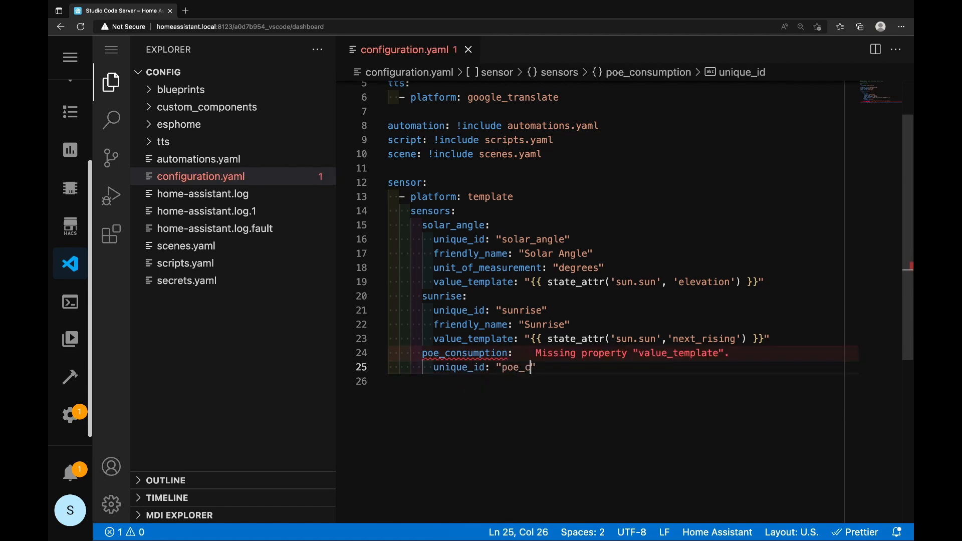
text(onsumption)
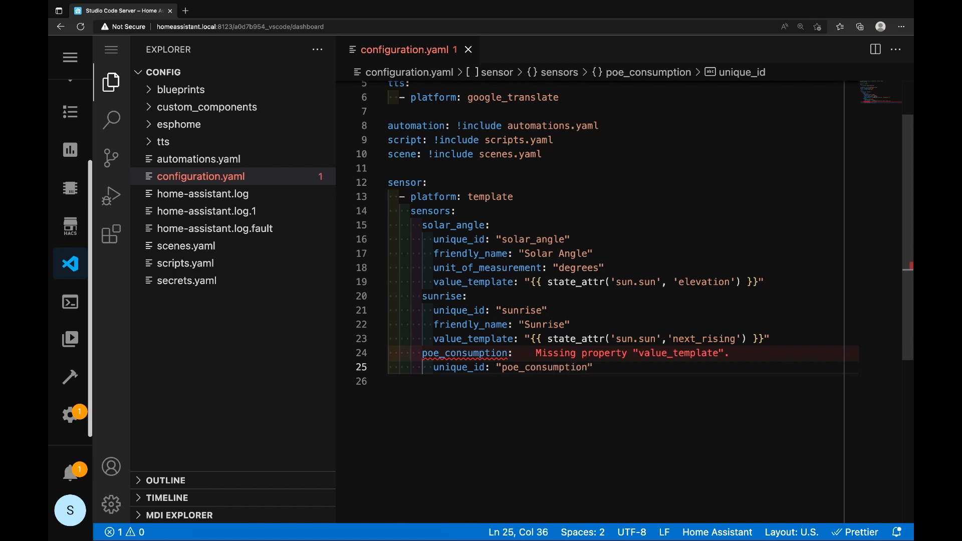
Give it friendly_name "PoE+ Switch Power Consumption" and unit_of_measurement "Watts"
key(Enter)
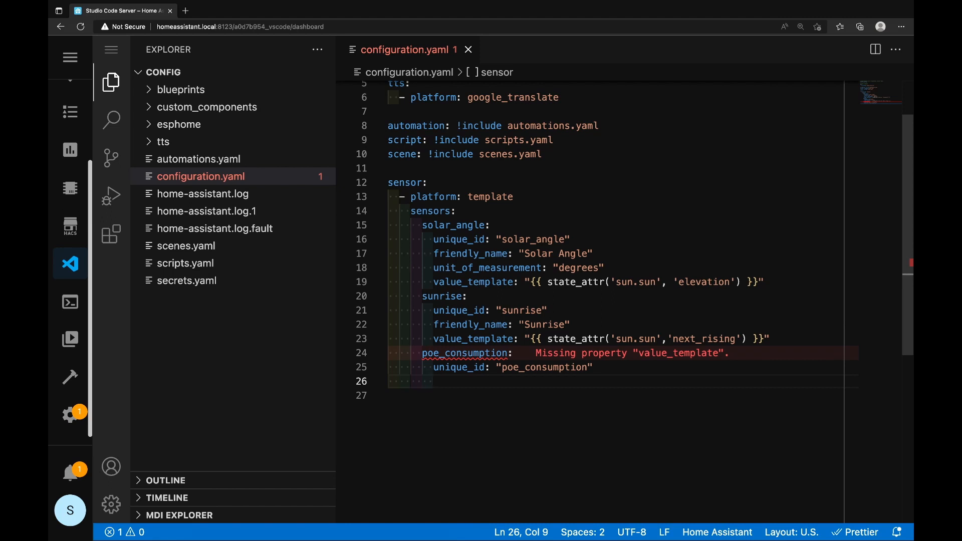
text(friendly)
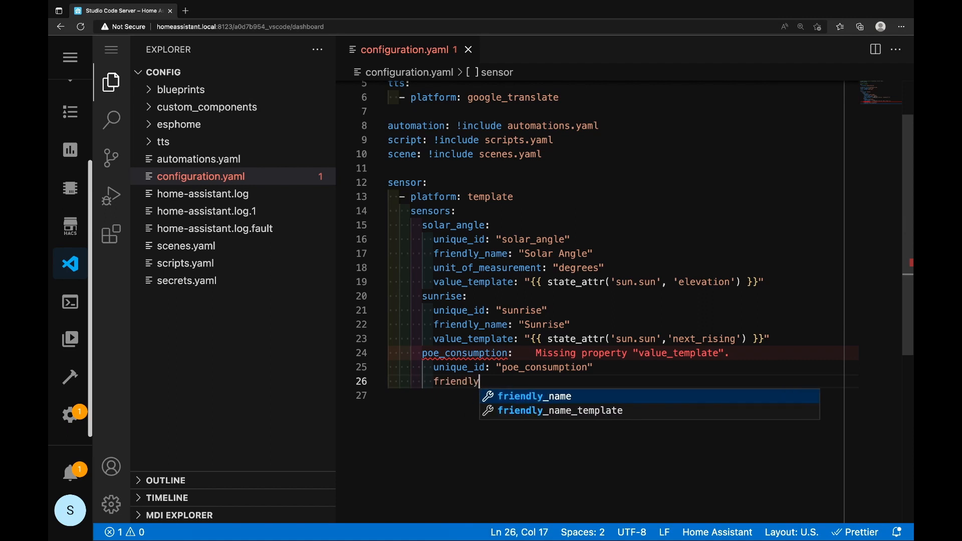
text(_name:)
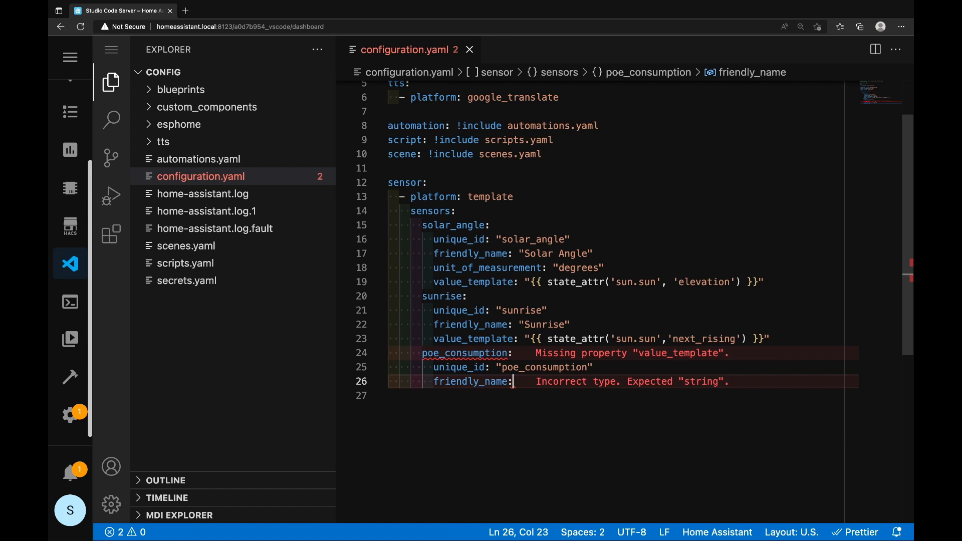
text("PoE+ Switch Power Con)
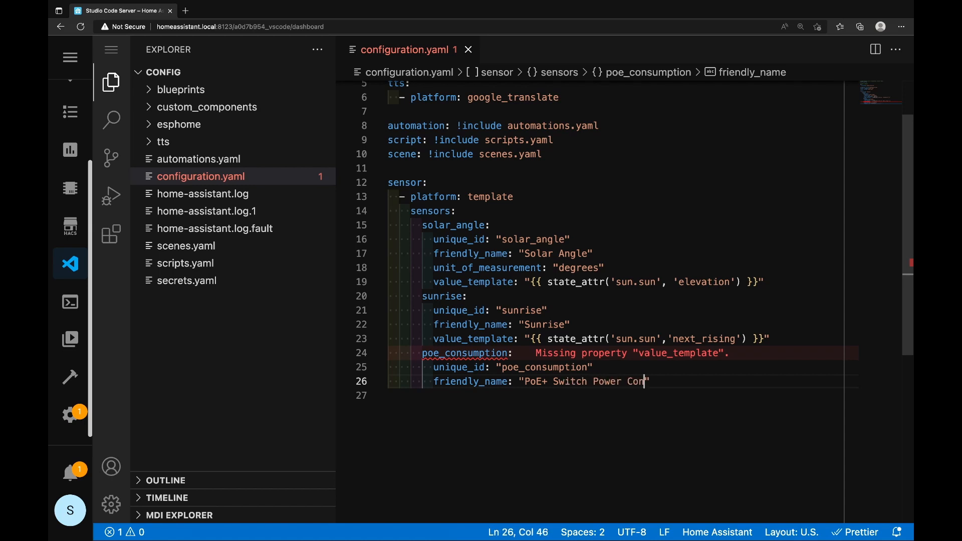
text(sumption)
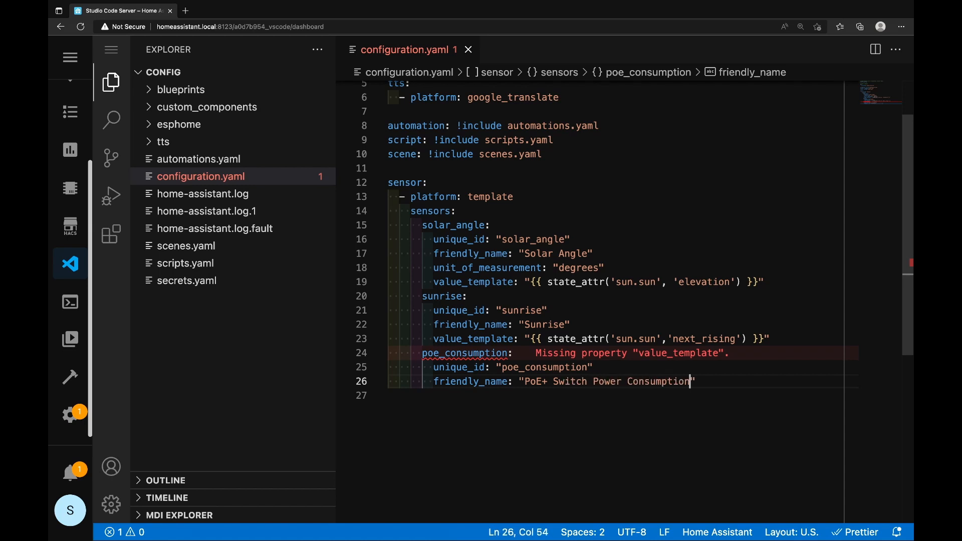
key(enter)
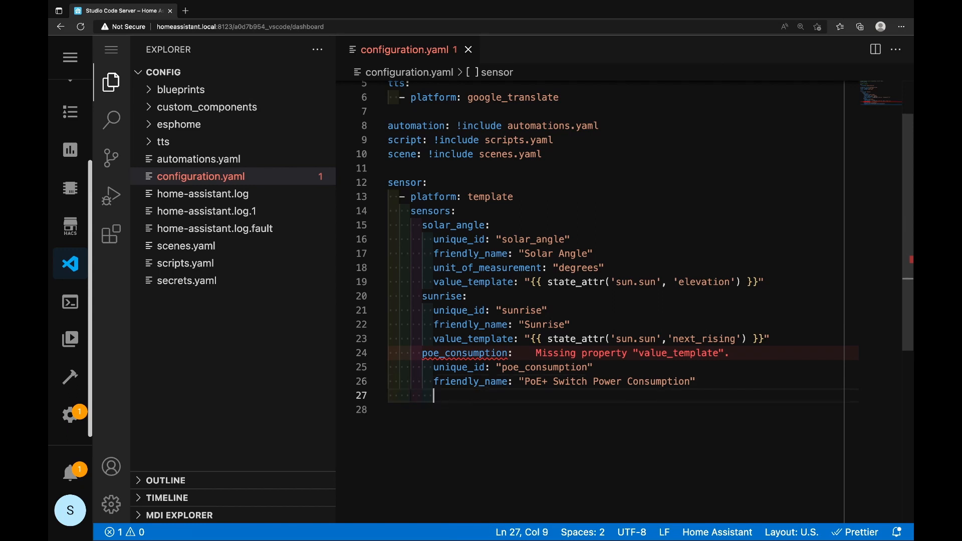
text(unit_of_measurement:)
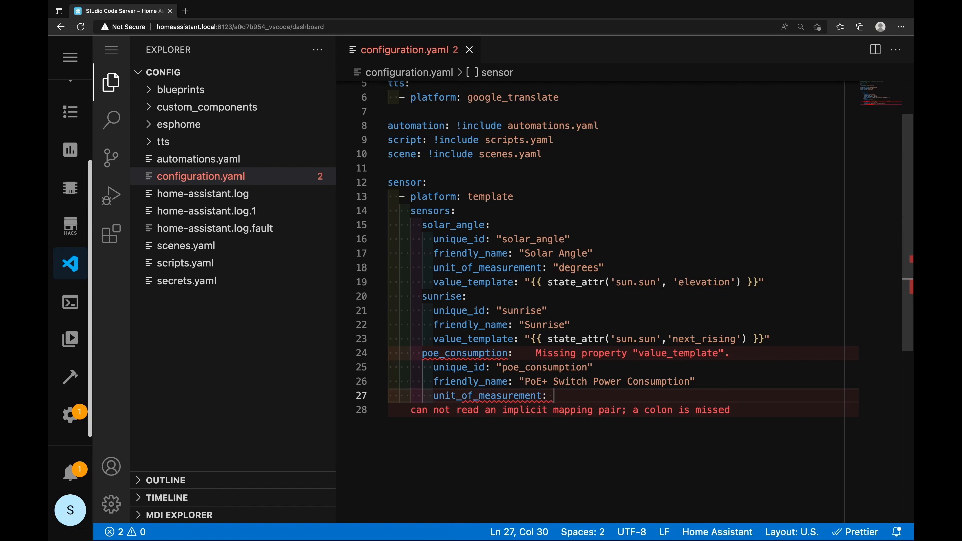
text("Wat")
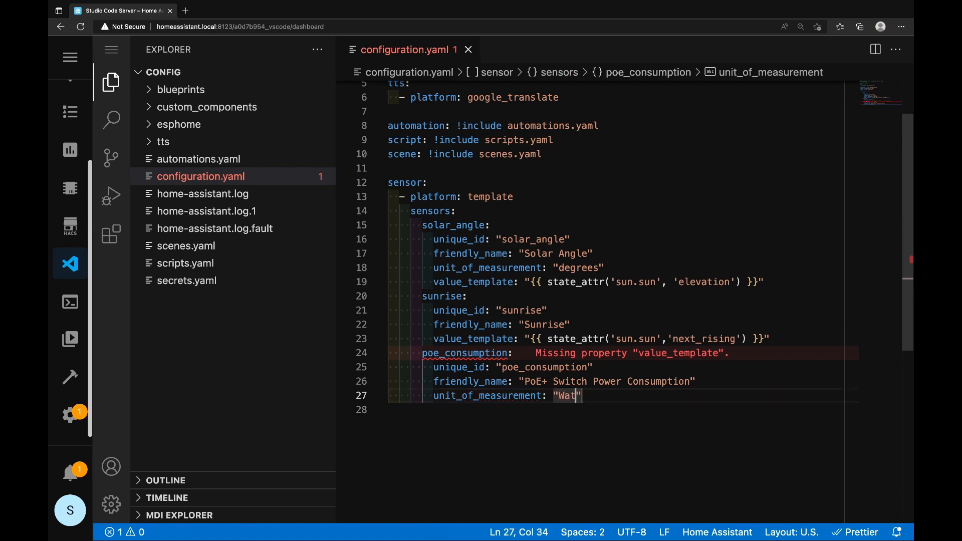
text(ts)
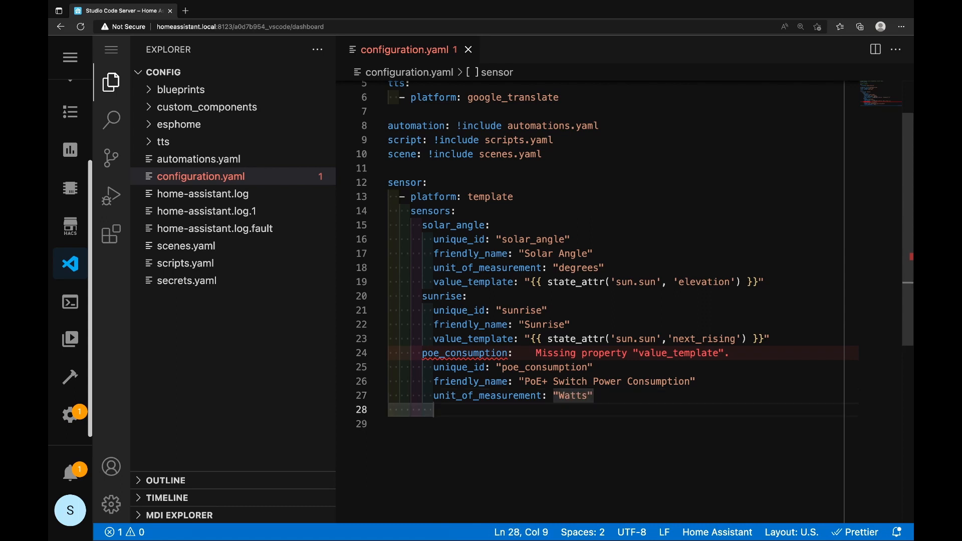
Add a value_template: "{{ }}" line to poe_consumption and save the file
text(v)
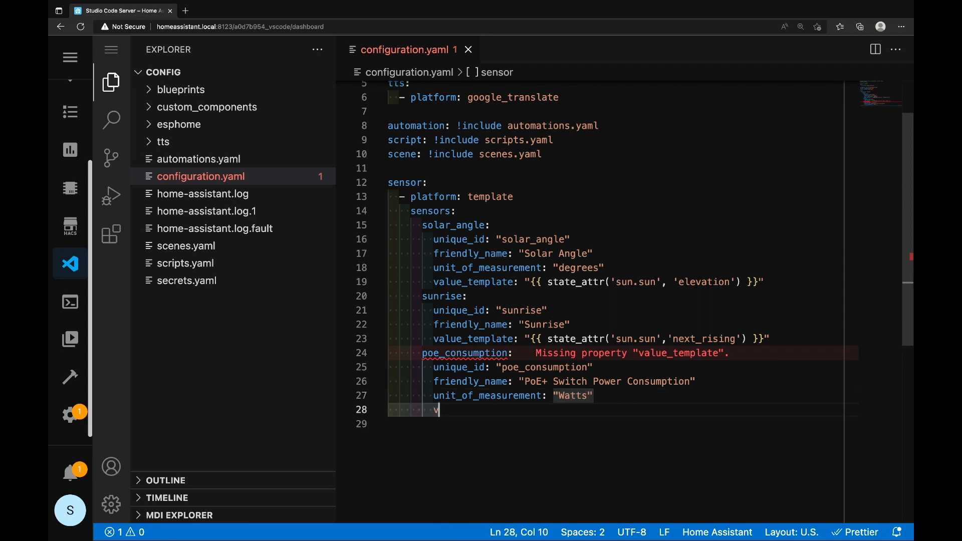
text(alue_)
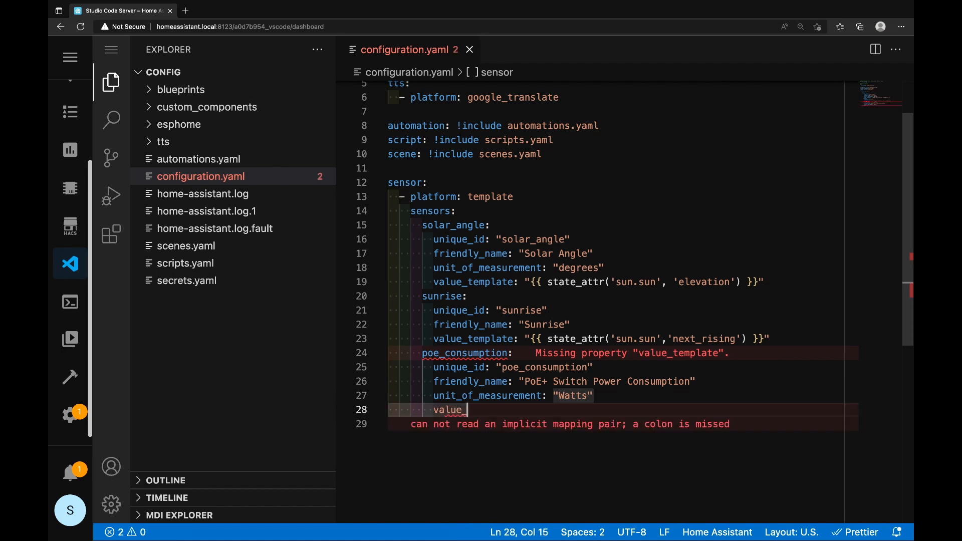
text(template:)
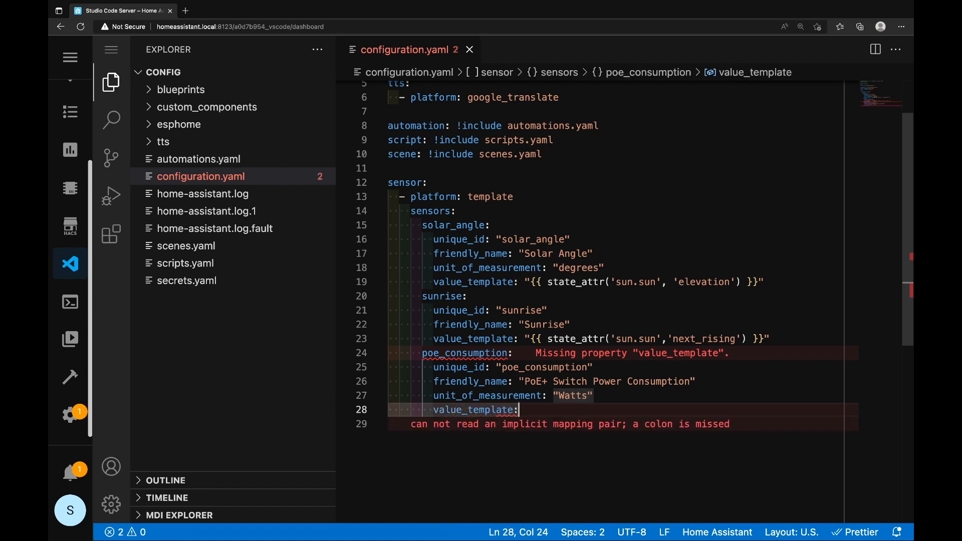
text("")
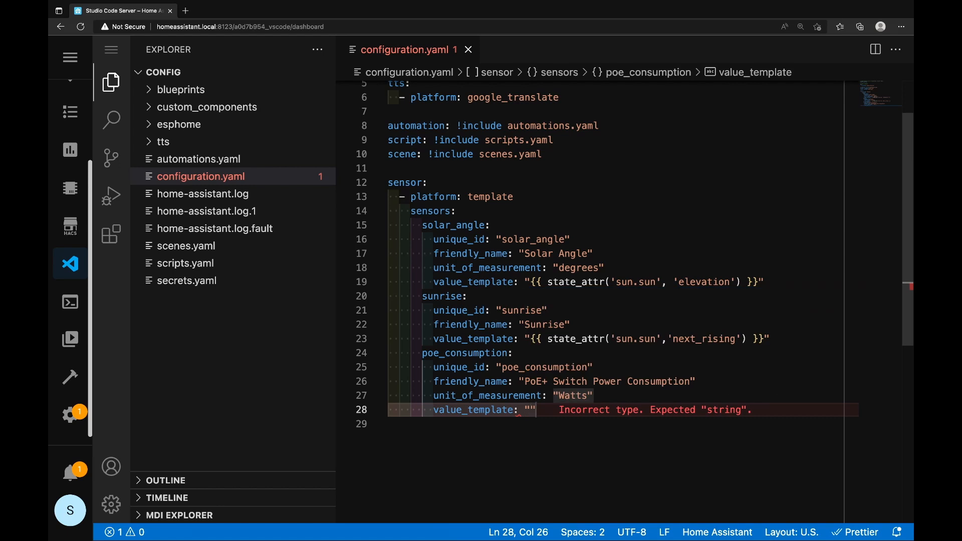
key(ctrl+s)
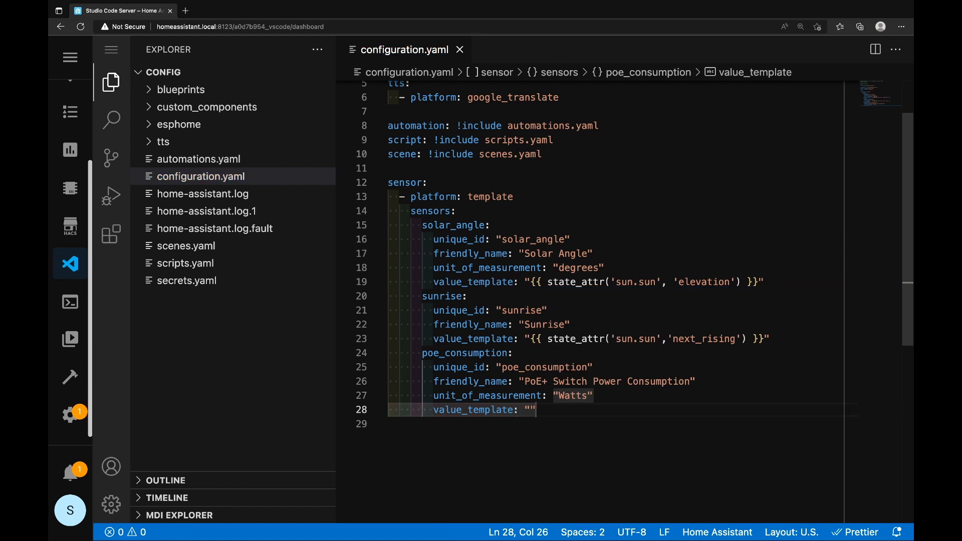
text({{)
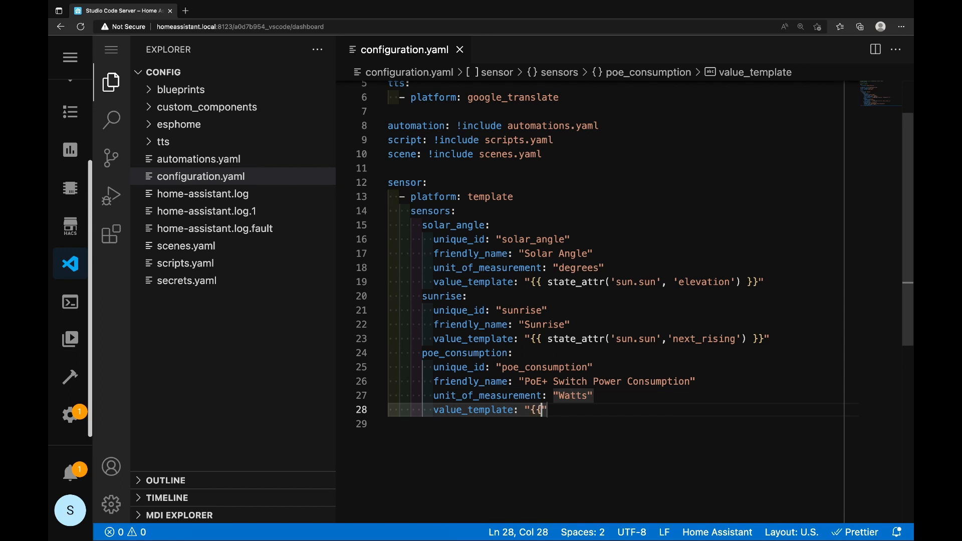
text(}})
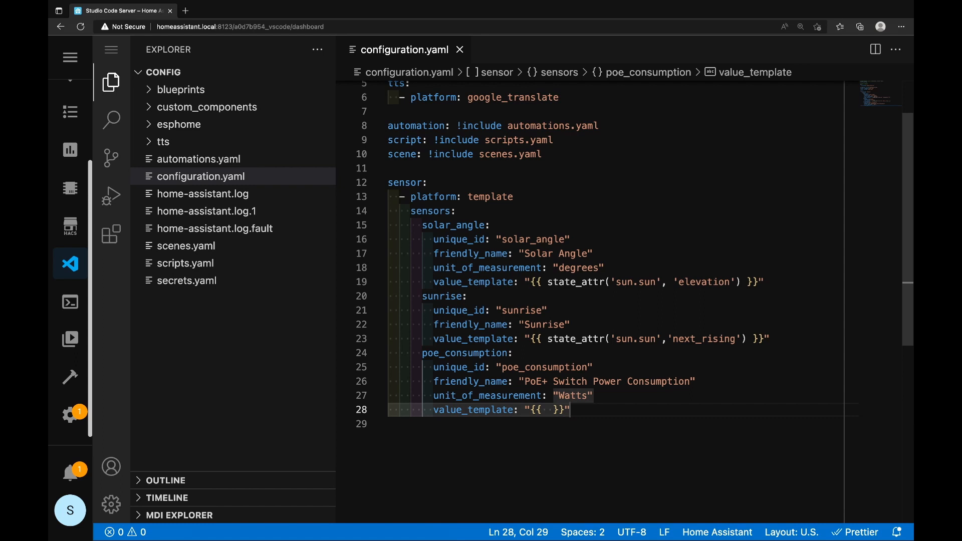
Fill the template with state_attr('switch.poe_switch','current_consumption')
text(state_)
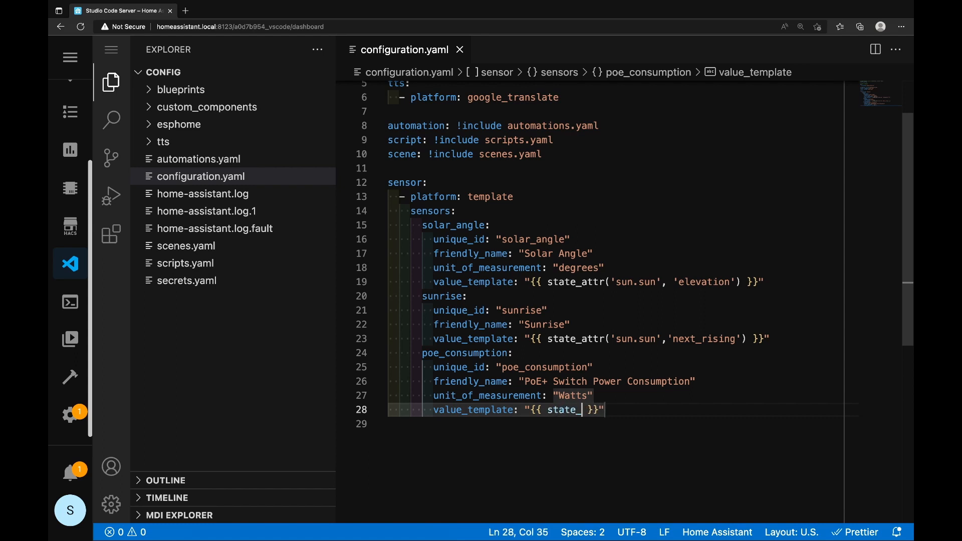
text(attr)
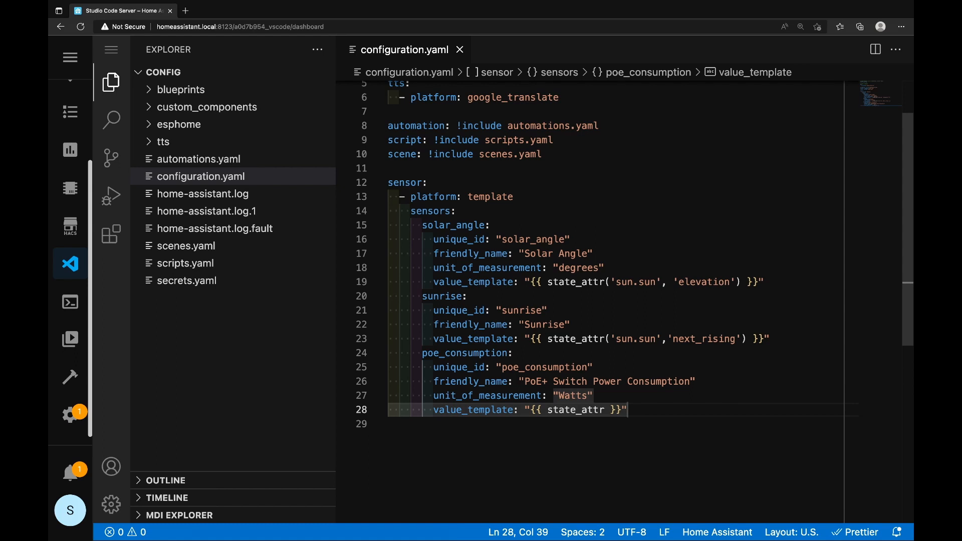
text(()
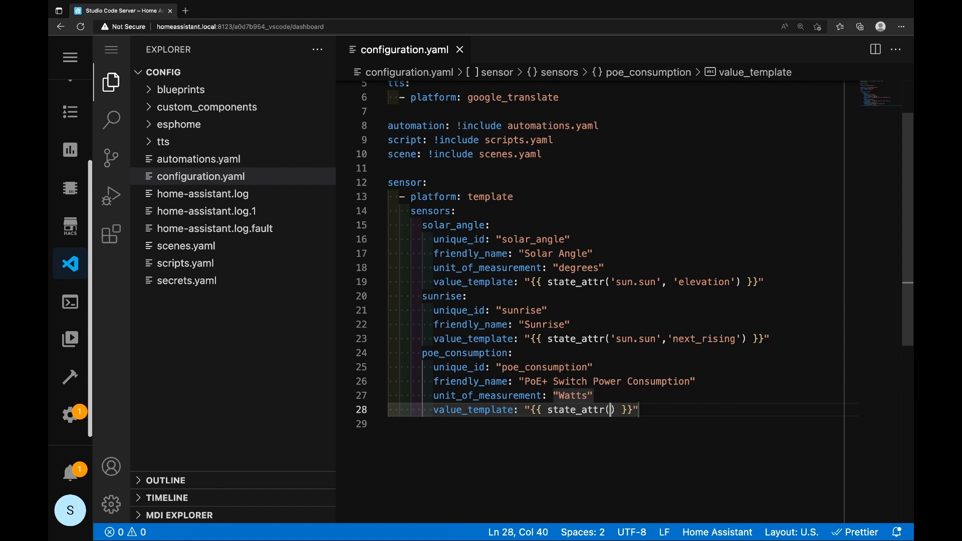
text('')
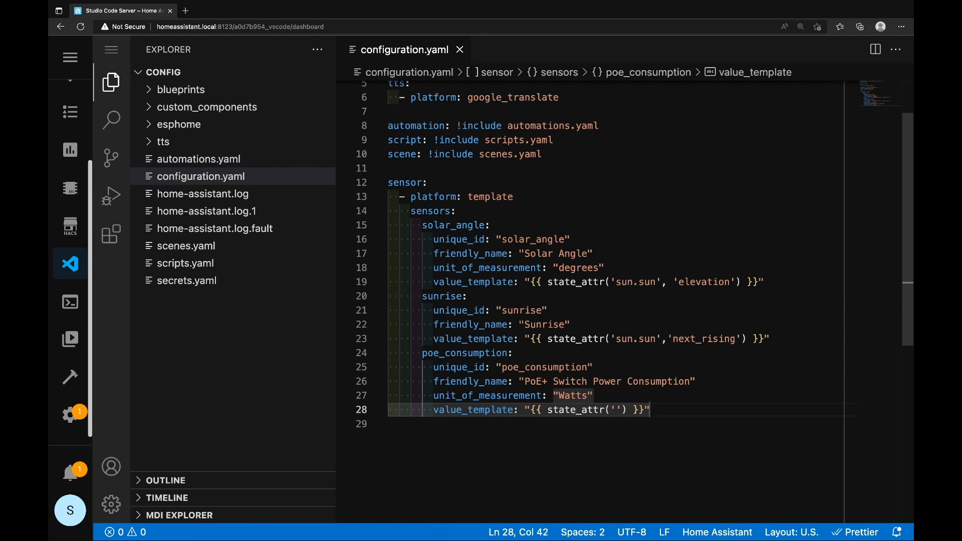
text(,')
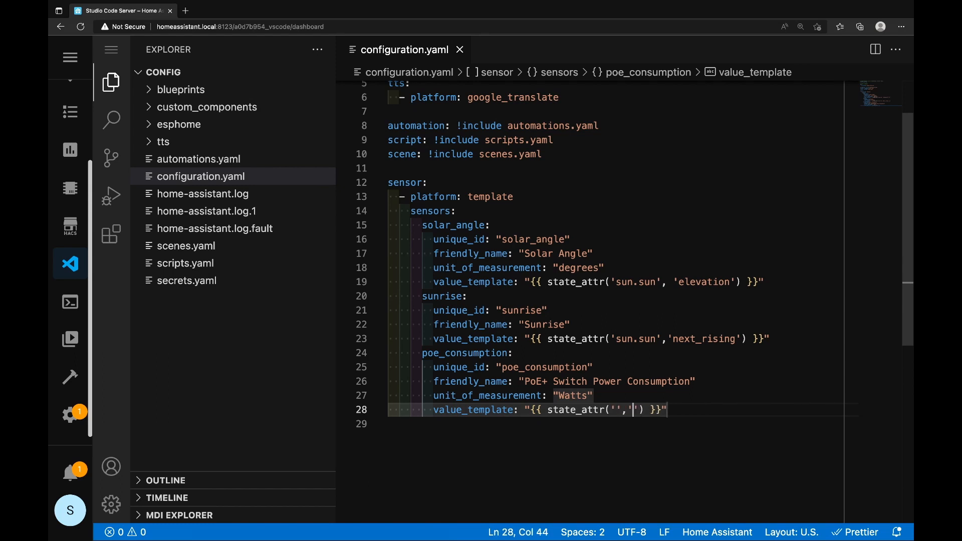
text(current_consumption)
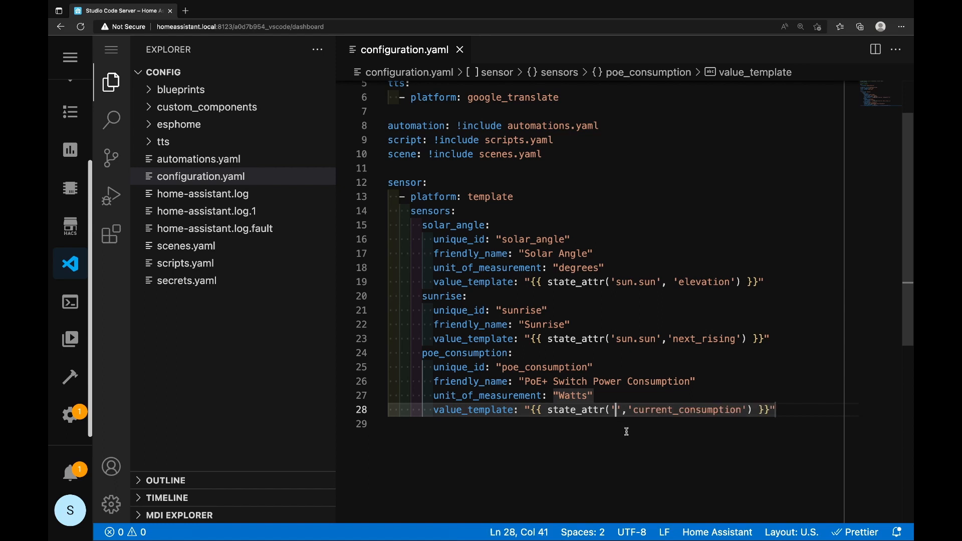
text(switch)
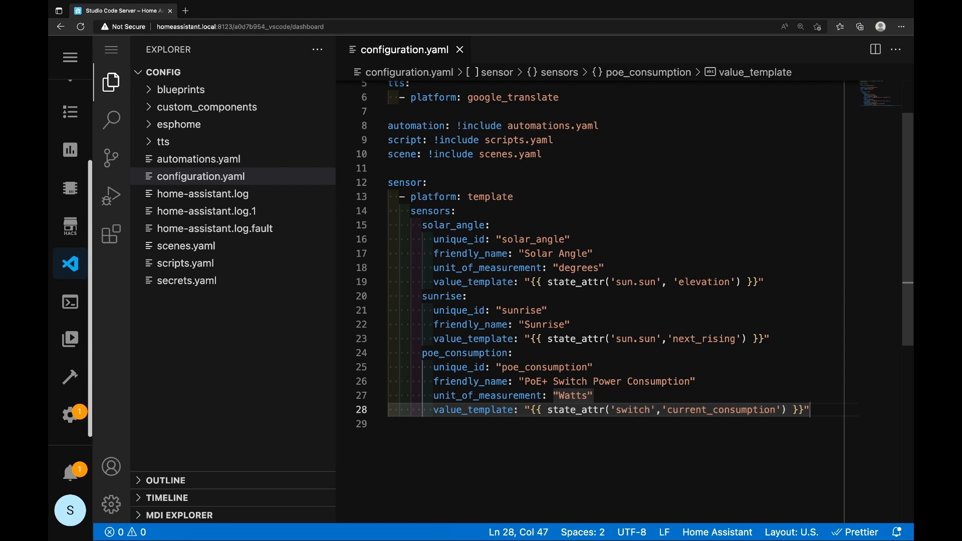
text(.poe_swit)
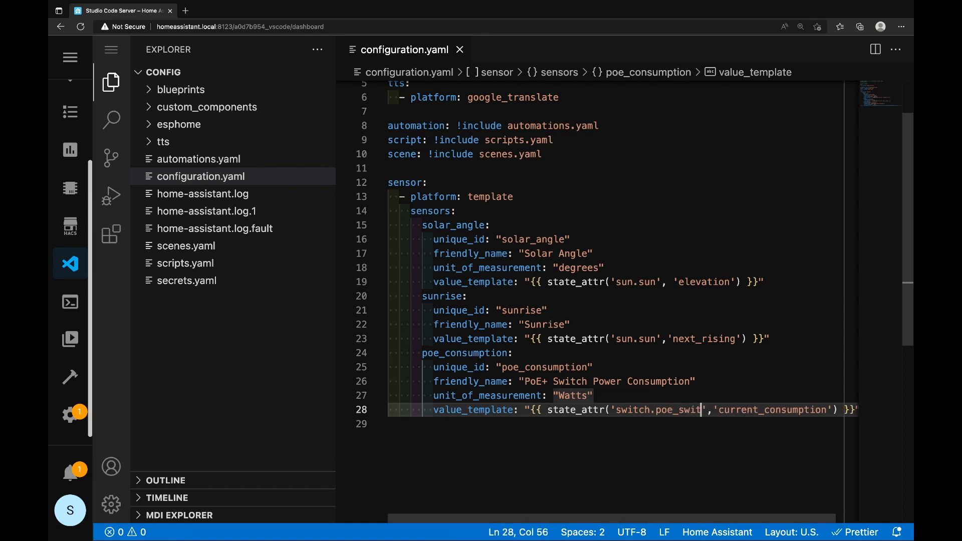
text(ch)
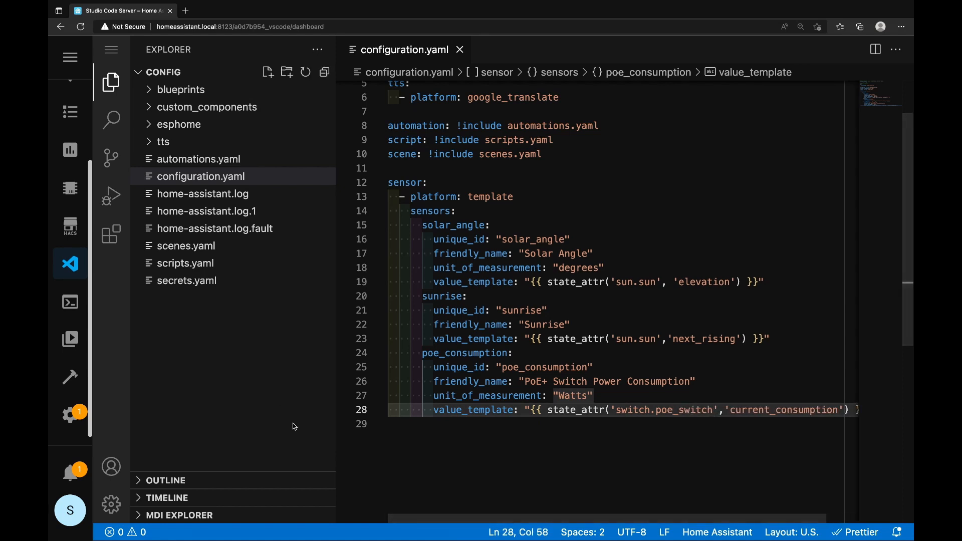
mouse_move(70, 377)
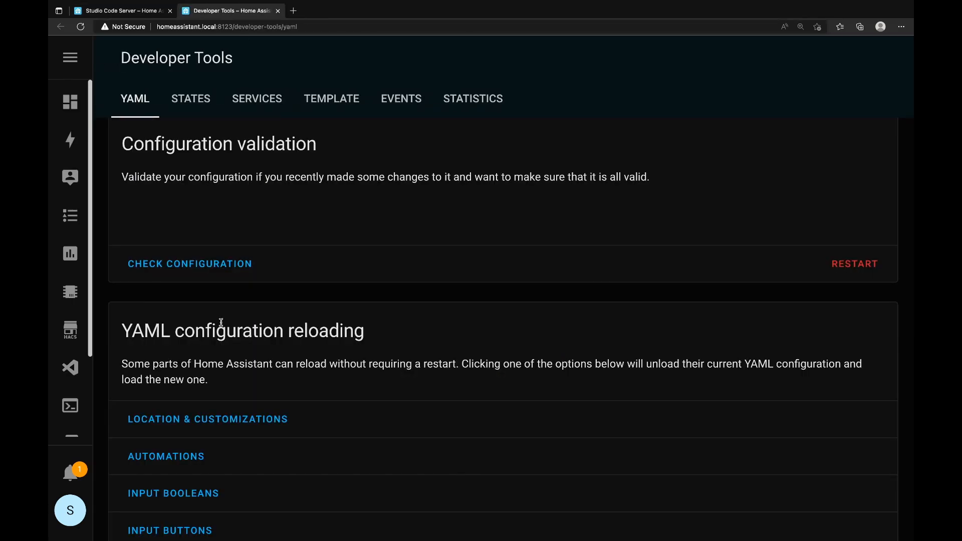
Check the poe and ser entities in Developer Tools States, then return to the configuration file
click(190, 98)
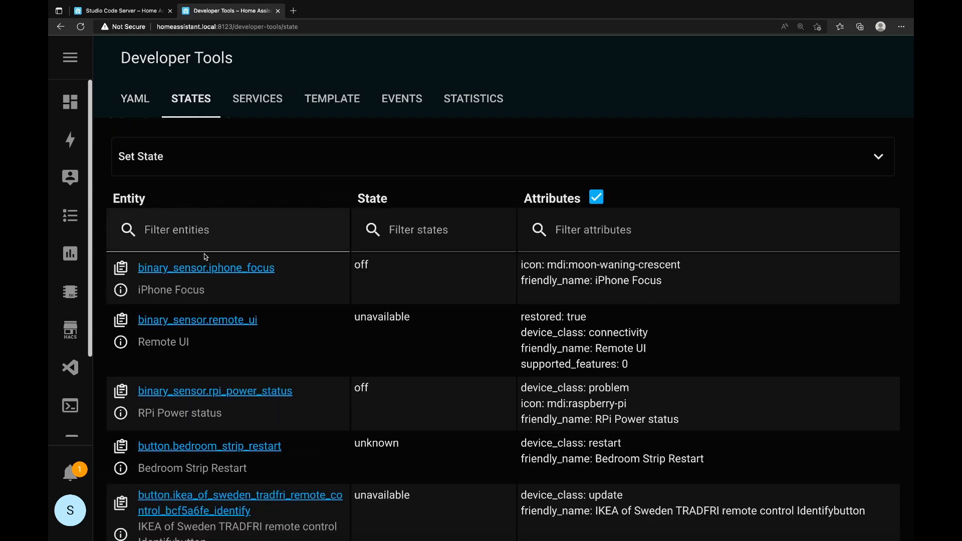
text(poe)
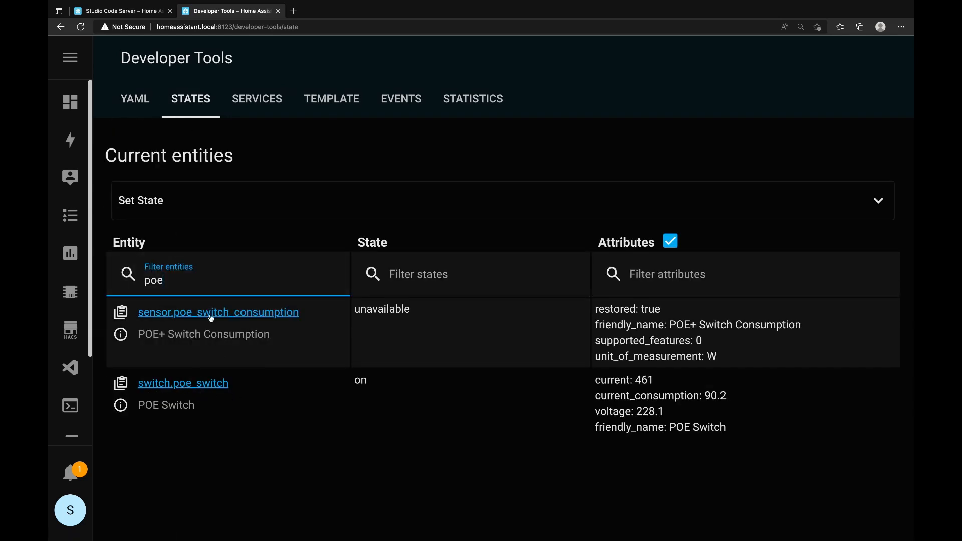
text(ser)
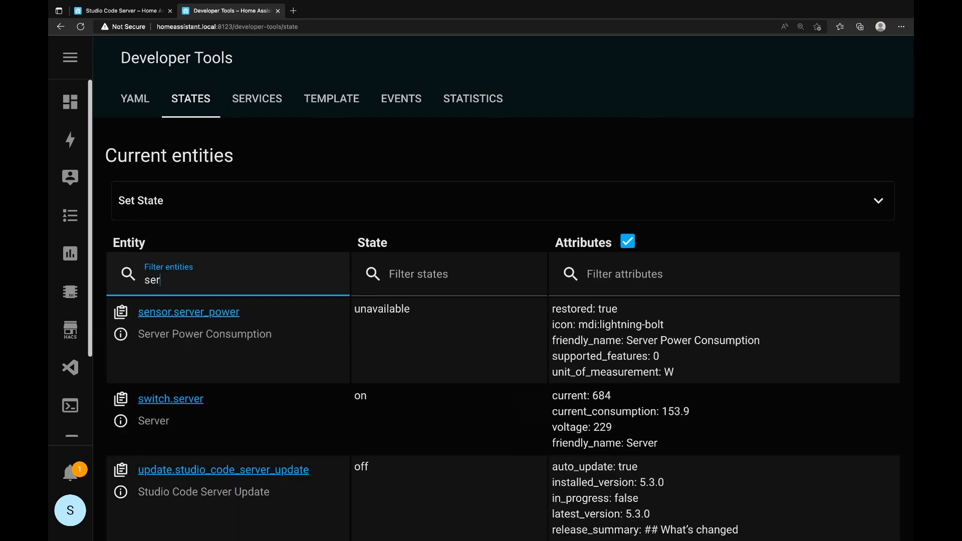
click(119, 10)
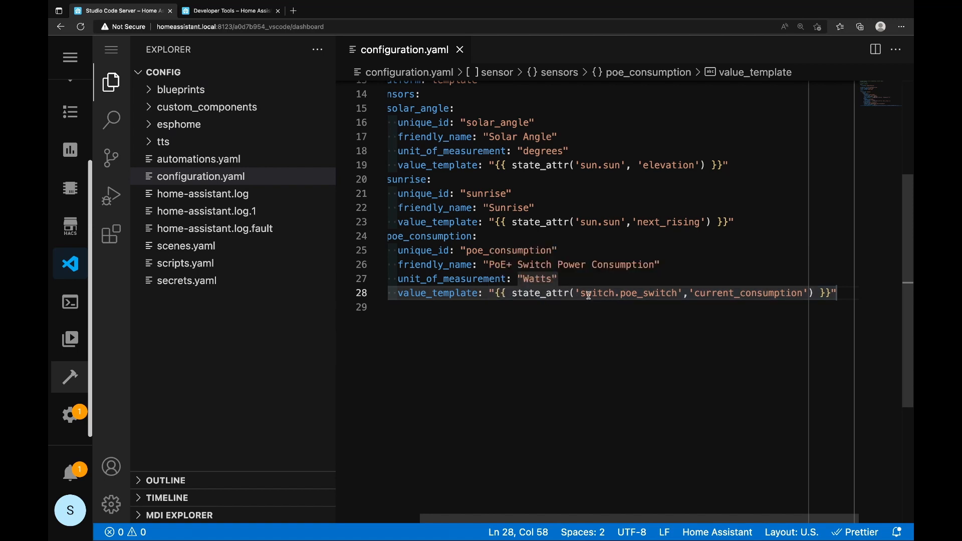
Start a new blank line in configuration.yaml after the completed poe_consumption sensor
double_click(619, 293)
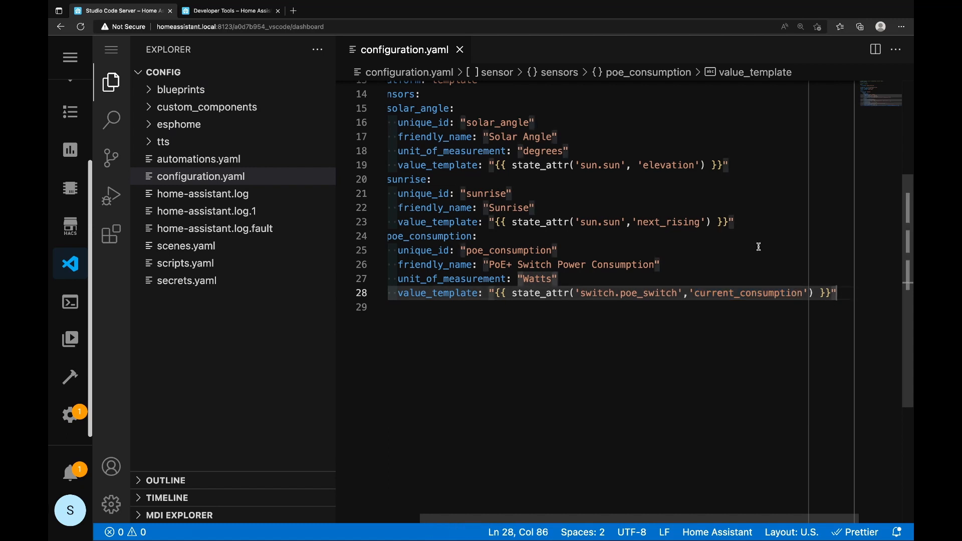
key(enter)
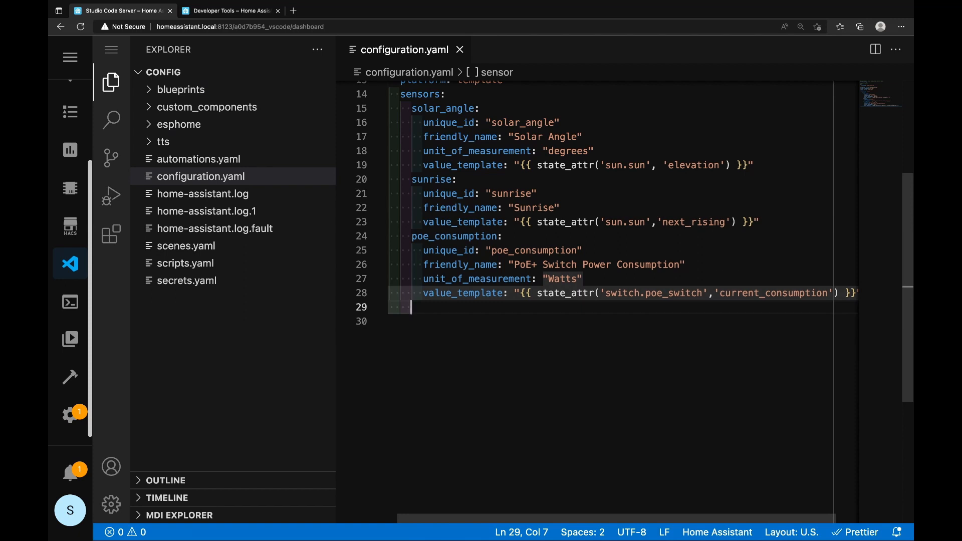
Add server_consumption with unique_id, friendly_name "Serrver Power Consumption" and unit "Watts"
text(server)
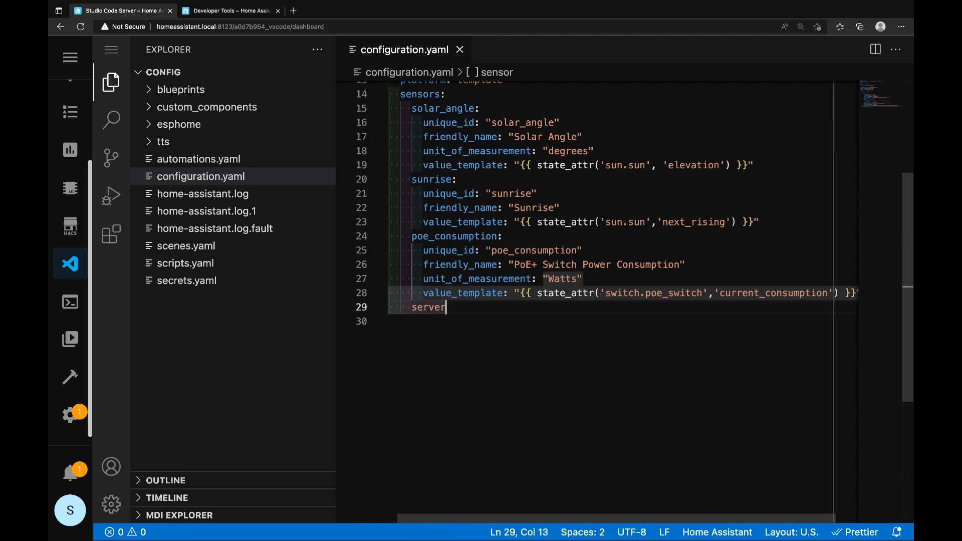
text(_cons)
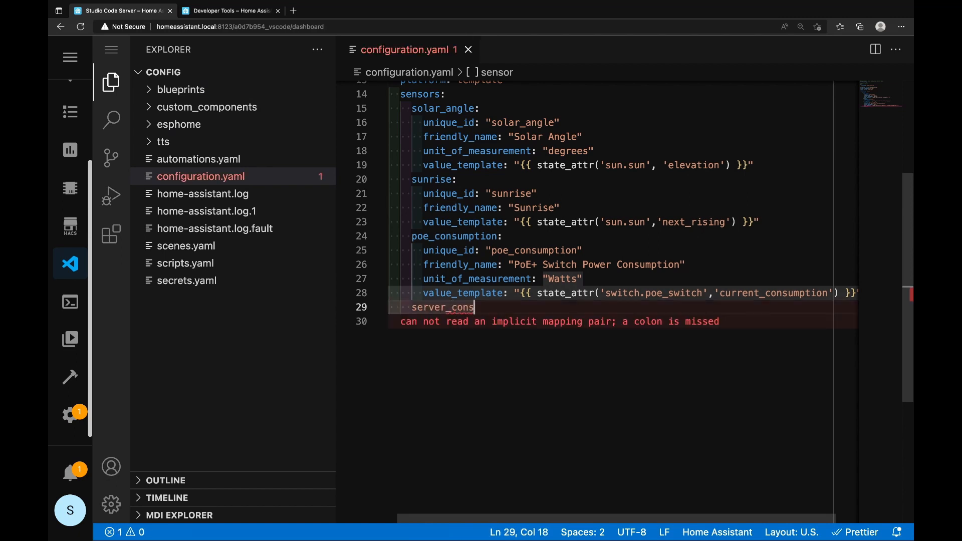
text(umption:)
text(unique)
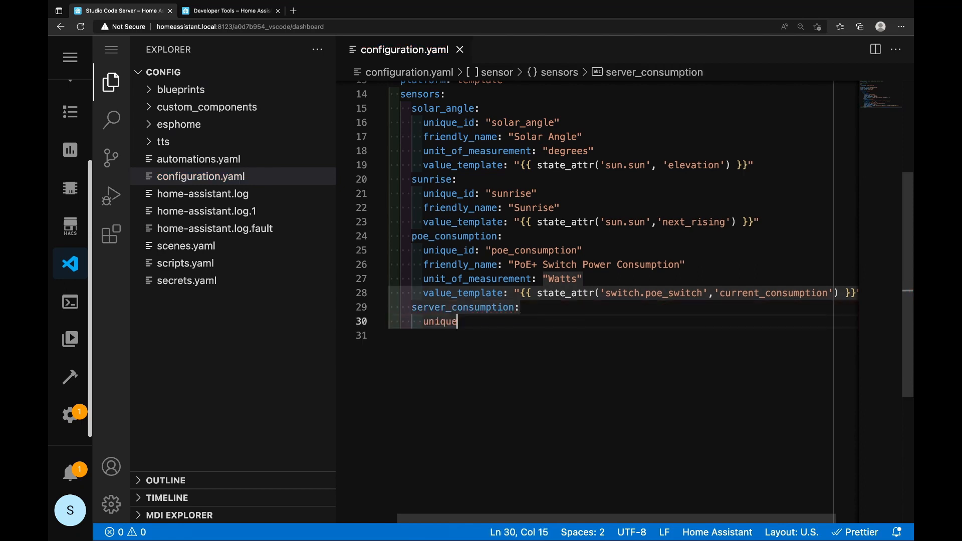
text(_id:)
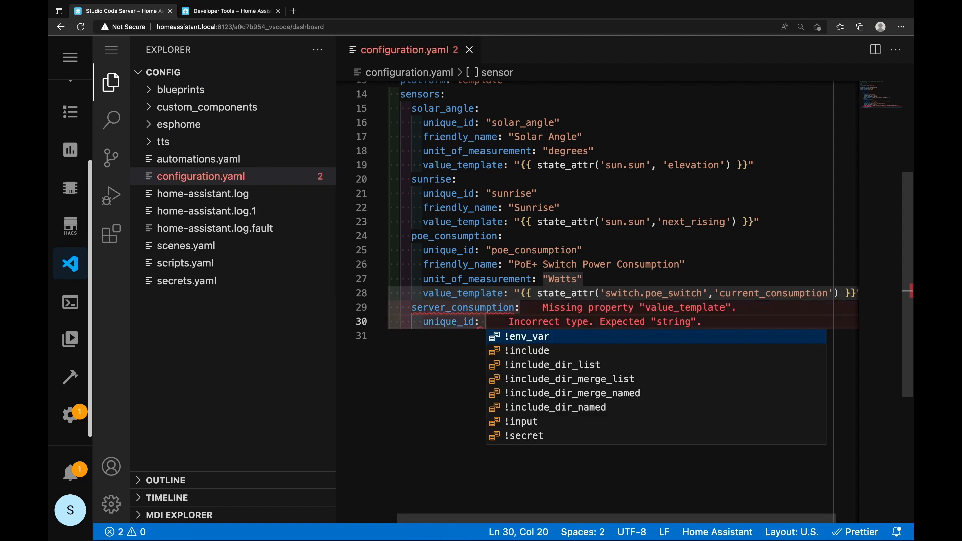
text(server")
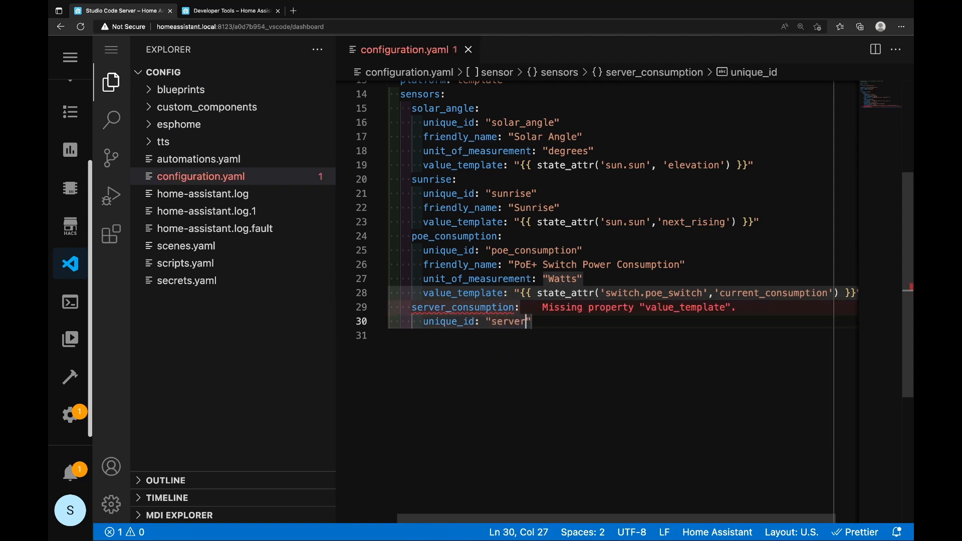
text(_consumption)
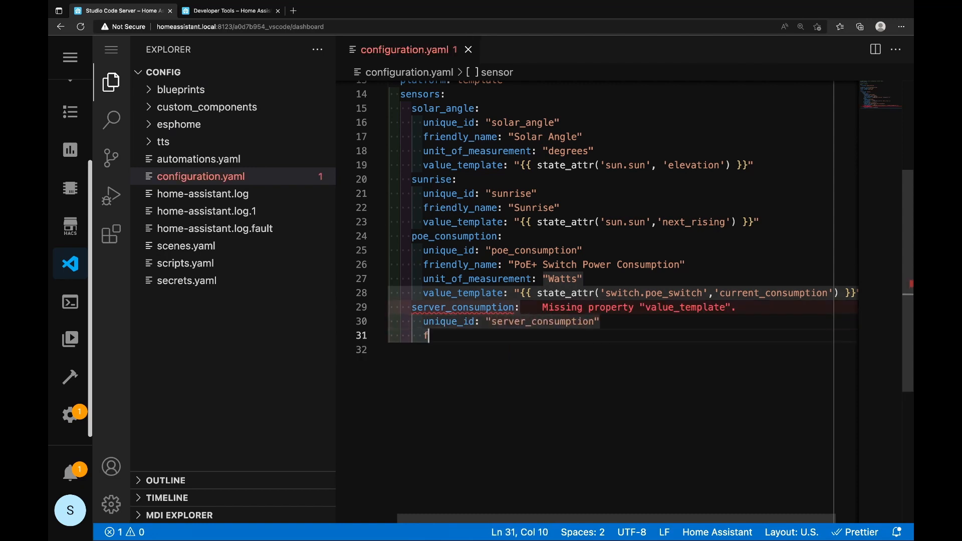
text(friendly_name: "Serrver Power Consumption")
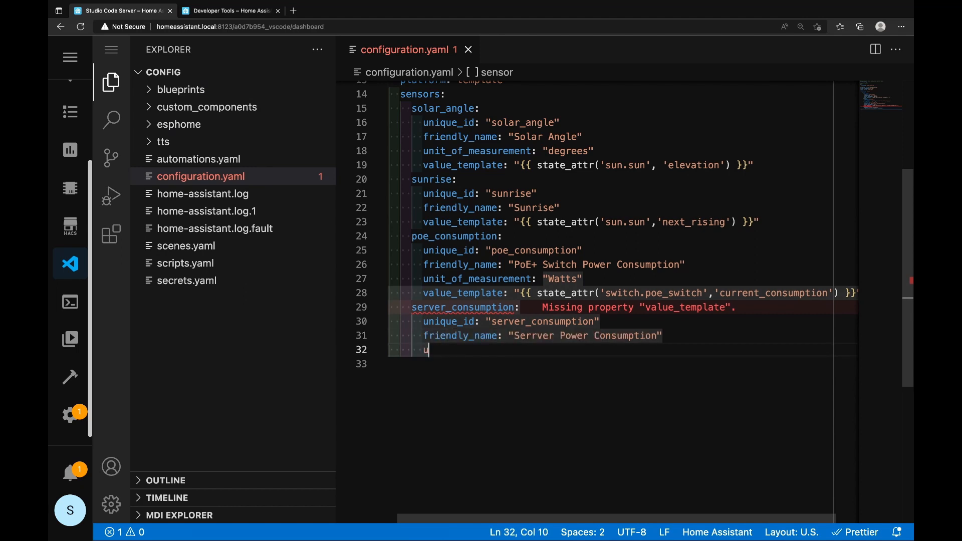
text(nit_of_measurement: "Watts")
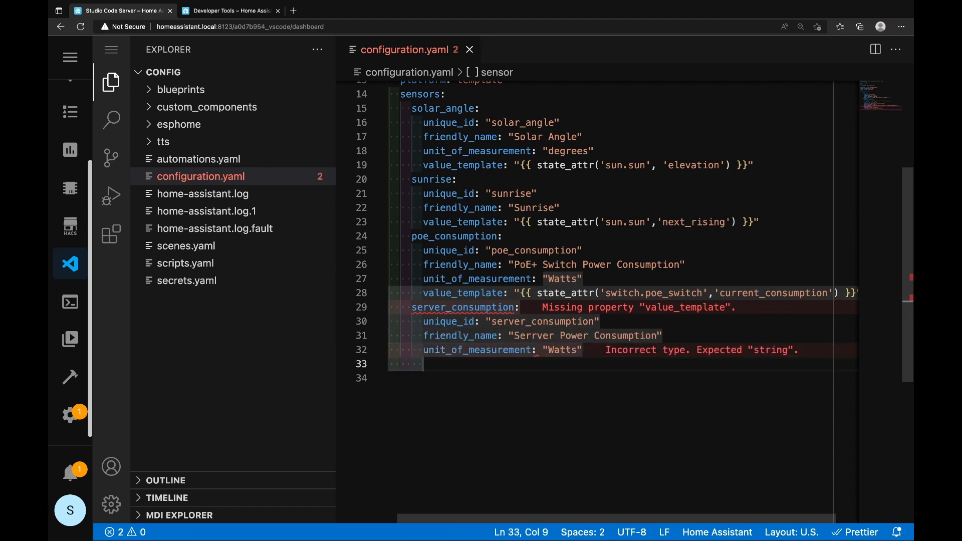
Give it value_template state_attr('switch.server','current_consumption')
text(value_template)
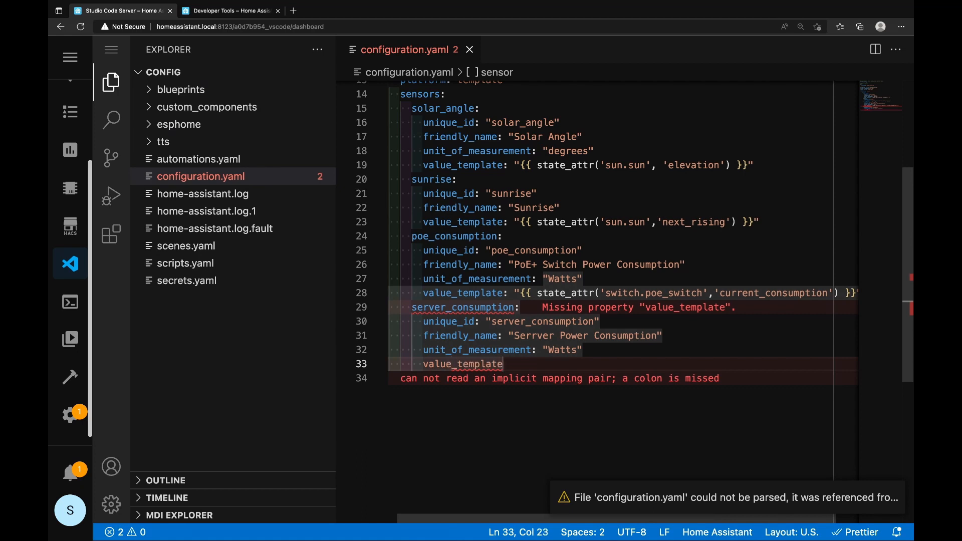
text(: ")
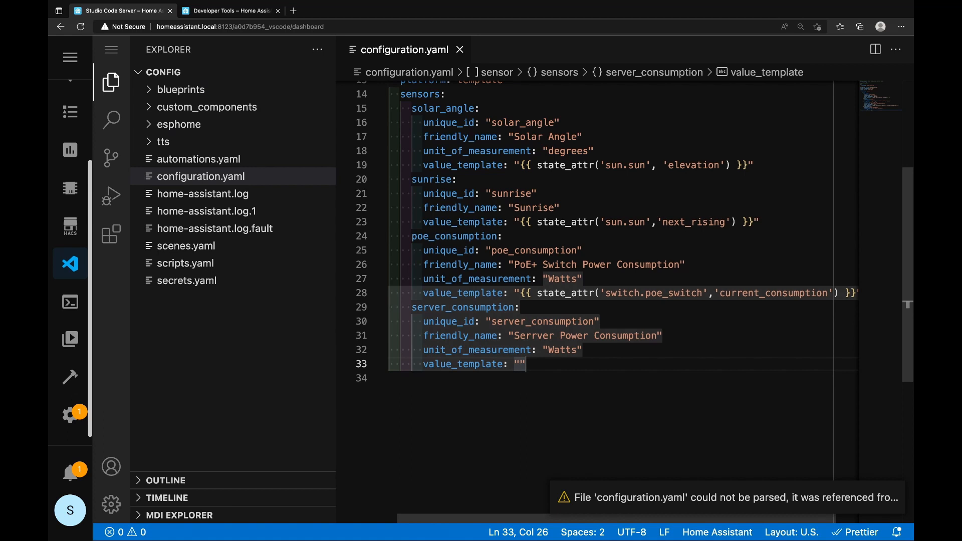
text({{ }})
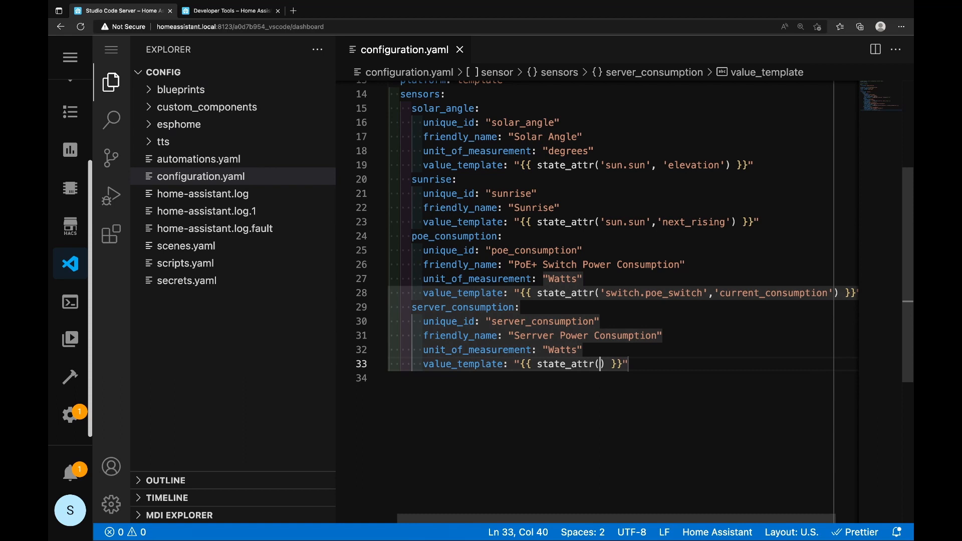
text('',')
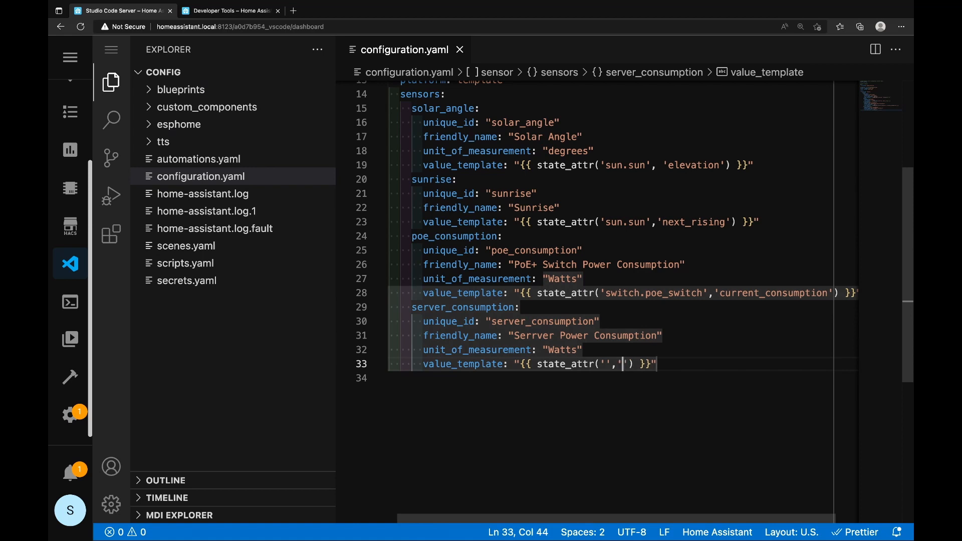
text(current_consumption)
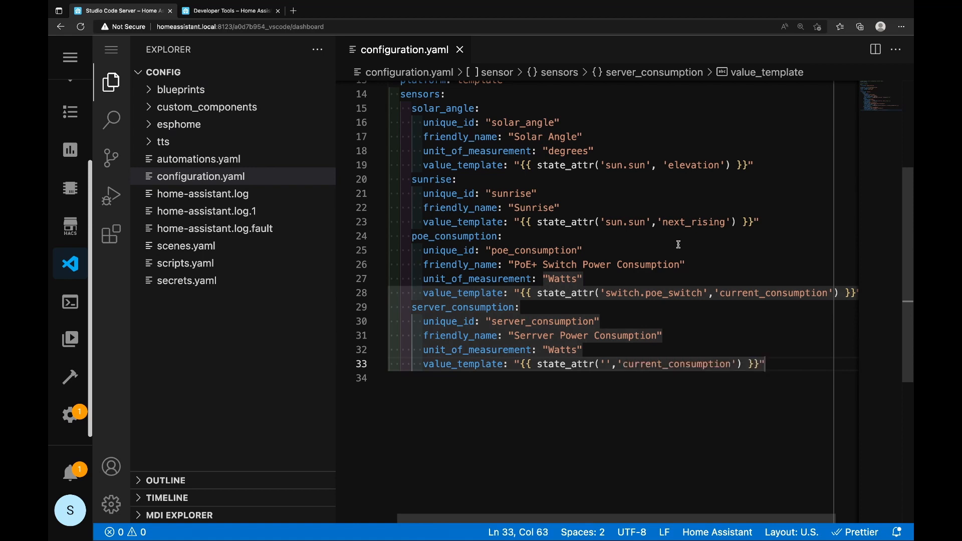
click(625, 364)
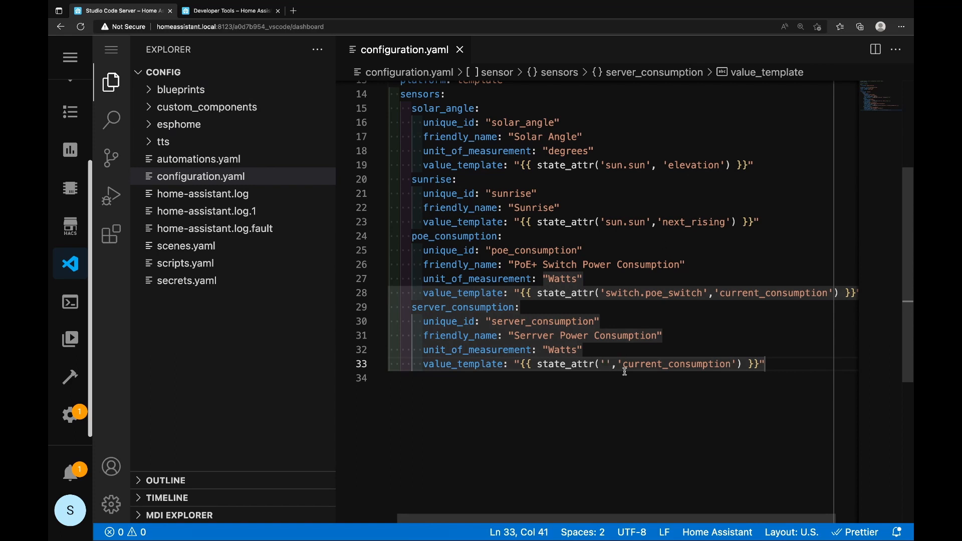
text(s)
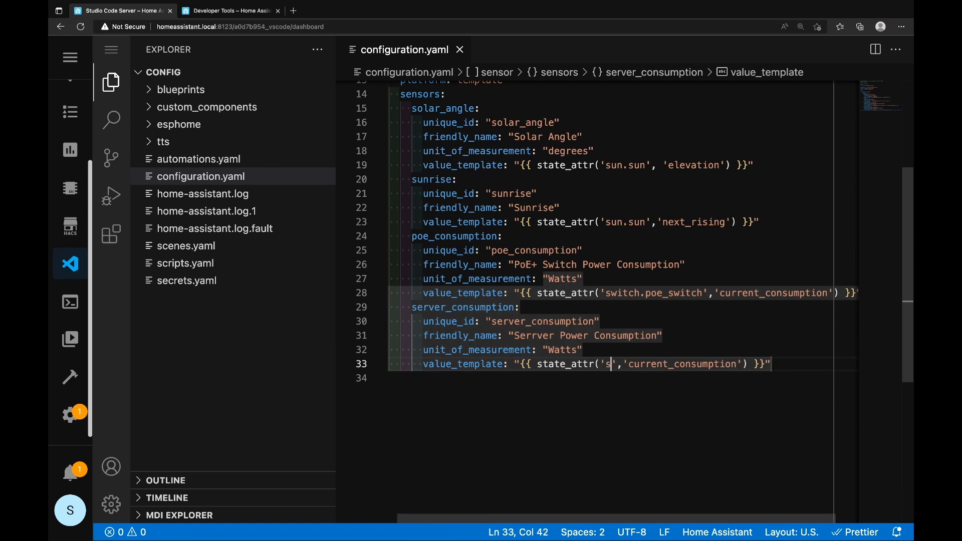
text(witch.s)
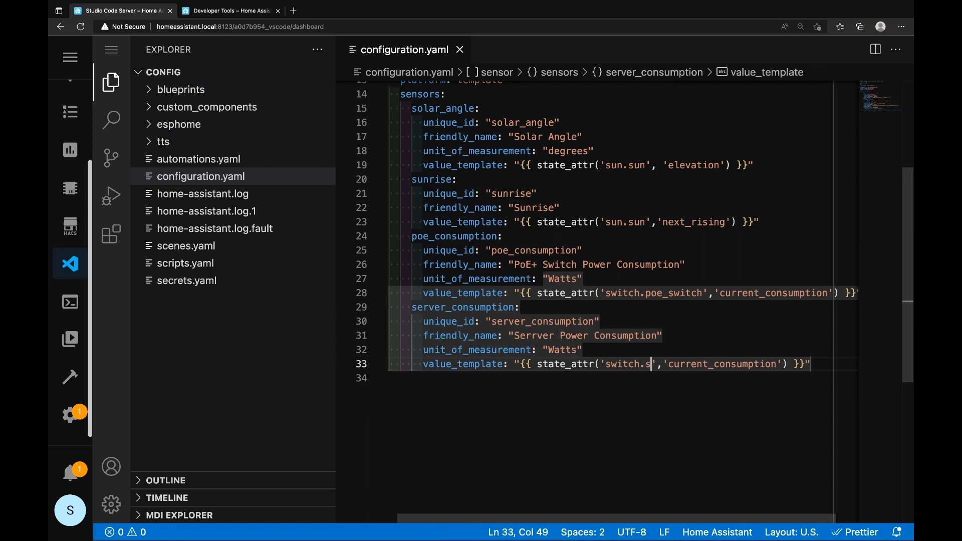
text(erver)
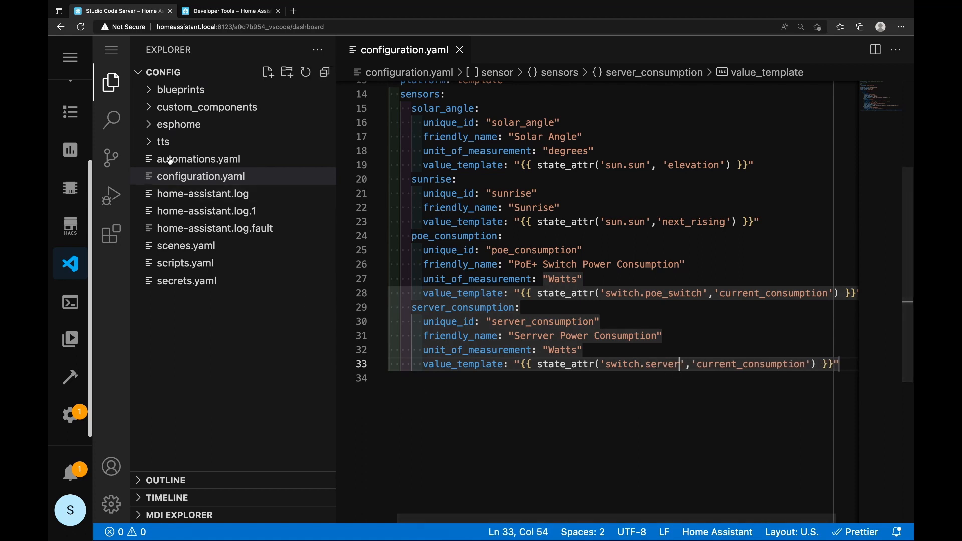
click(229, 10)
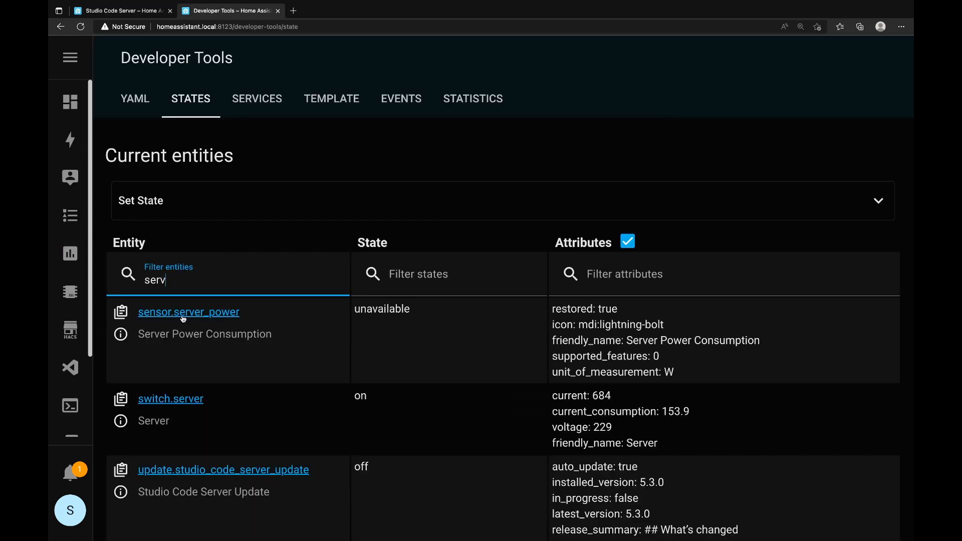
mouse_move(217, 400)
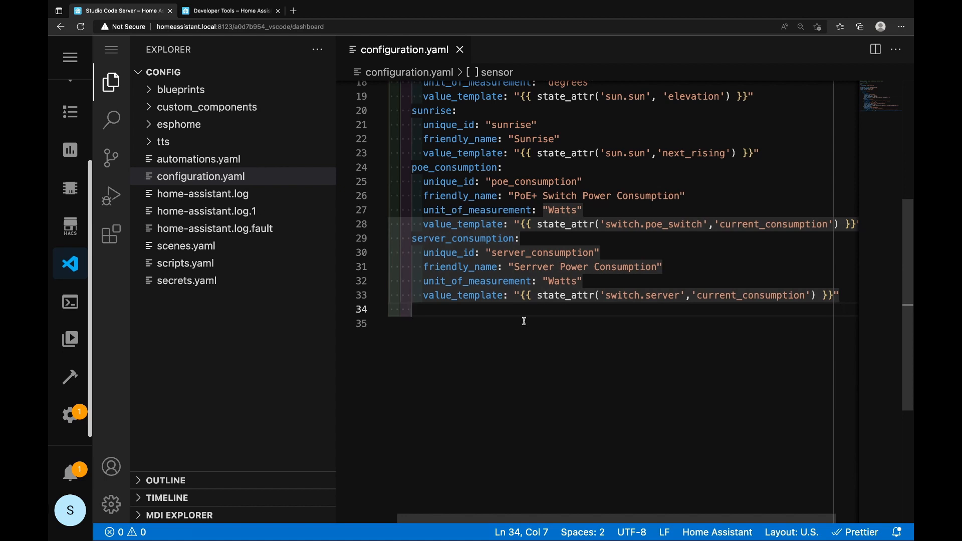
Write the udm_consumption value_template as state_attr('','current_consumption') with the entity left blank
text(ud)
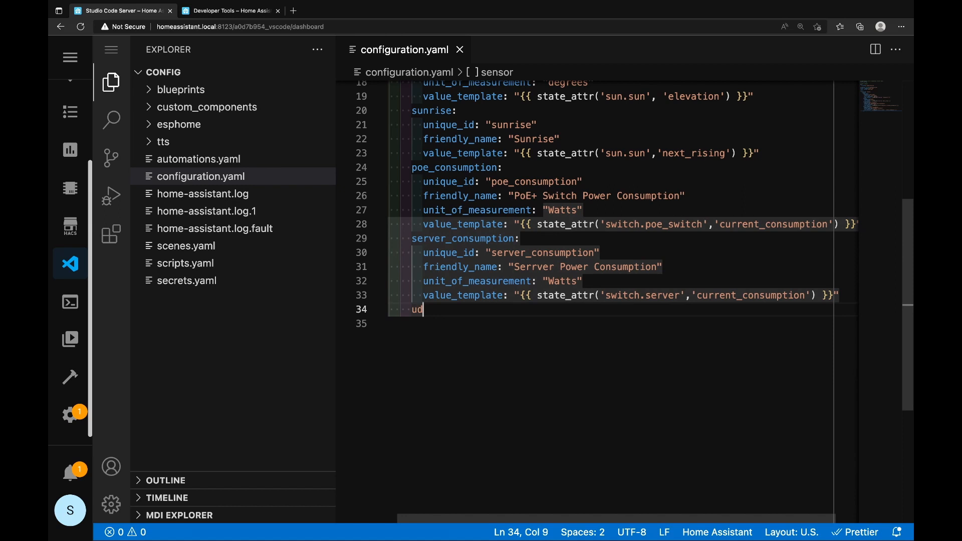
text(m_consumption:)
text(value_template:)
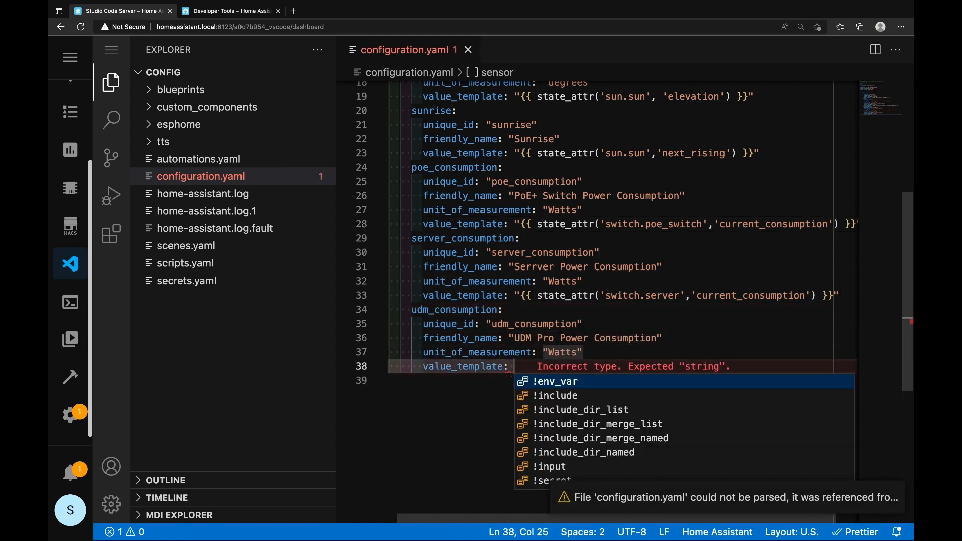
text(")
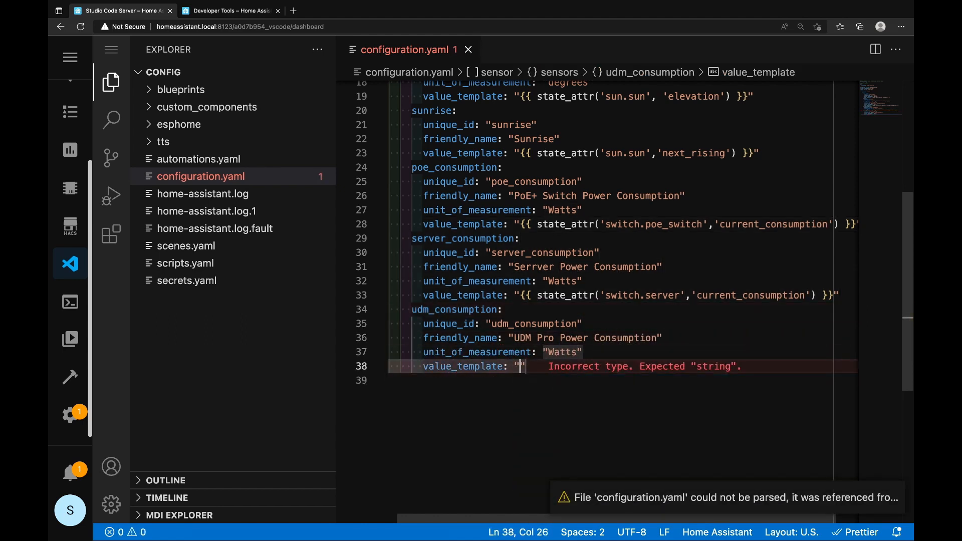
text({})
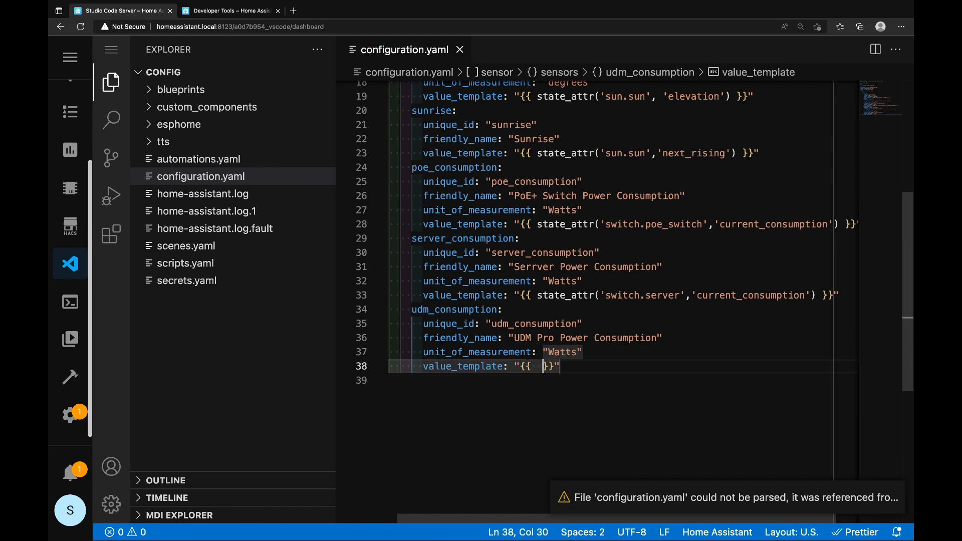
text(state_attr)
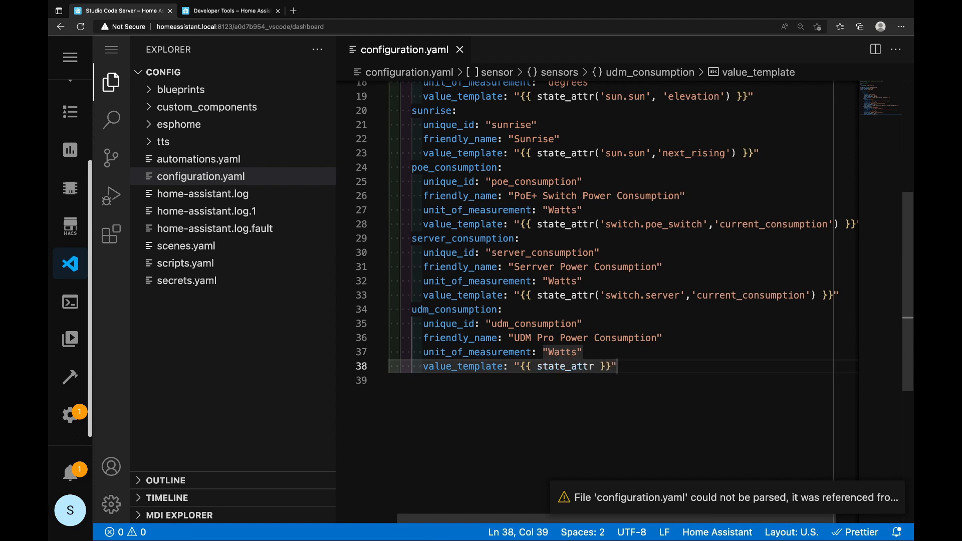
text(())
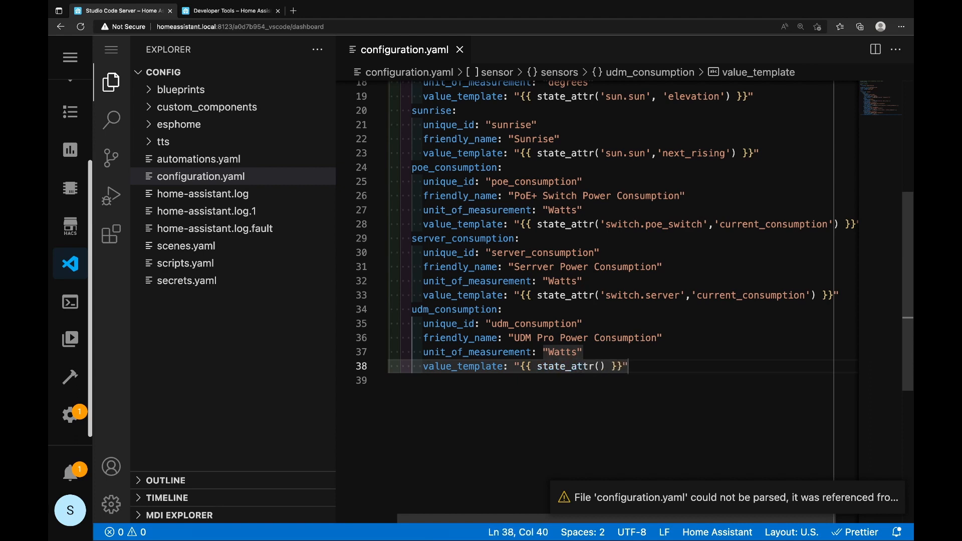
text('',')
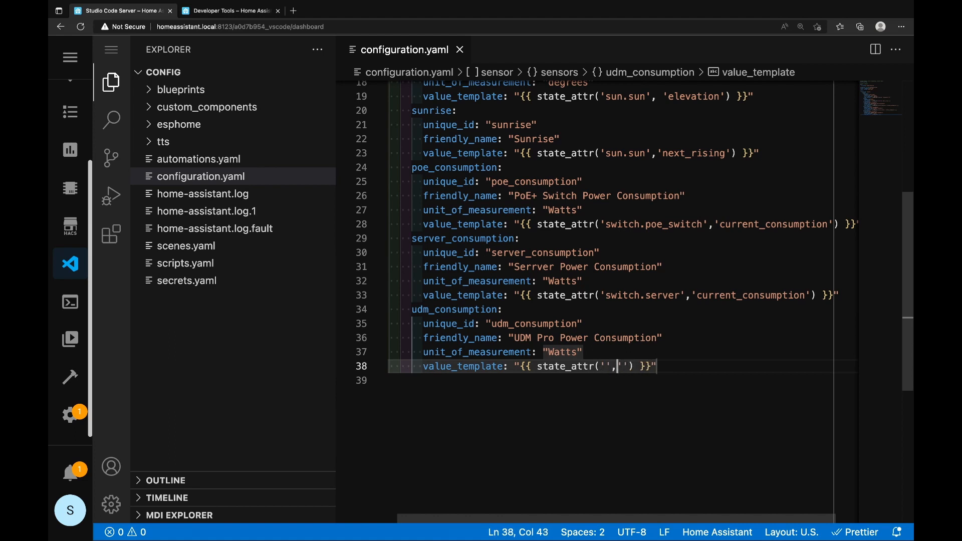
text(current_consumption)
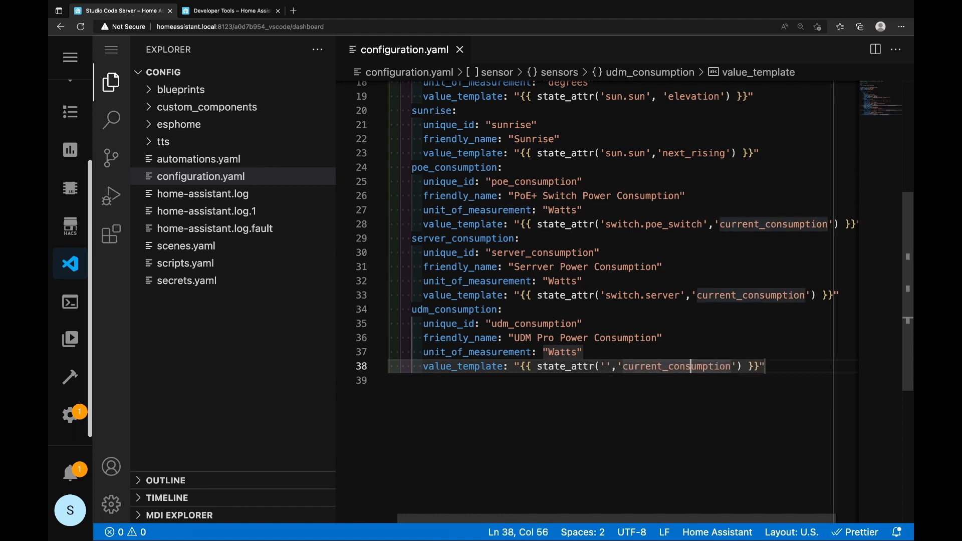
Look up the udm entity in Developer Tools States and fill the template entity as switch.udm_pro
click(612, 367)
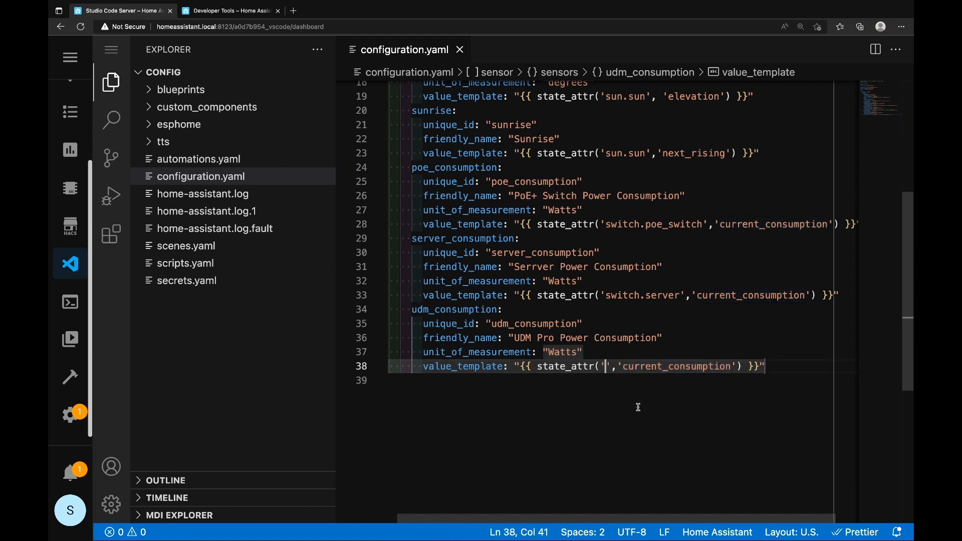
click(228, 10)
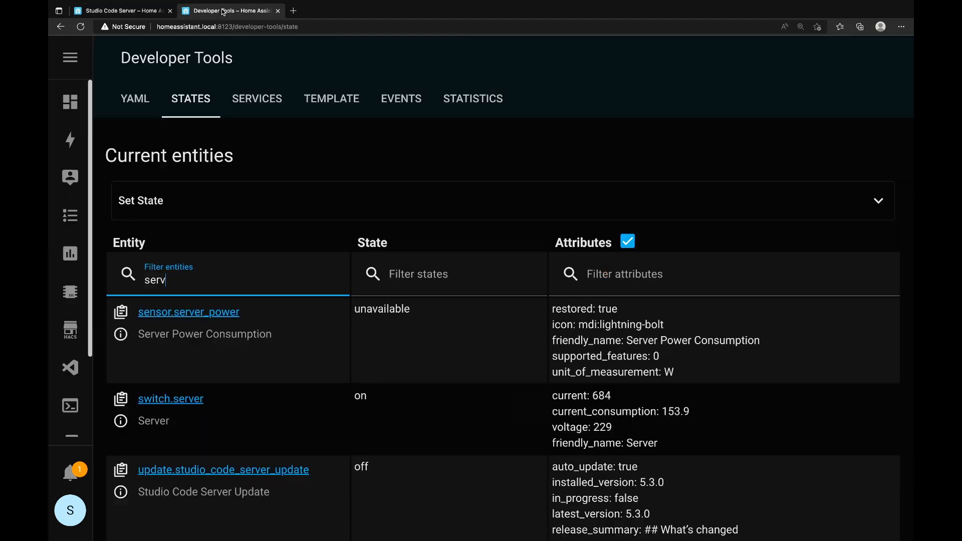
double_click(154, 280)
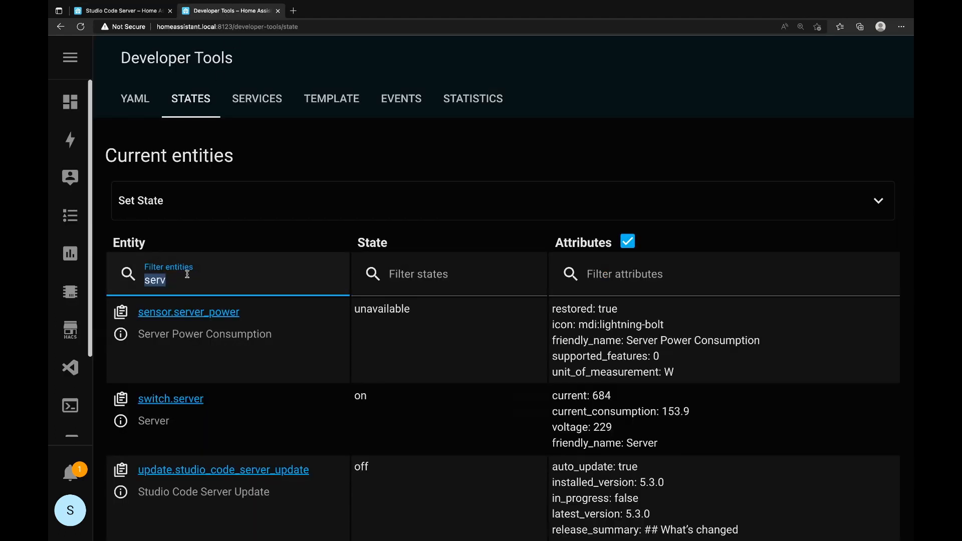
text(udm)
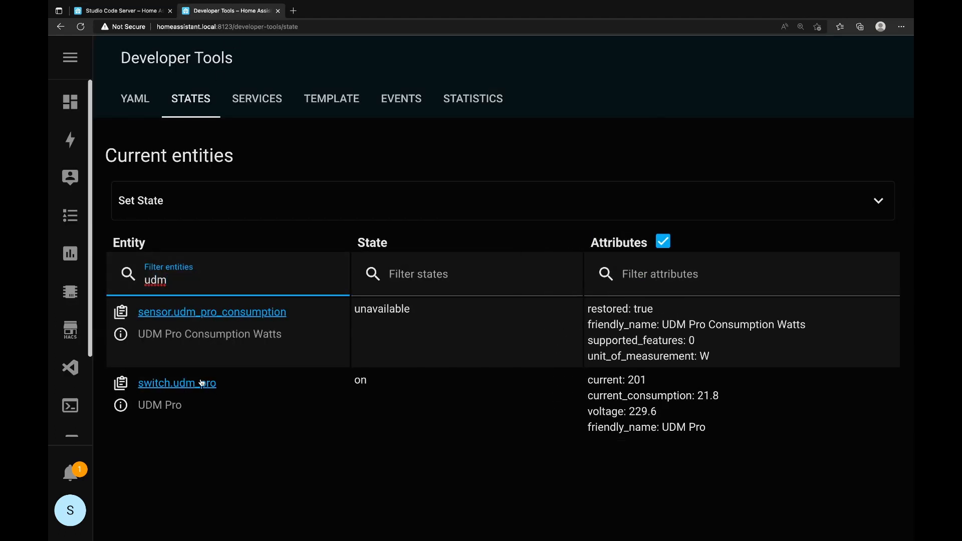
click(121, 11)
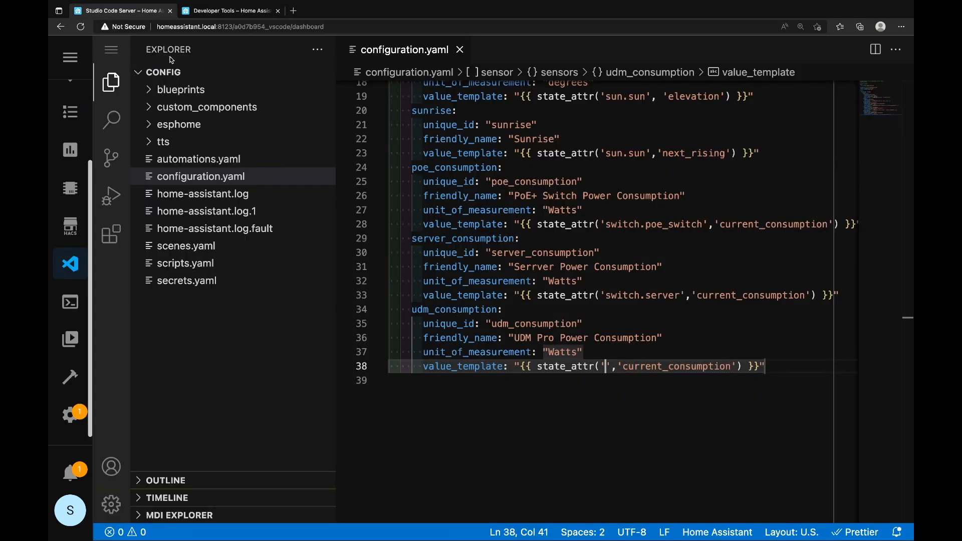
text(s)
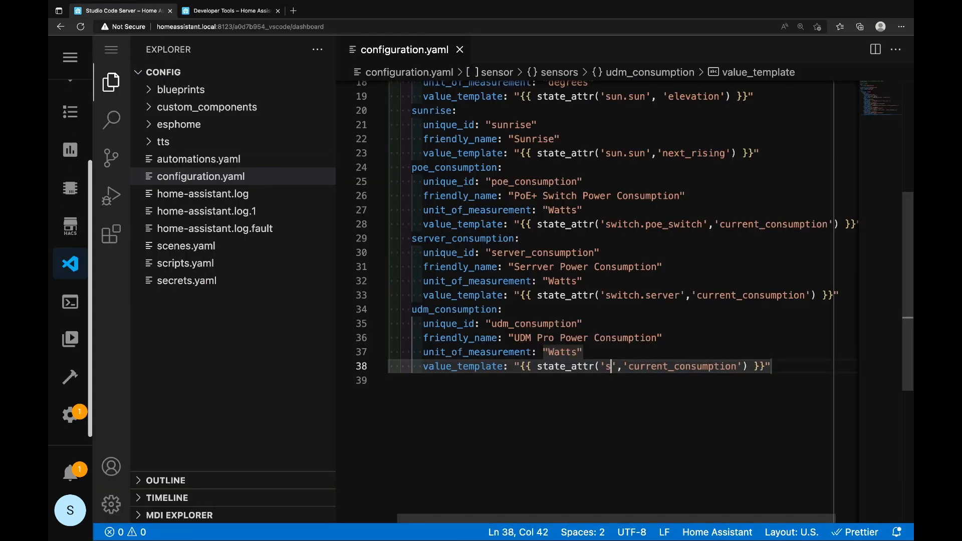
text(witch.ud)
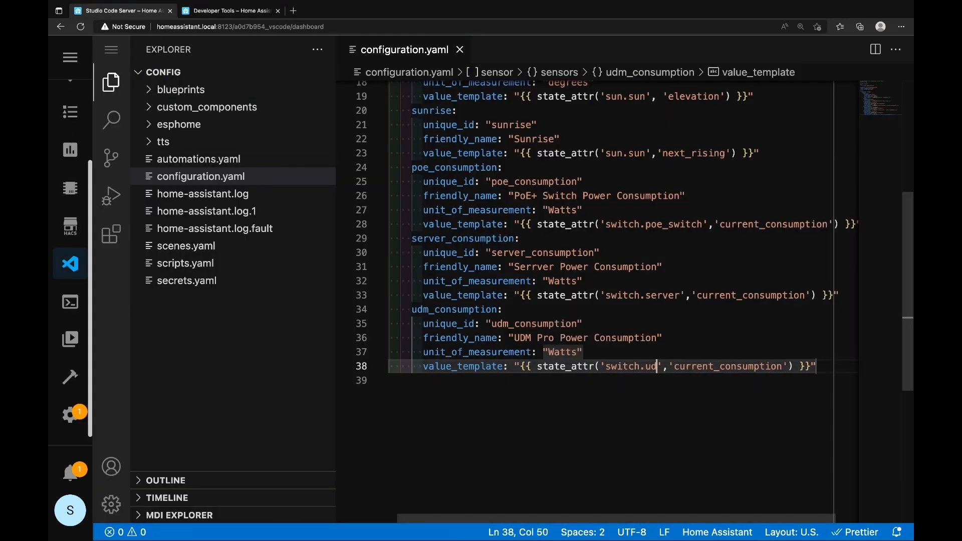
text(m_pro)
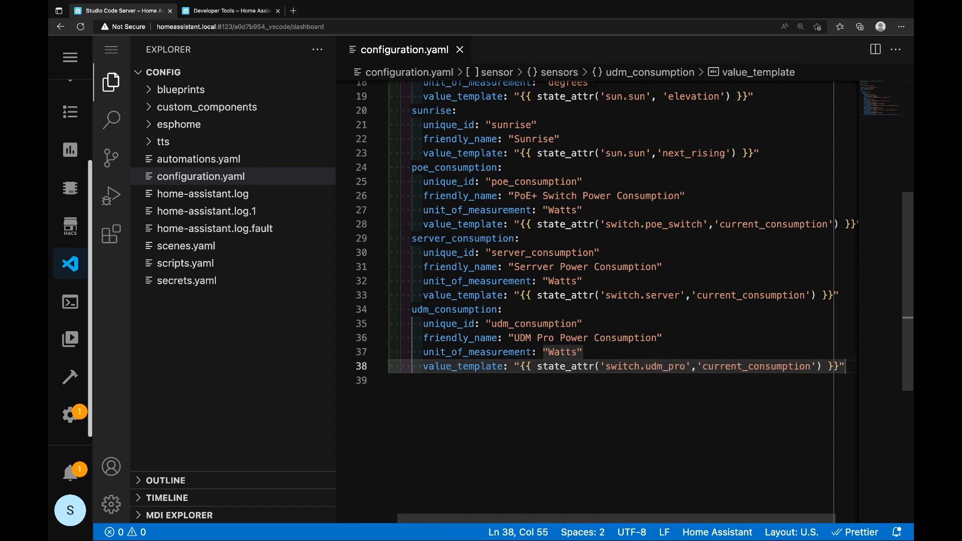
click(494, 367)
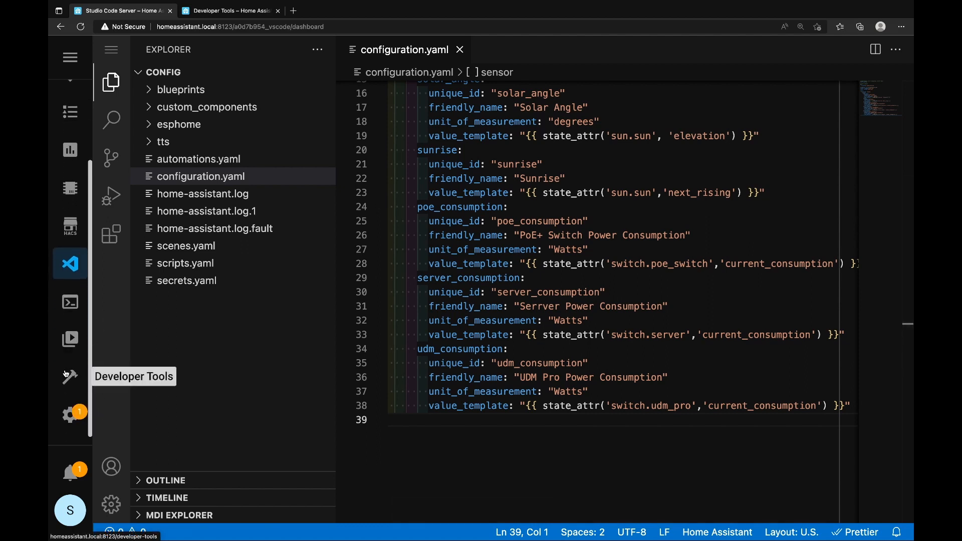
Run Check Configuration in Developer Tools YAML until it reports the configuration valid
click(69, 377)
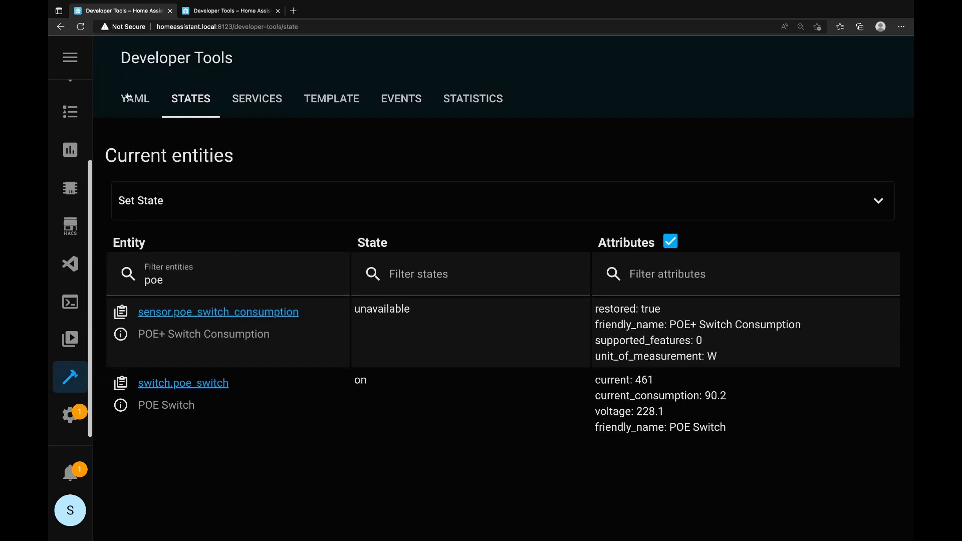
click(134, 98)
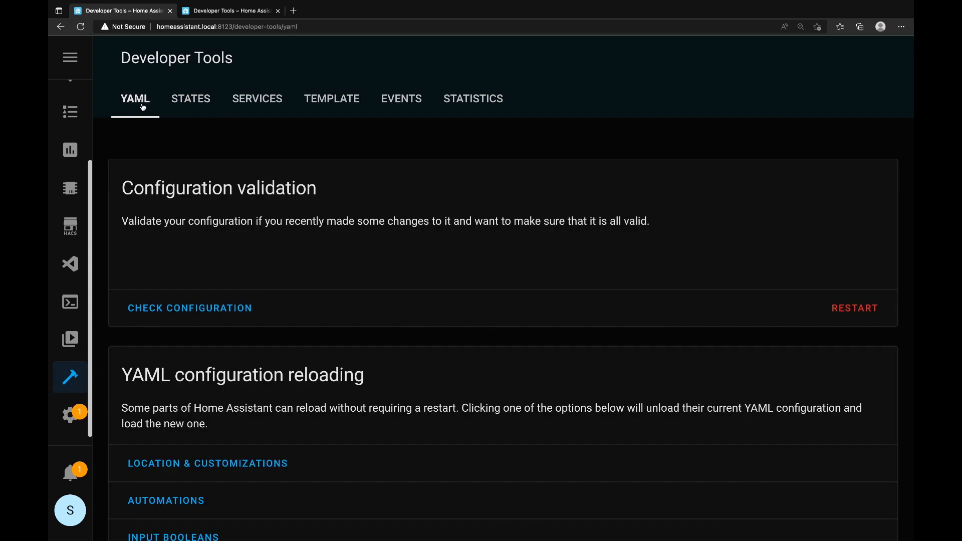
click(189, 308)
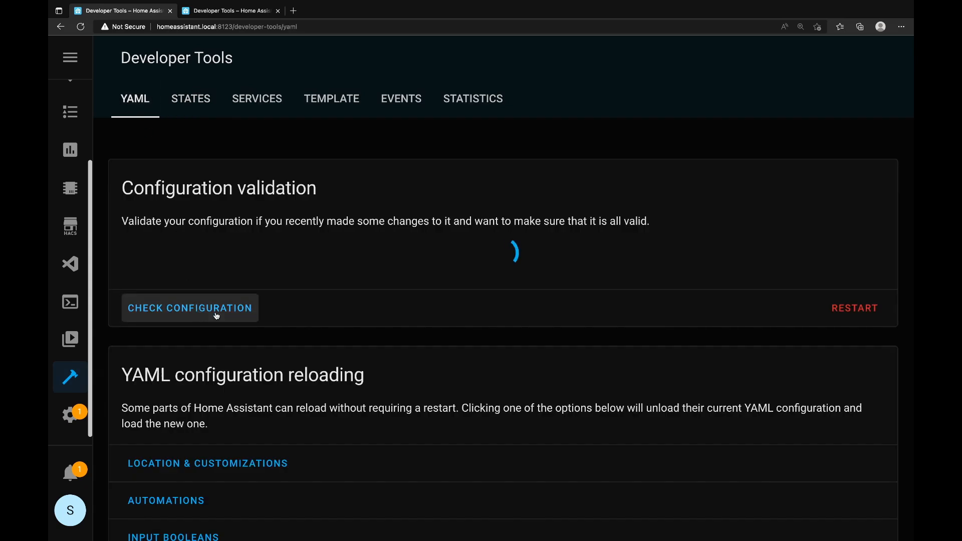
click(189, 307)
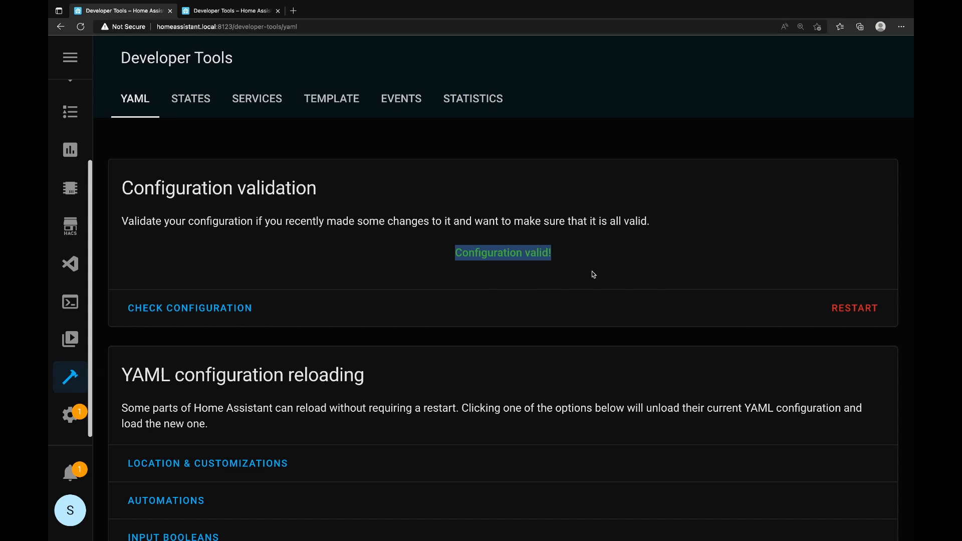
mouse_move(574, 240)
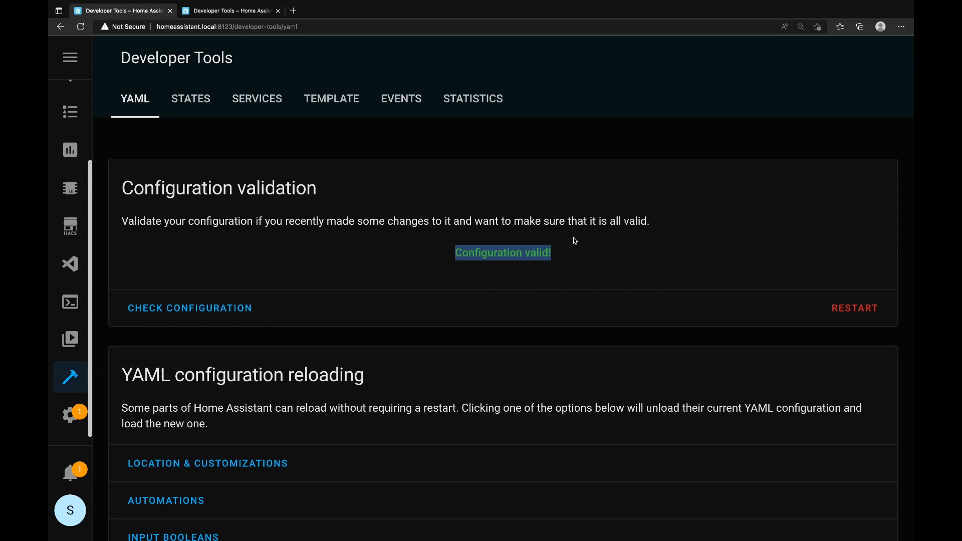
mouse_move(70, 264)
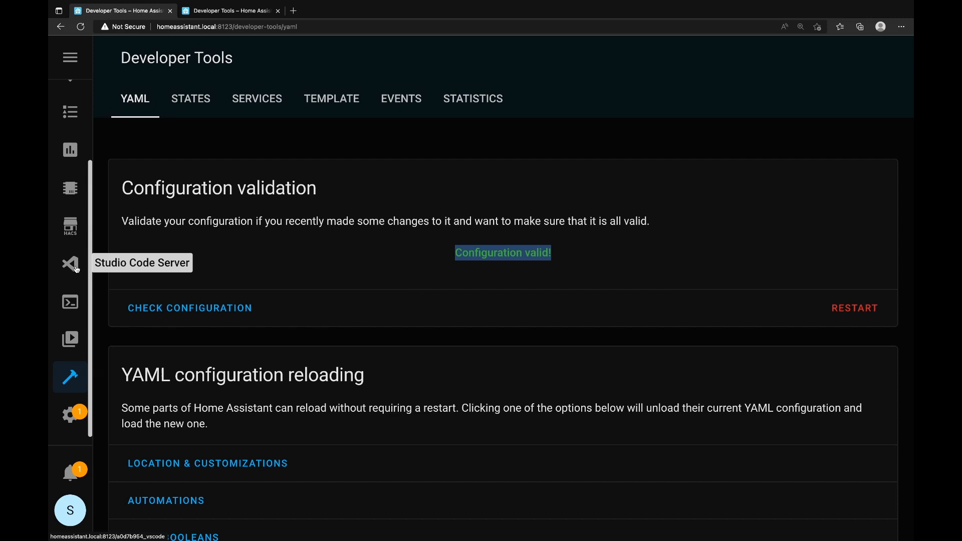
mouse_move(93, 269)
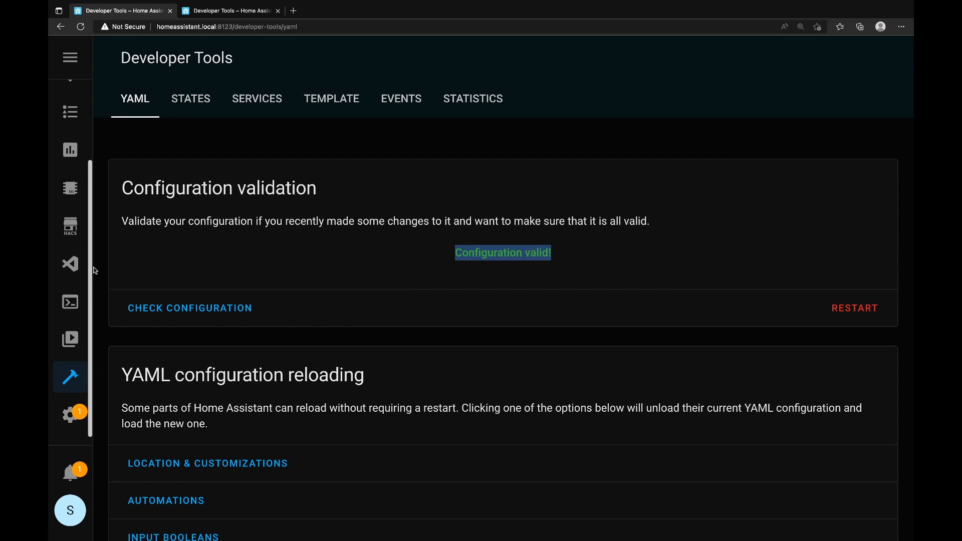
mouse_move(69, 263)
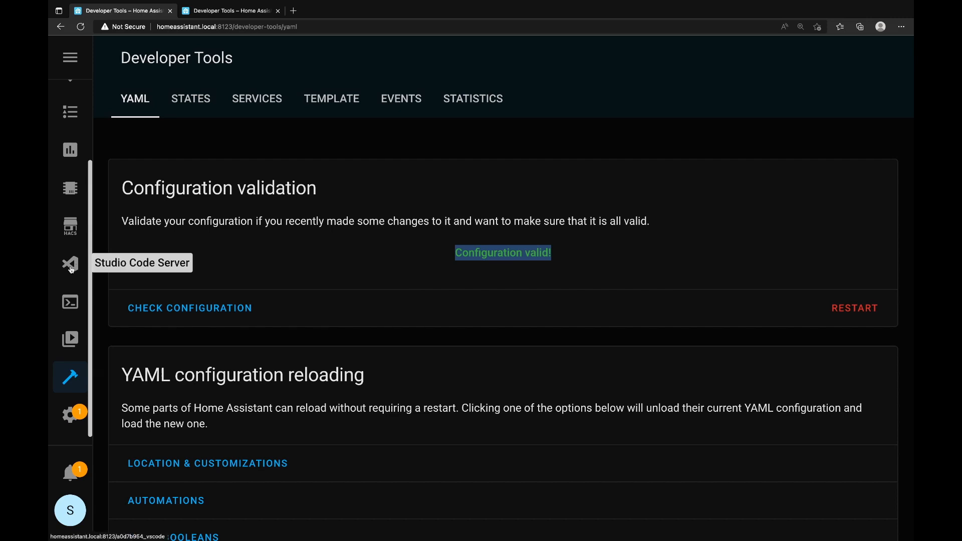
mouse_move(438, 253)
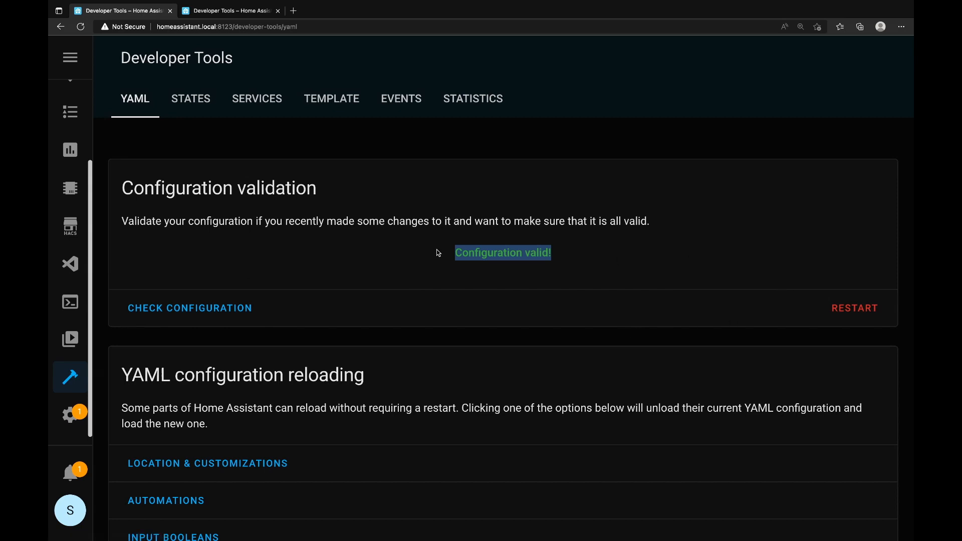
Restart Home Assistant from Configuration validation and confirm the restart dialog
click(854, 307)
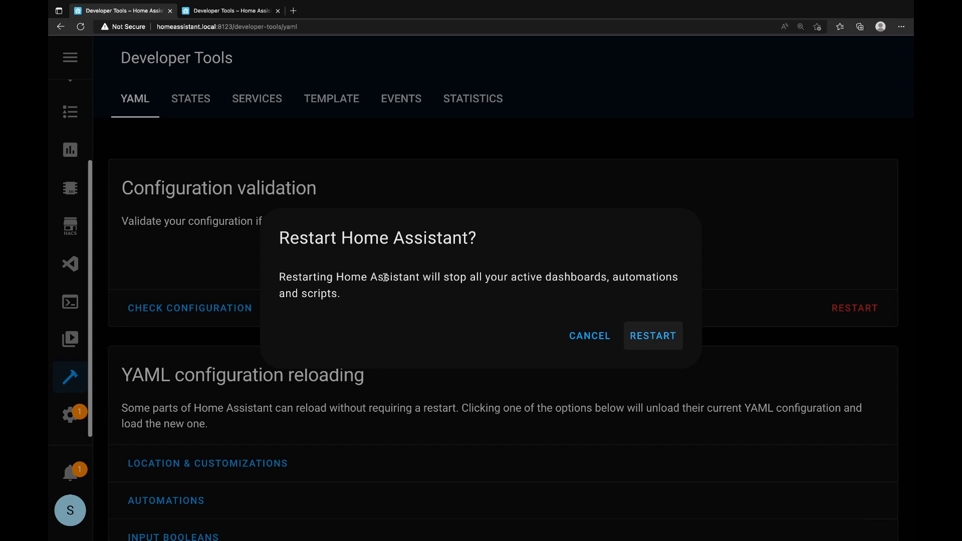
mouse_move(500, 277)
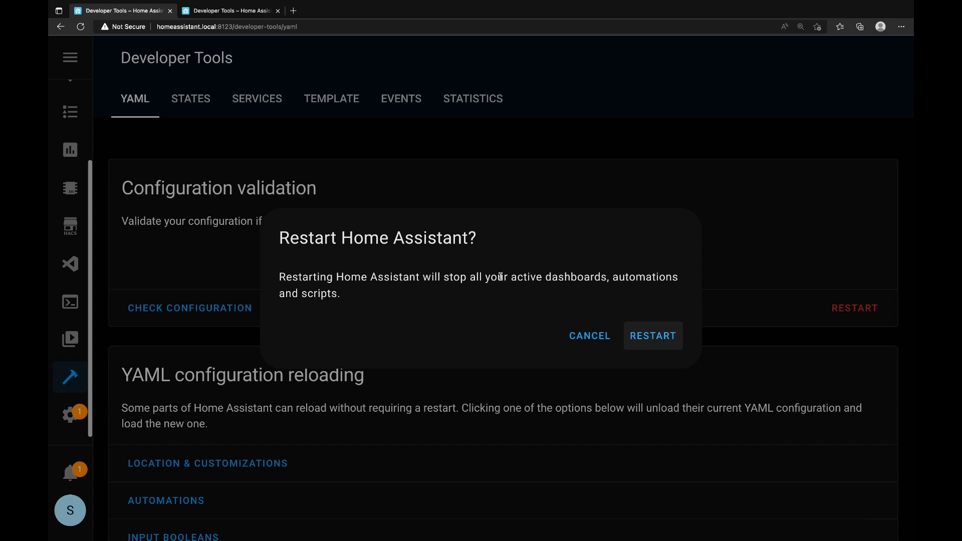
click(588, 335)
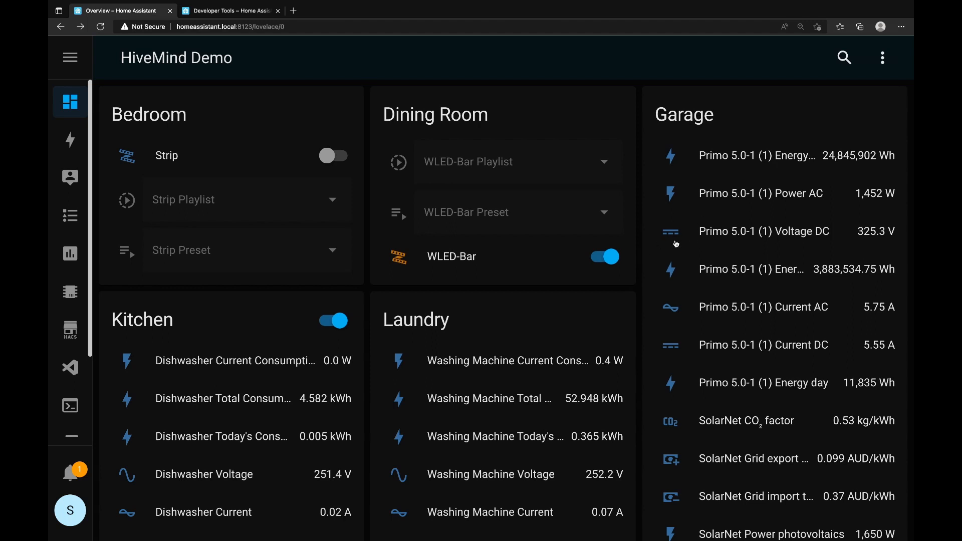
Scroll to the Sensor card listing PoE+ Switch, Server and UDM Pro power in Watts
scroll(down, 3)
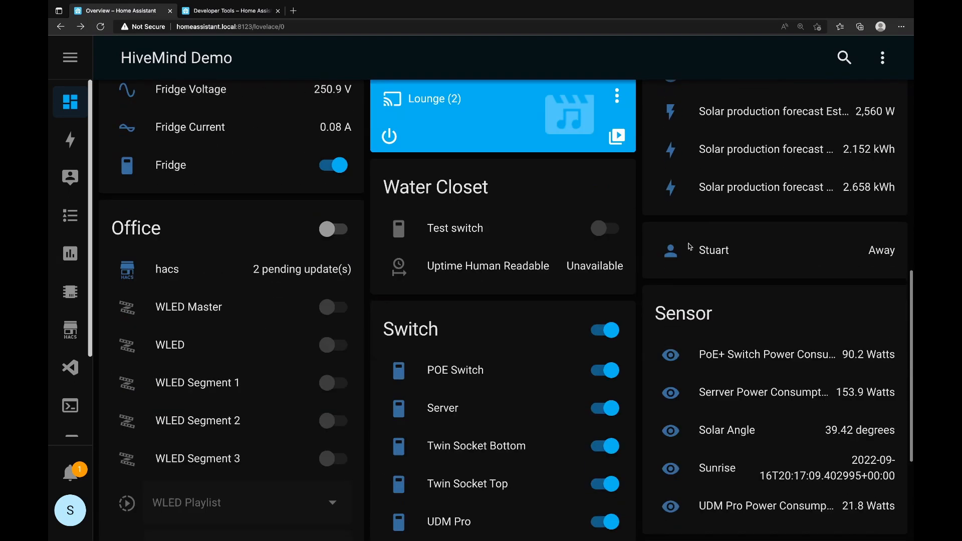
scroll(down, 3)
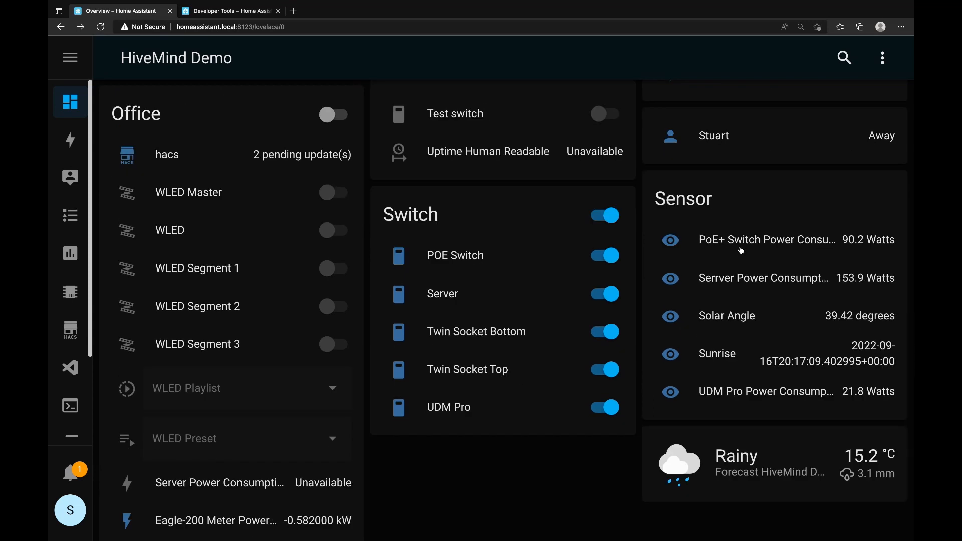
mouse_move(793, 259)
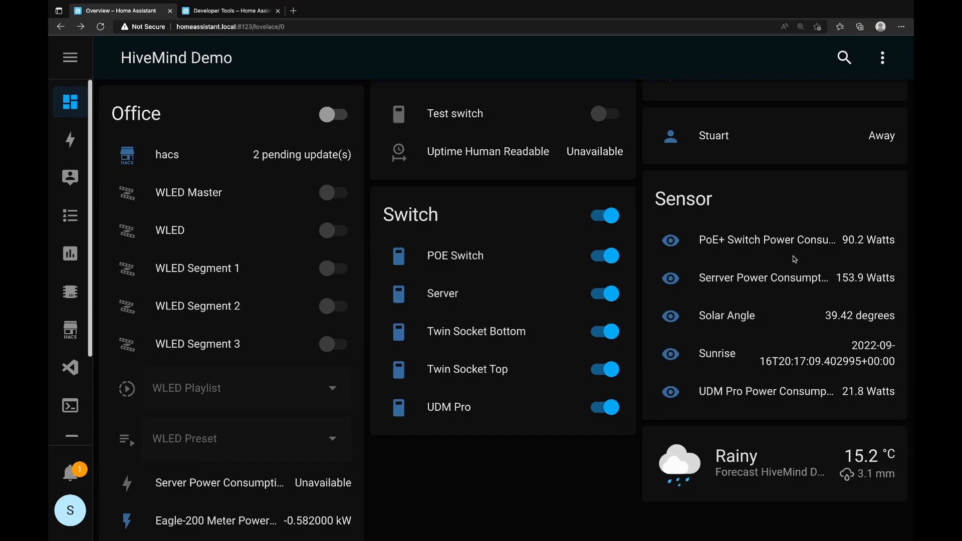
mouse_move(815, 287)
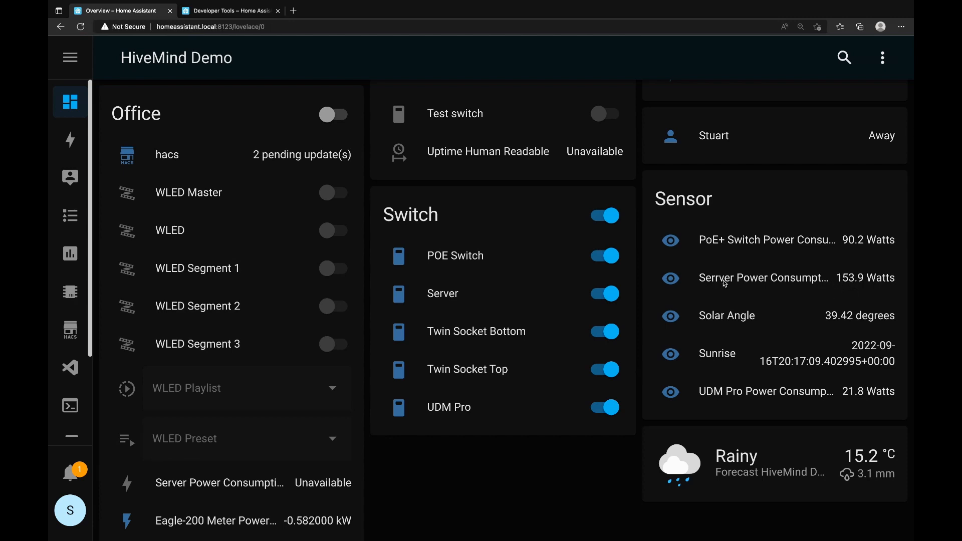
Open the Serrver Power Consumption sensor's settings and expand its Area list
click(763, 277)
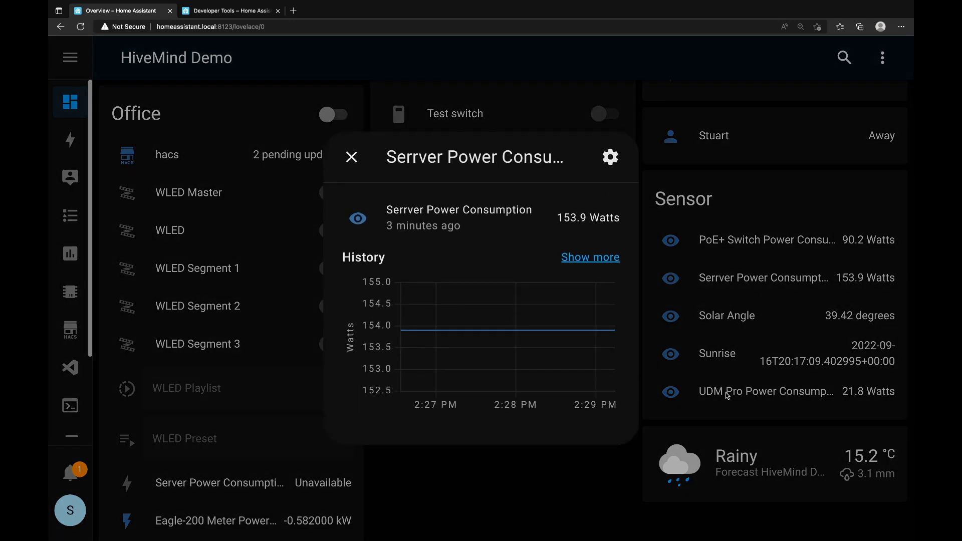
mouse_move(639, 355)
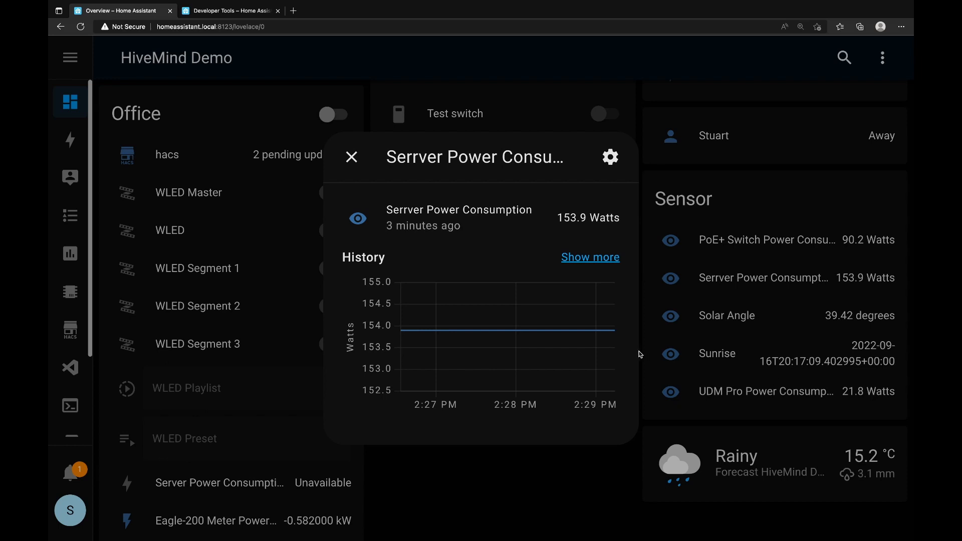
mouse_move(530, 289)
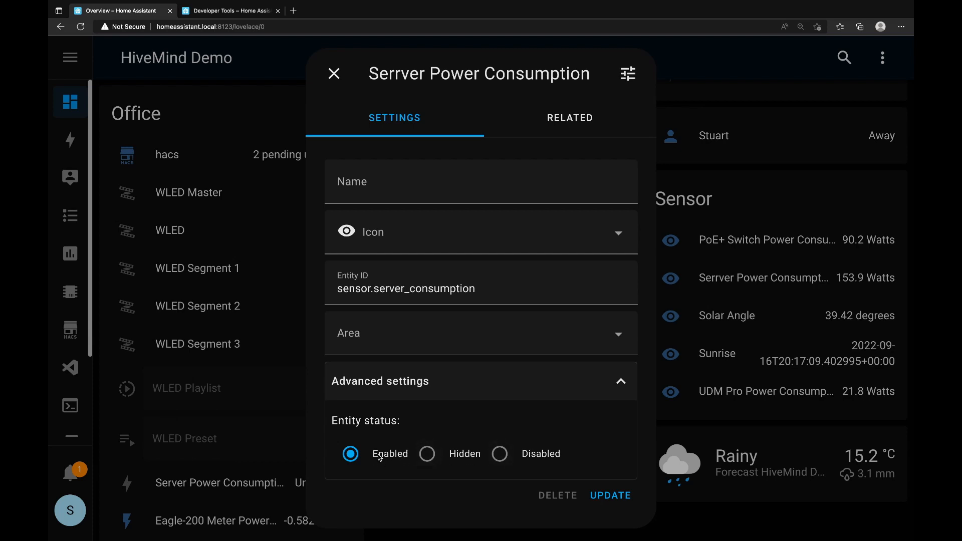
mouse_move(453, 419)
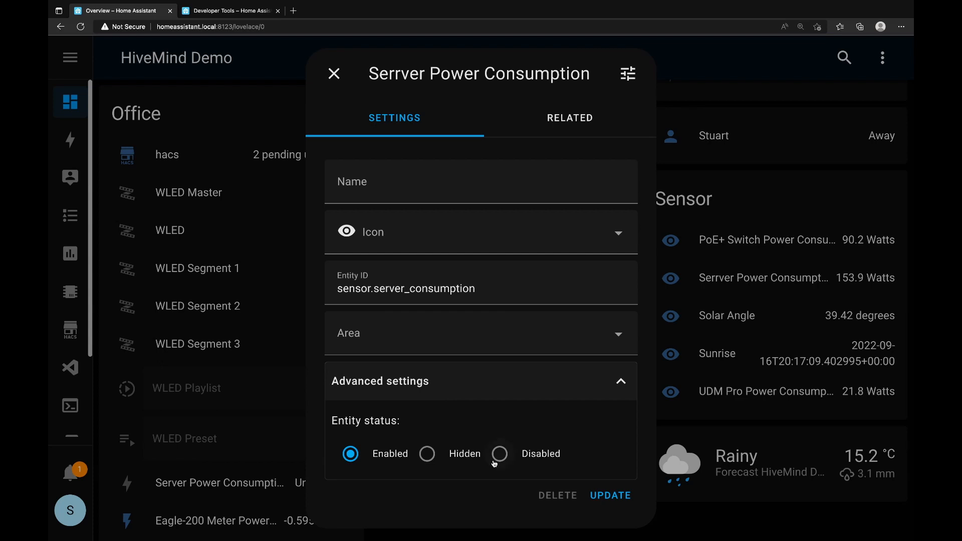
mouse_move(488, 420)
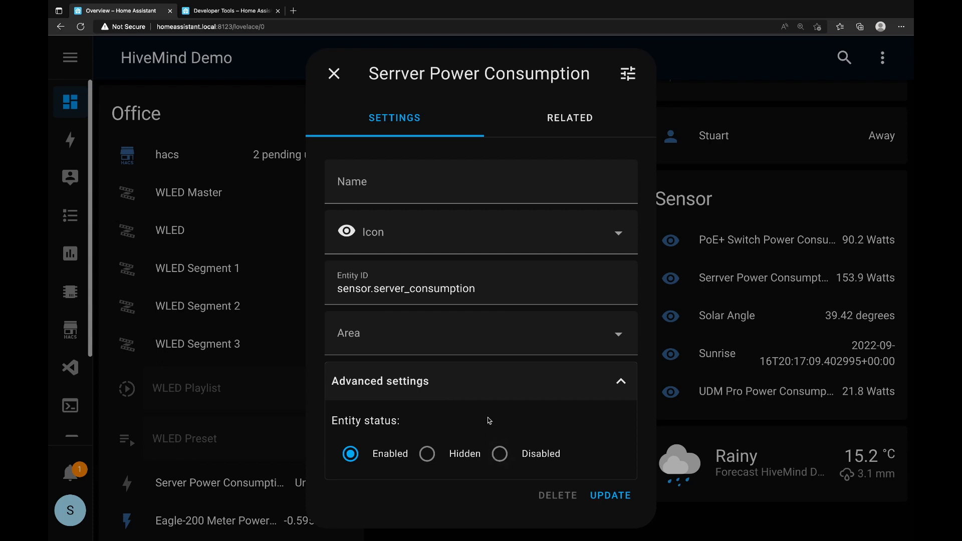
click(480, 332)
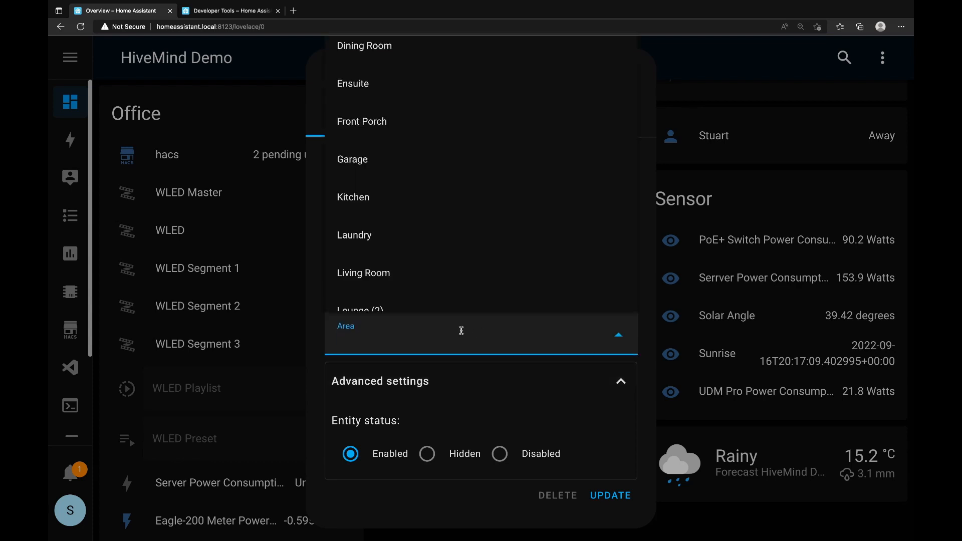
mouse_move(464, 382)
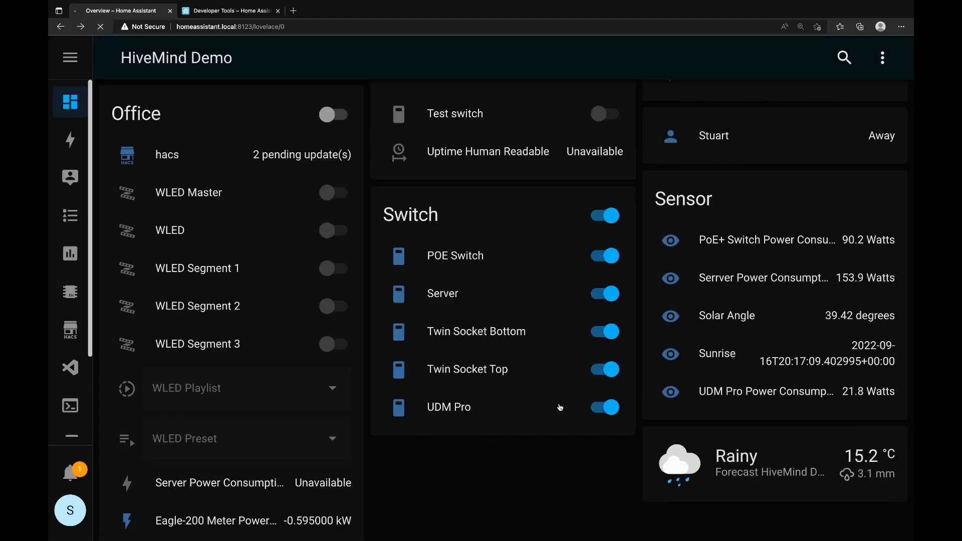
Scroll to the Office card showing Serrver Power Consumption at 153.9 Watts
scroll(down, 3)
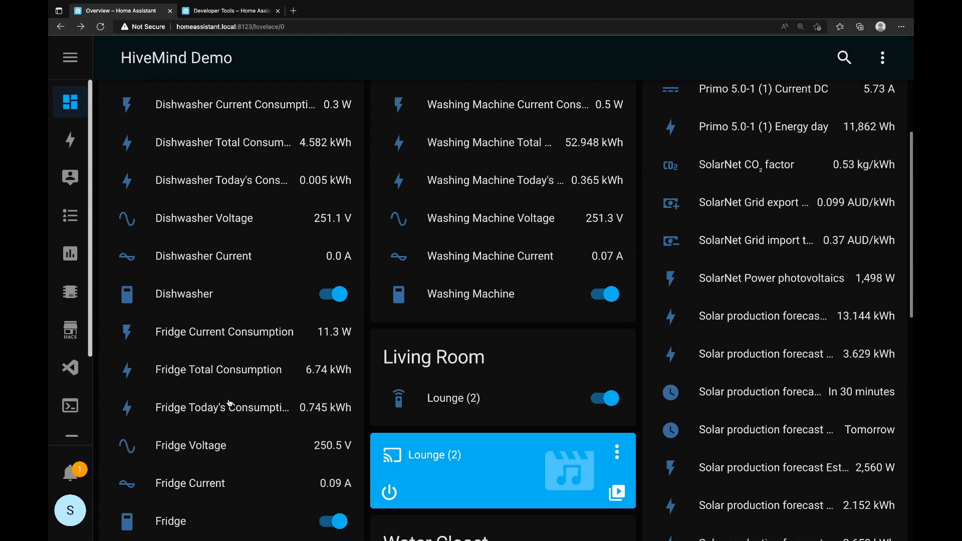
scroll(down, 3)
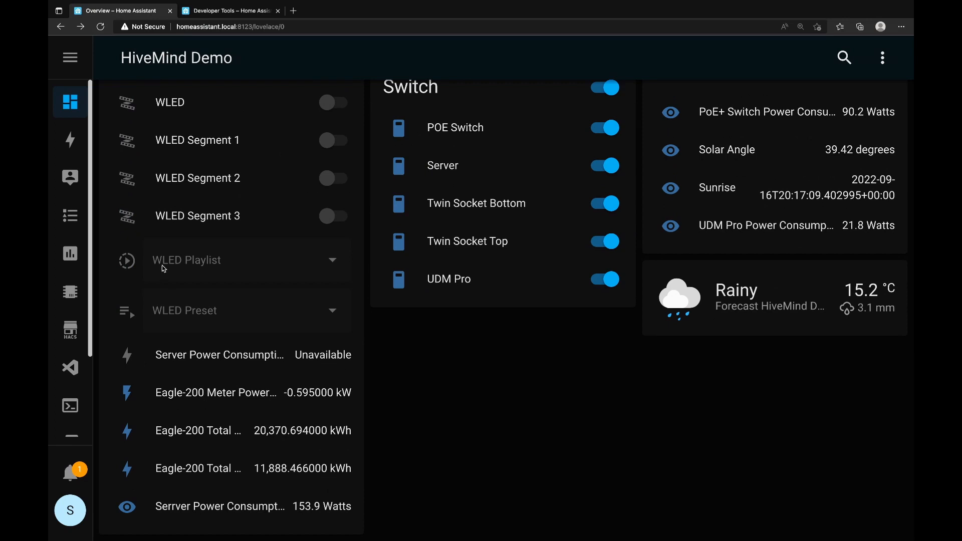